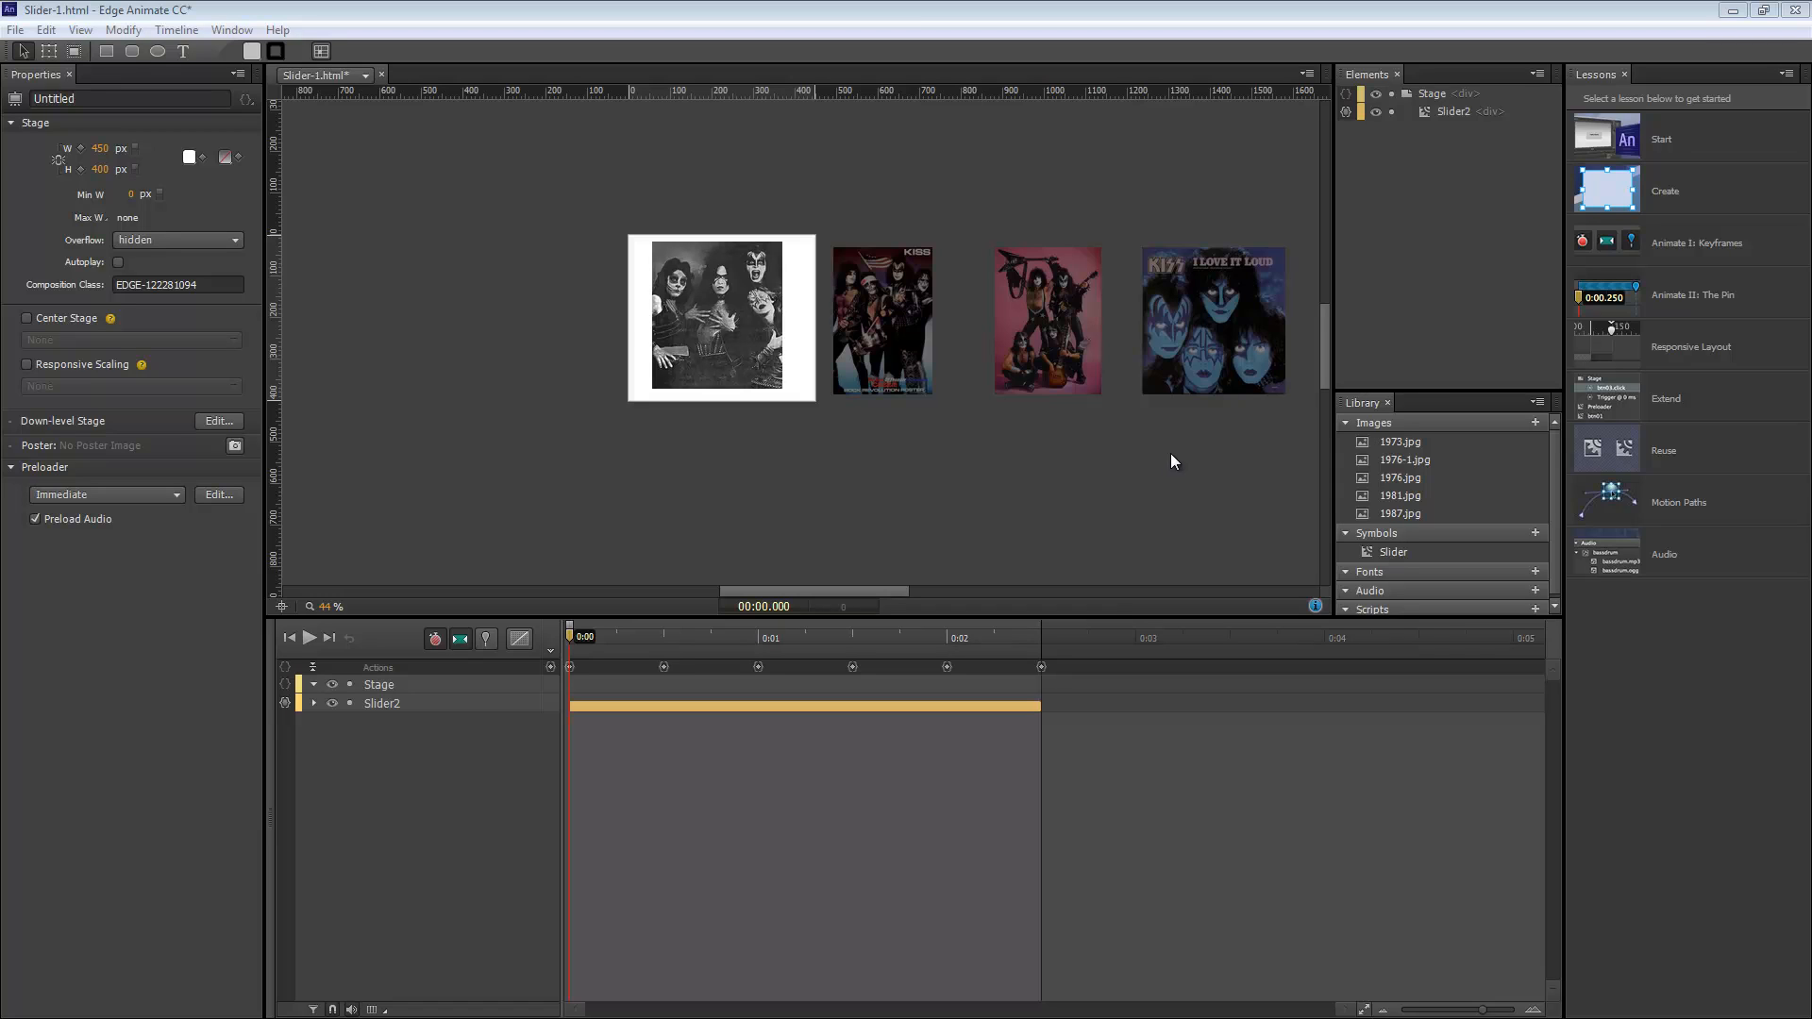
{"action": "mouse_move", "coordinate": [874, 473]}
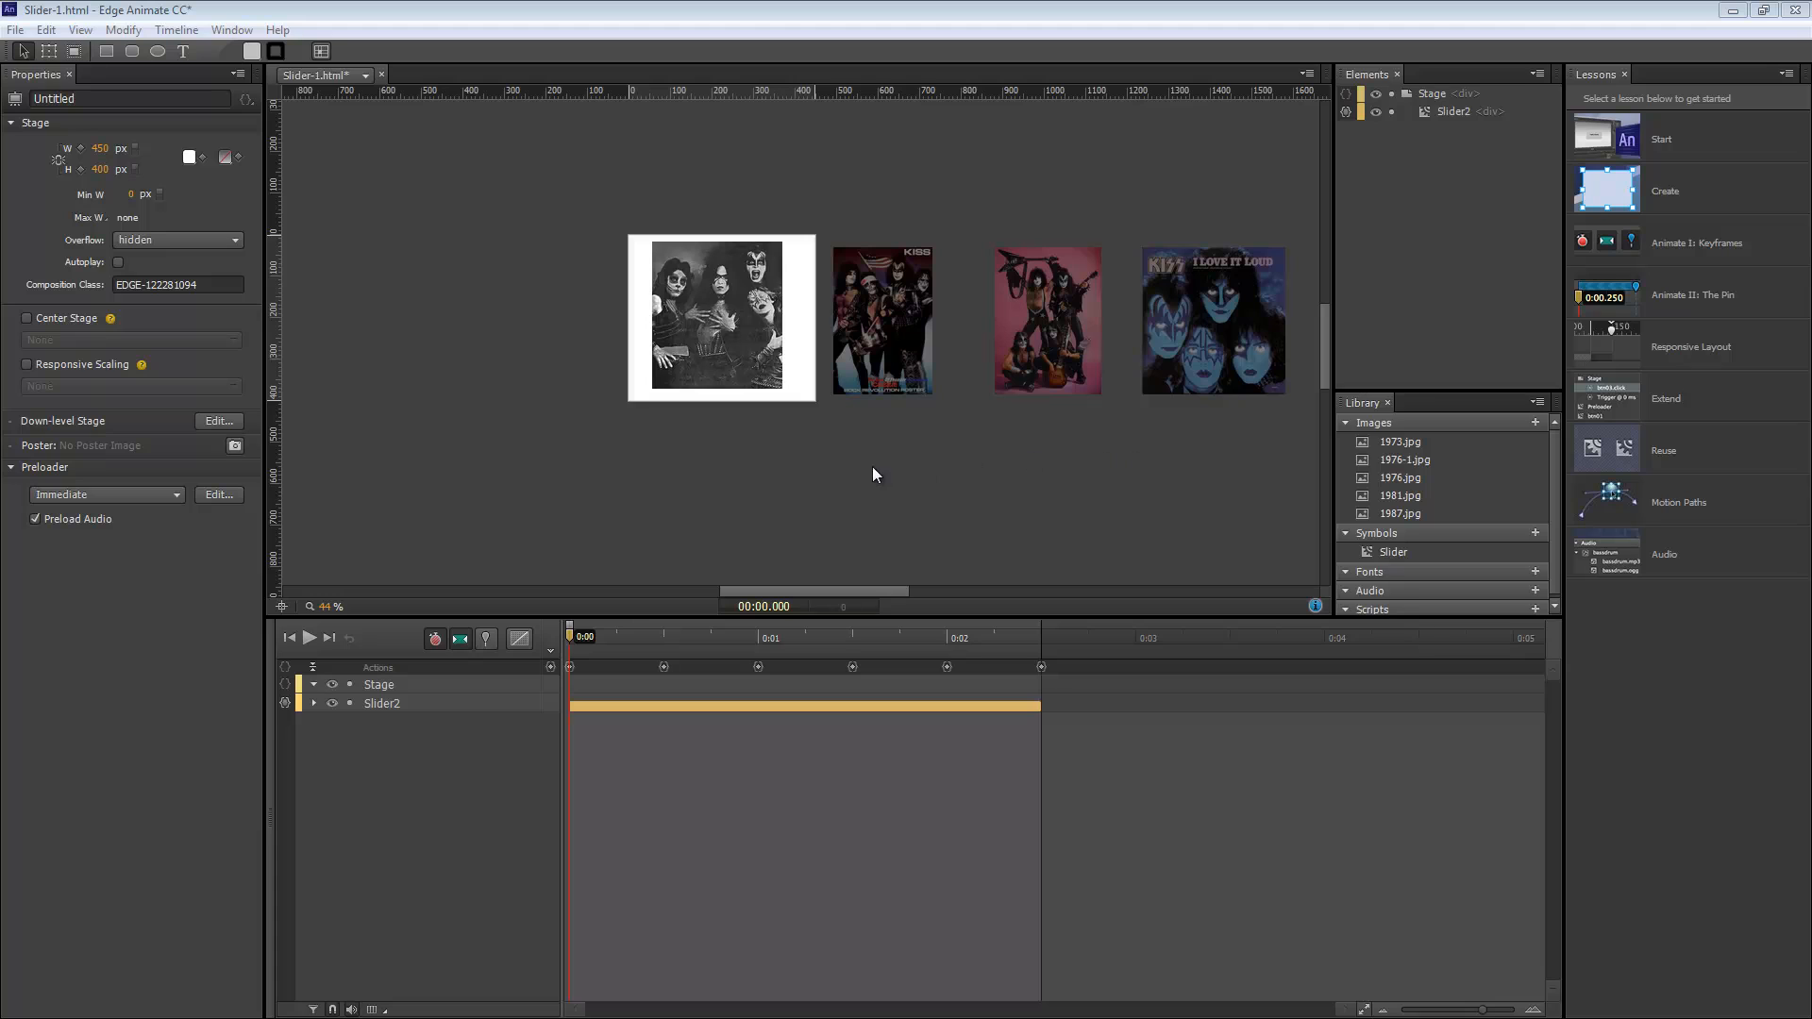
{"action": "mouse_move", "coordinate": [851, 933]}
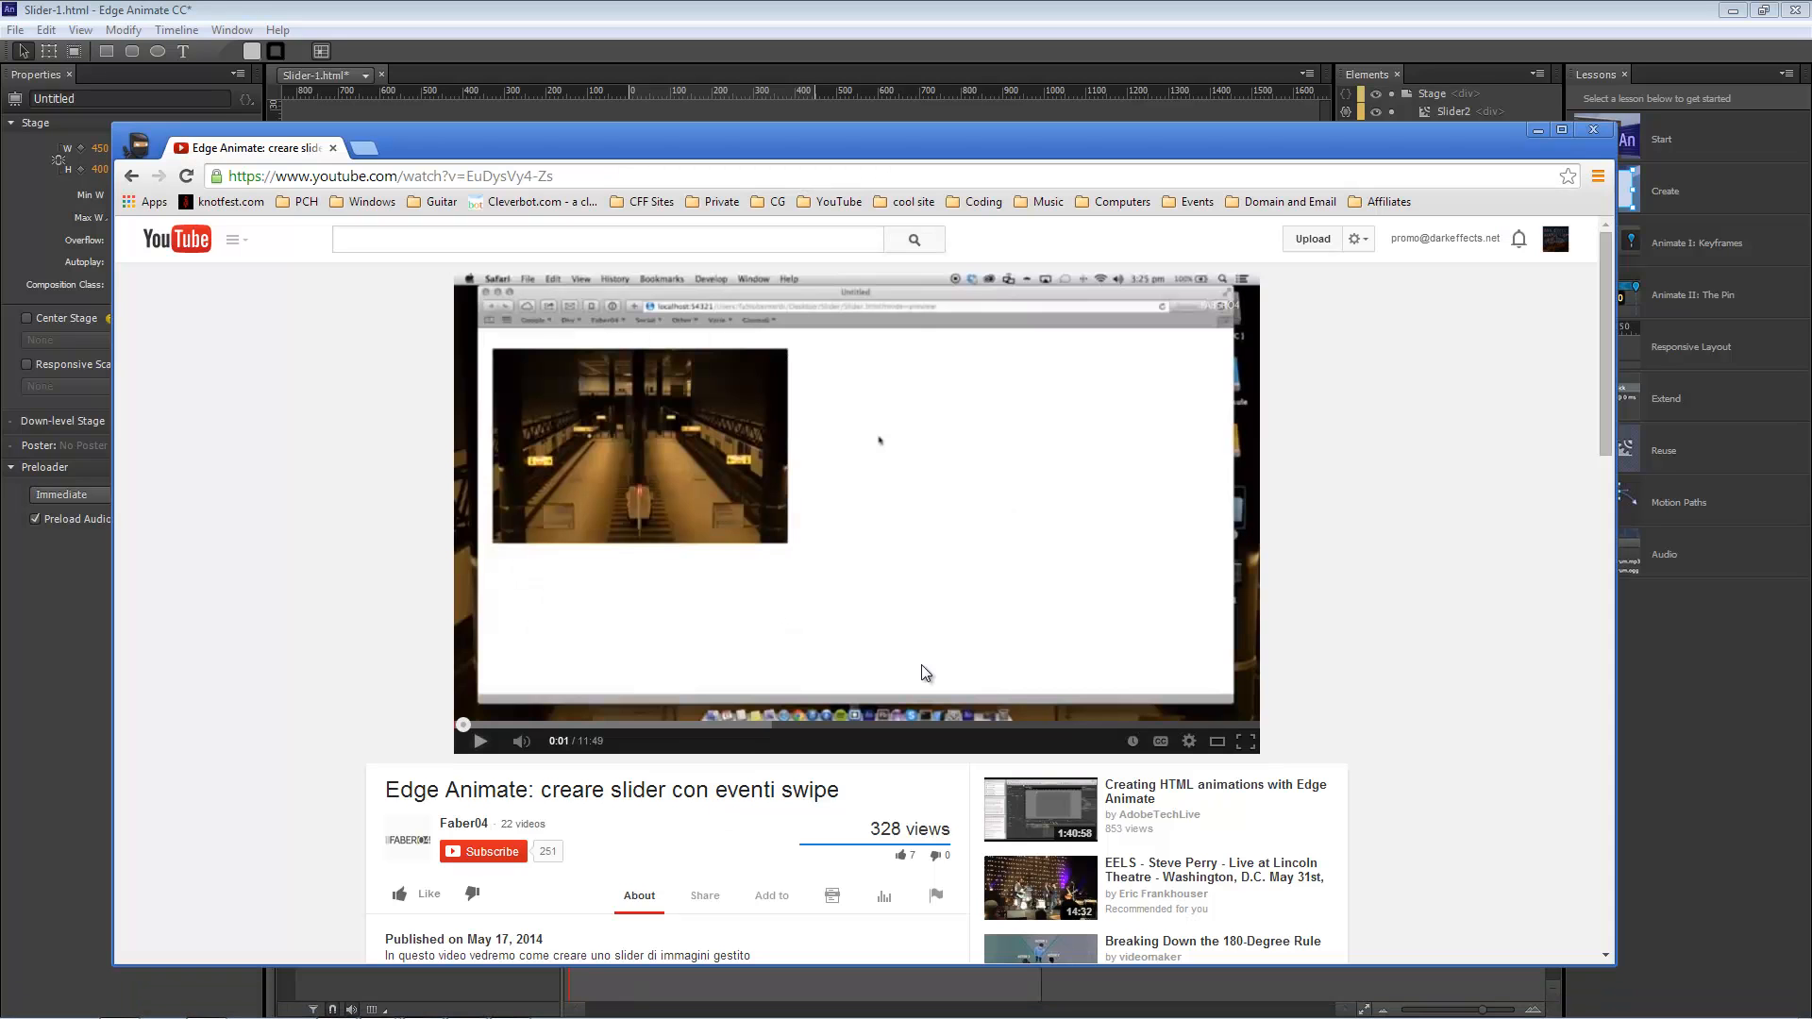
{"action": "mouse_move", "coordinate": [373, 706]}
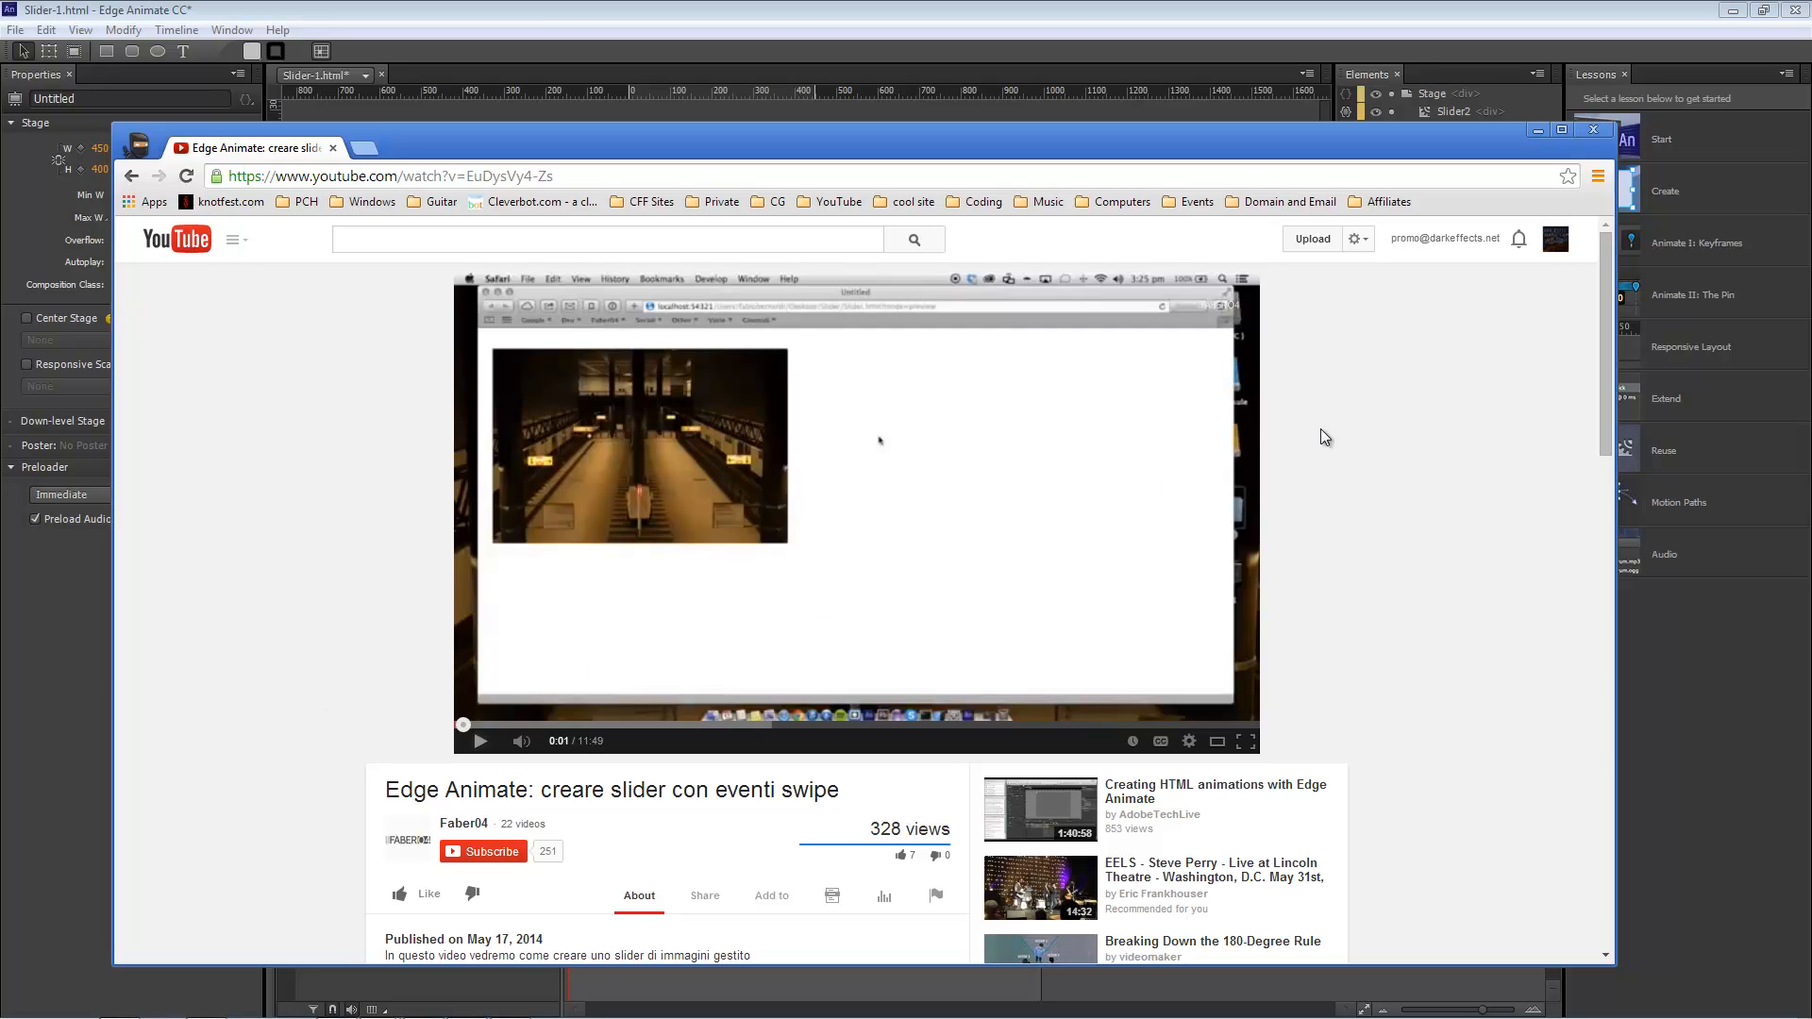
{"action": "mouse_move", "coordinate": [1009, 525]}
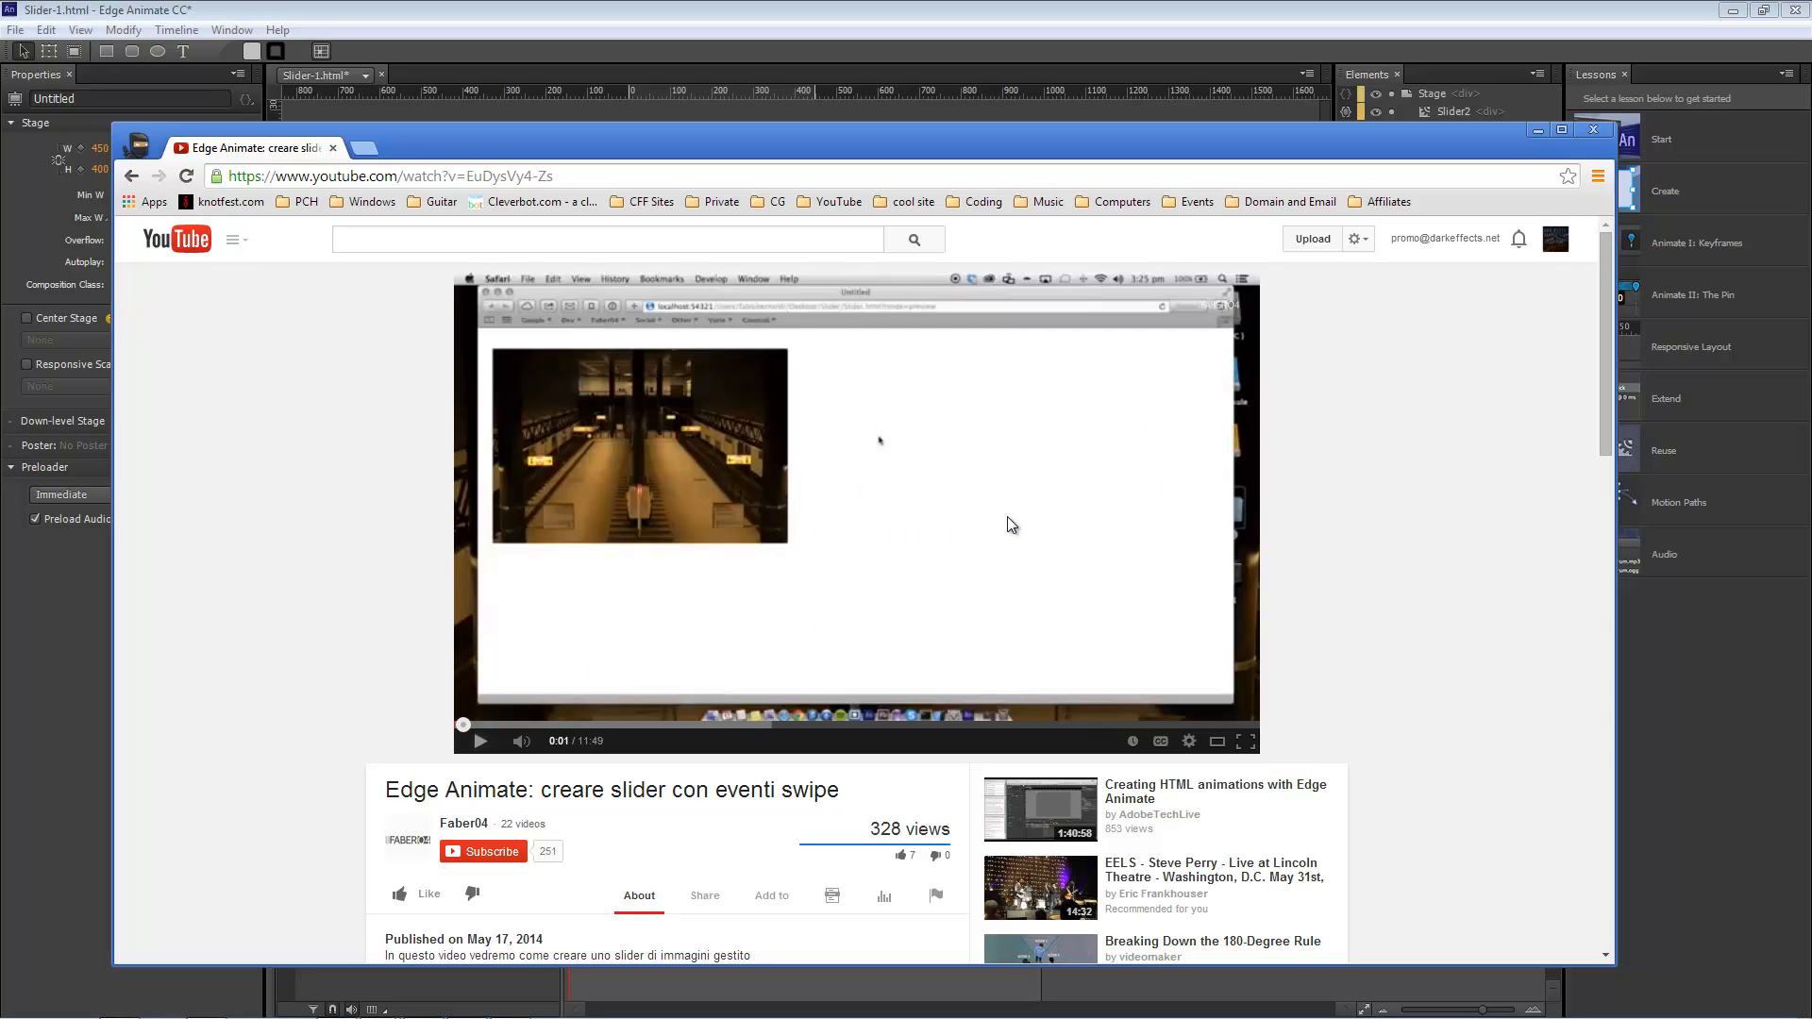
{"action": "mouse_move", "coordinate": [1538, 130]}
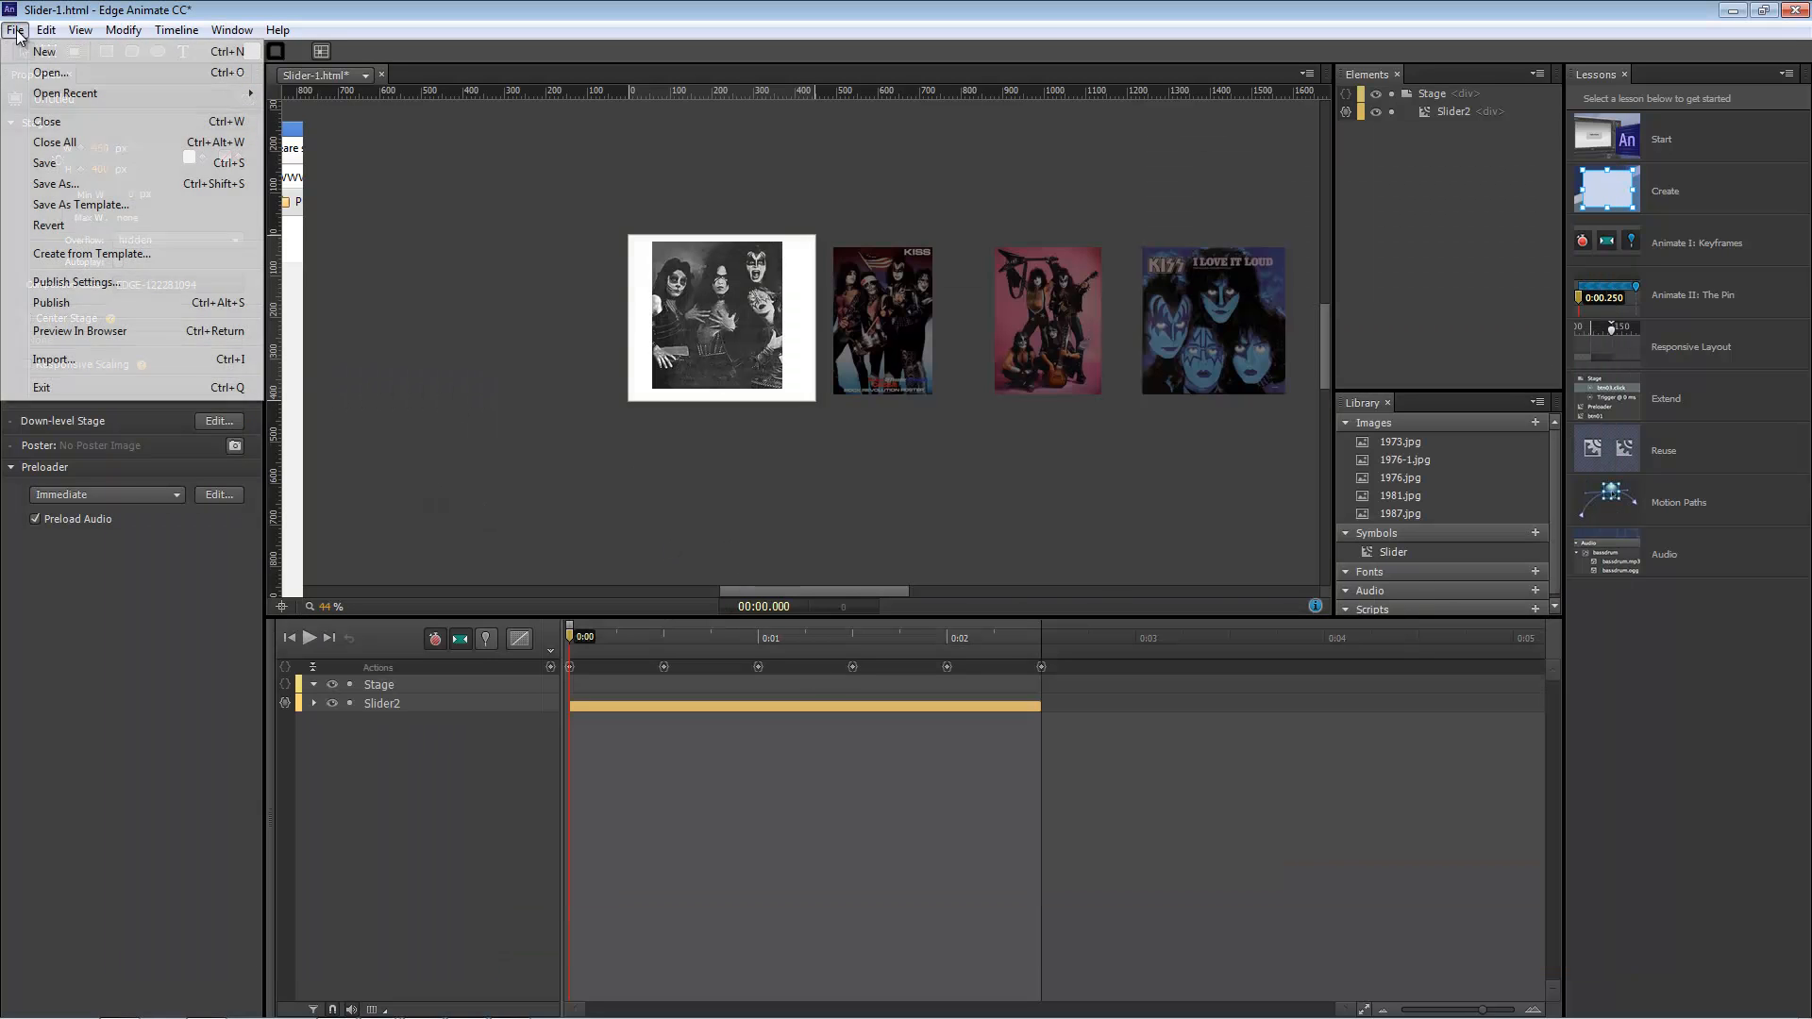
Create a new blank composition and set the stage width to 400 px.
{"action": "left_click", "coordinate": [44, 51]}
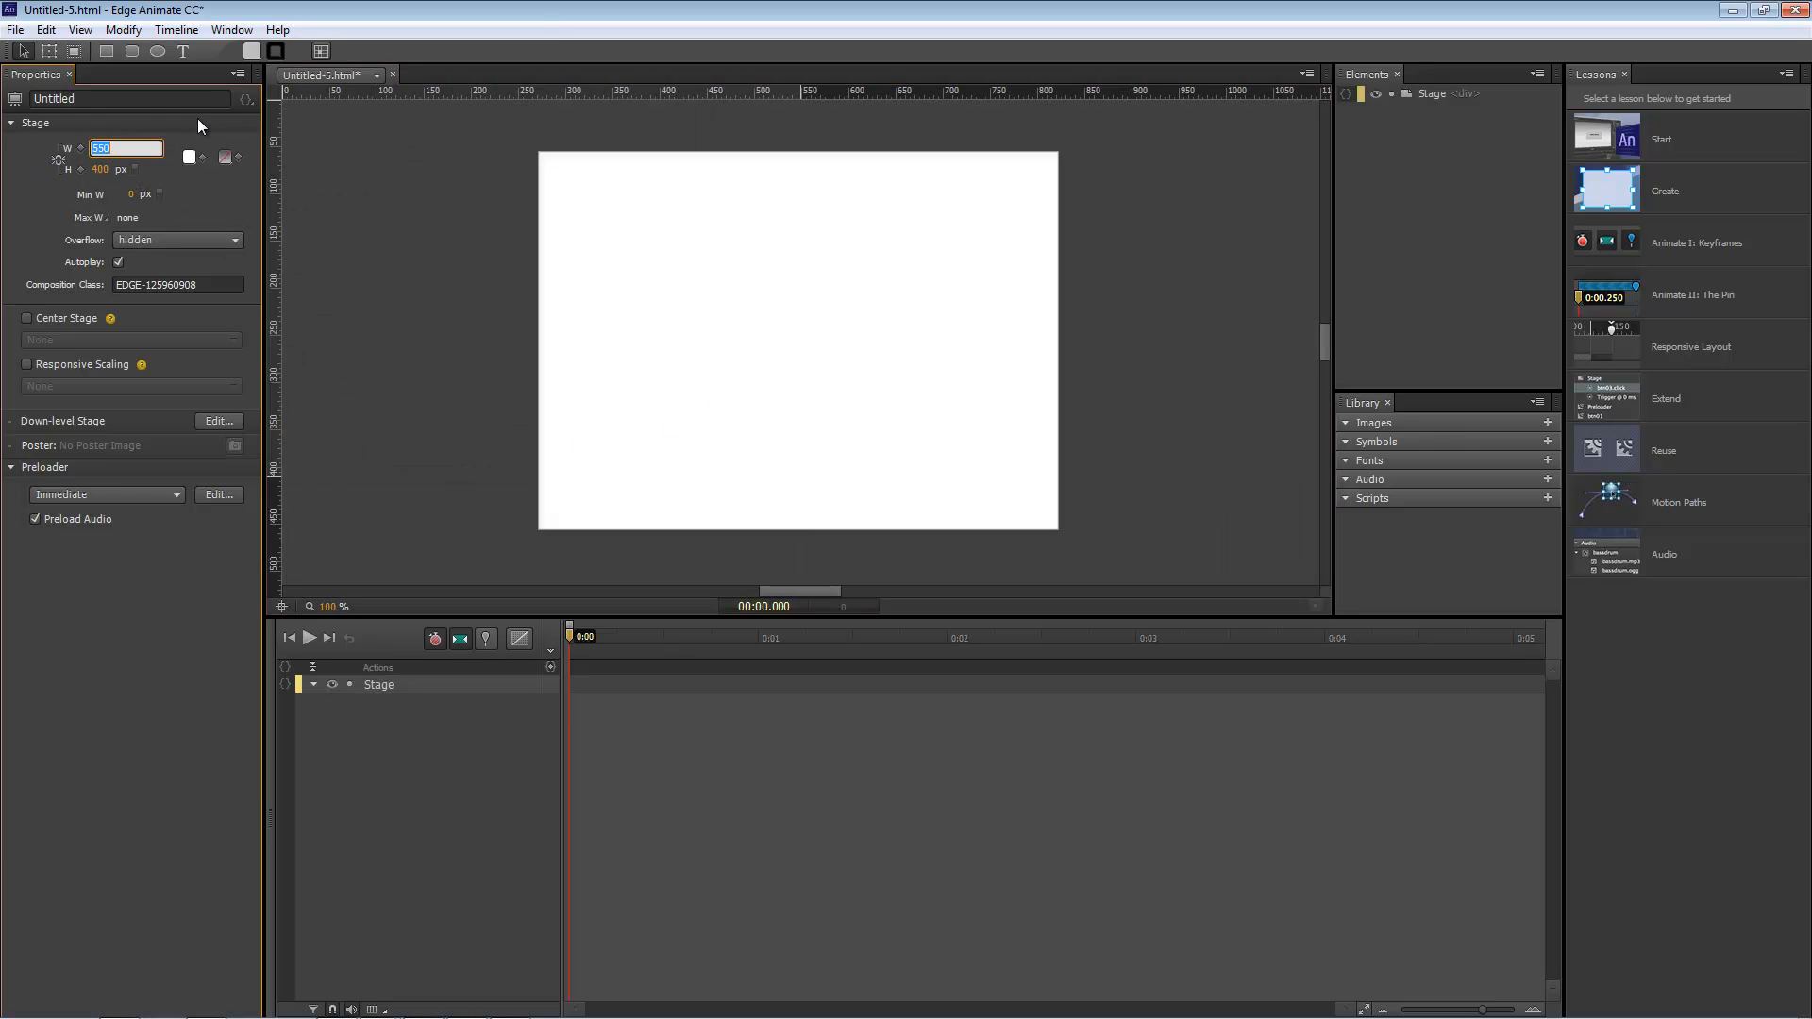
{"action": "type", "text": "400"}
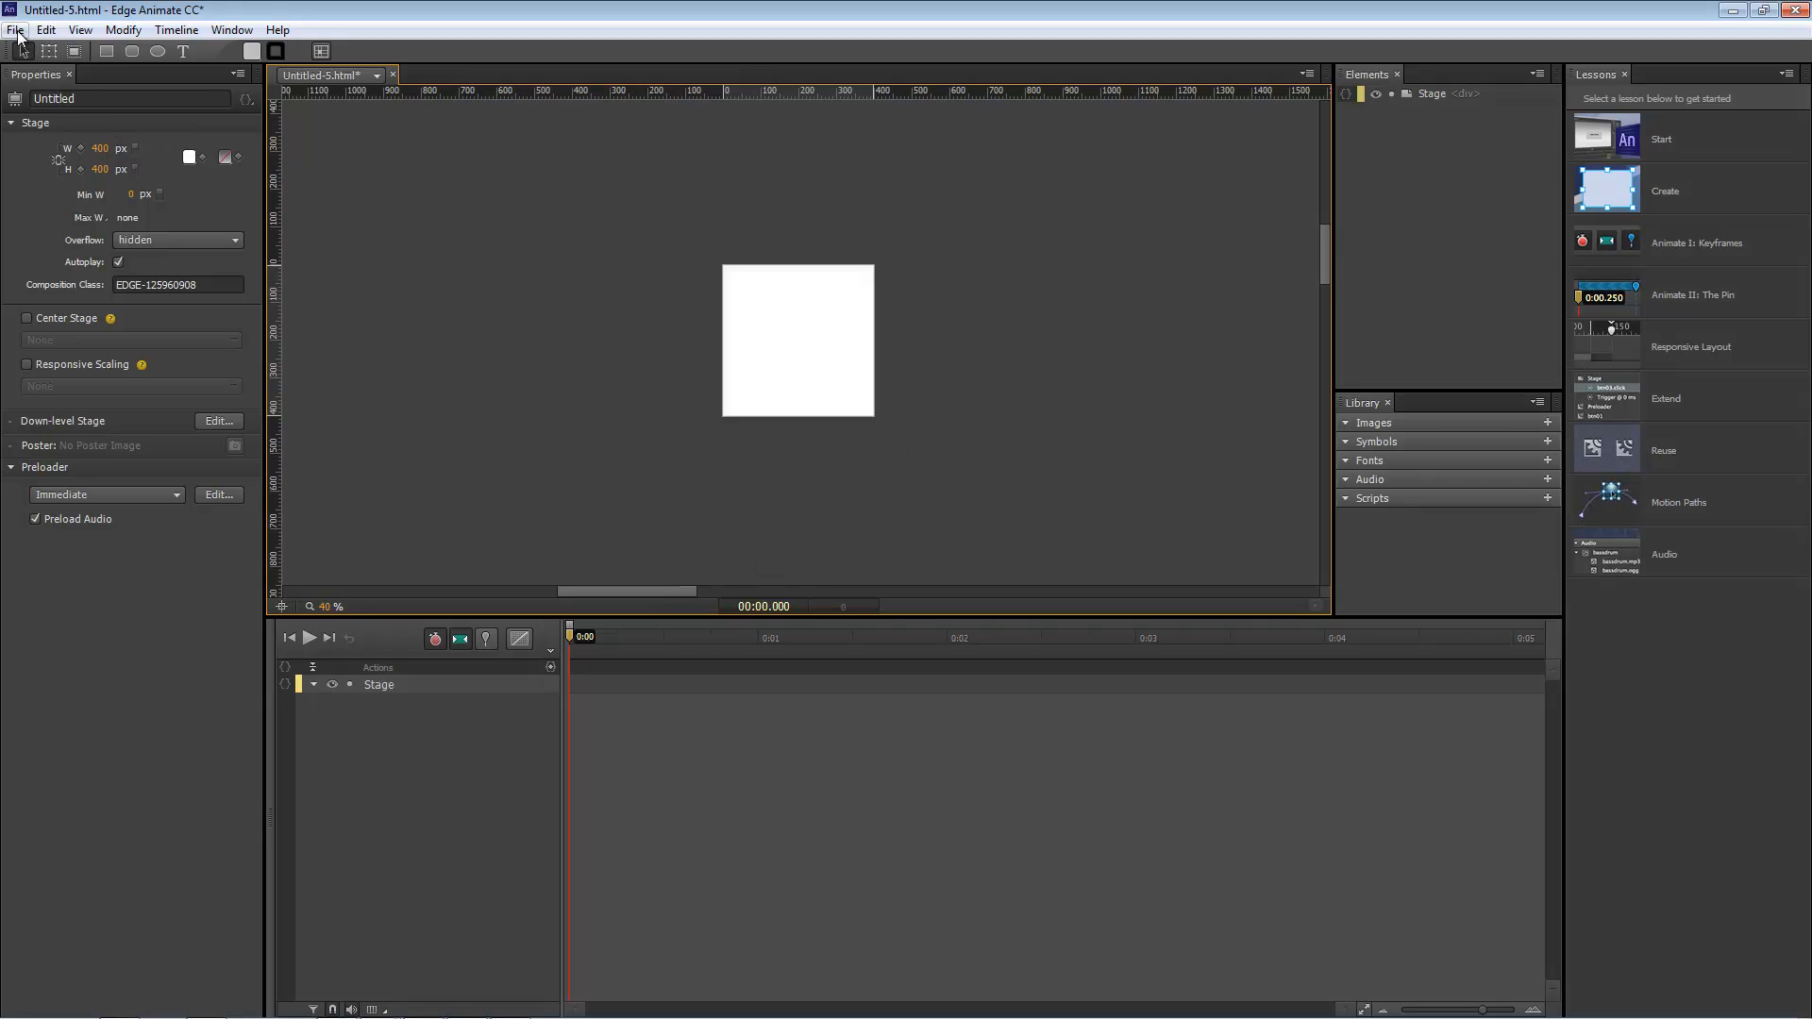
Save the composition as Lesson.html, confirming replacement of the existing file.
{"action": "left_click", "coordinate": [15, 29]}
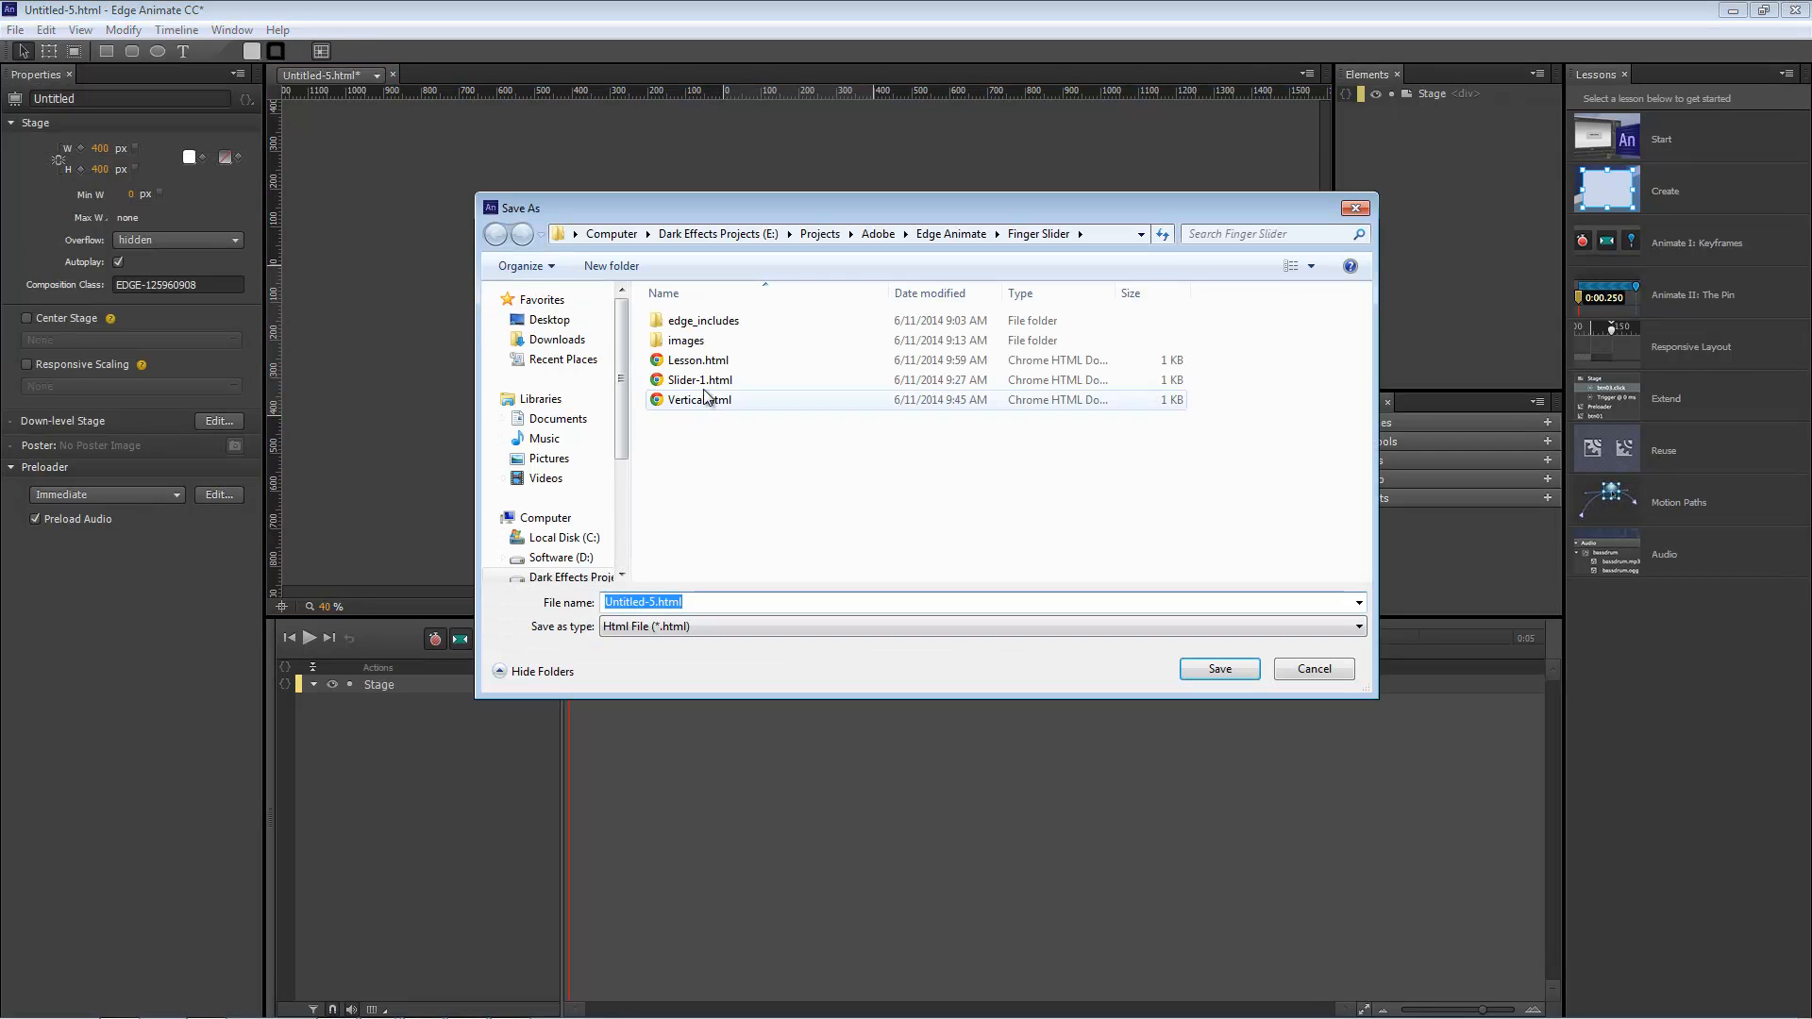
{"action": "left_click", "coordinate": [1218, 668]}
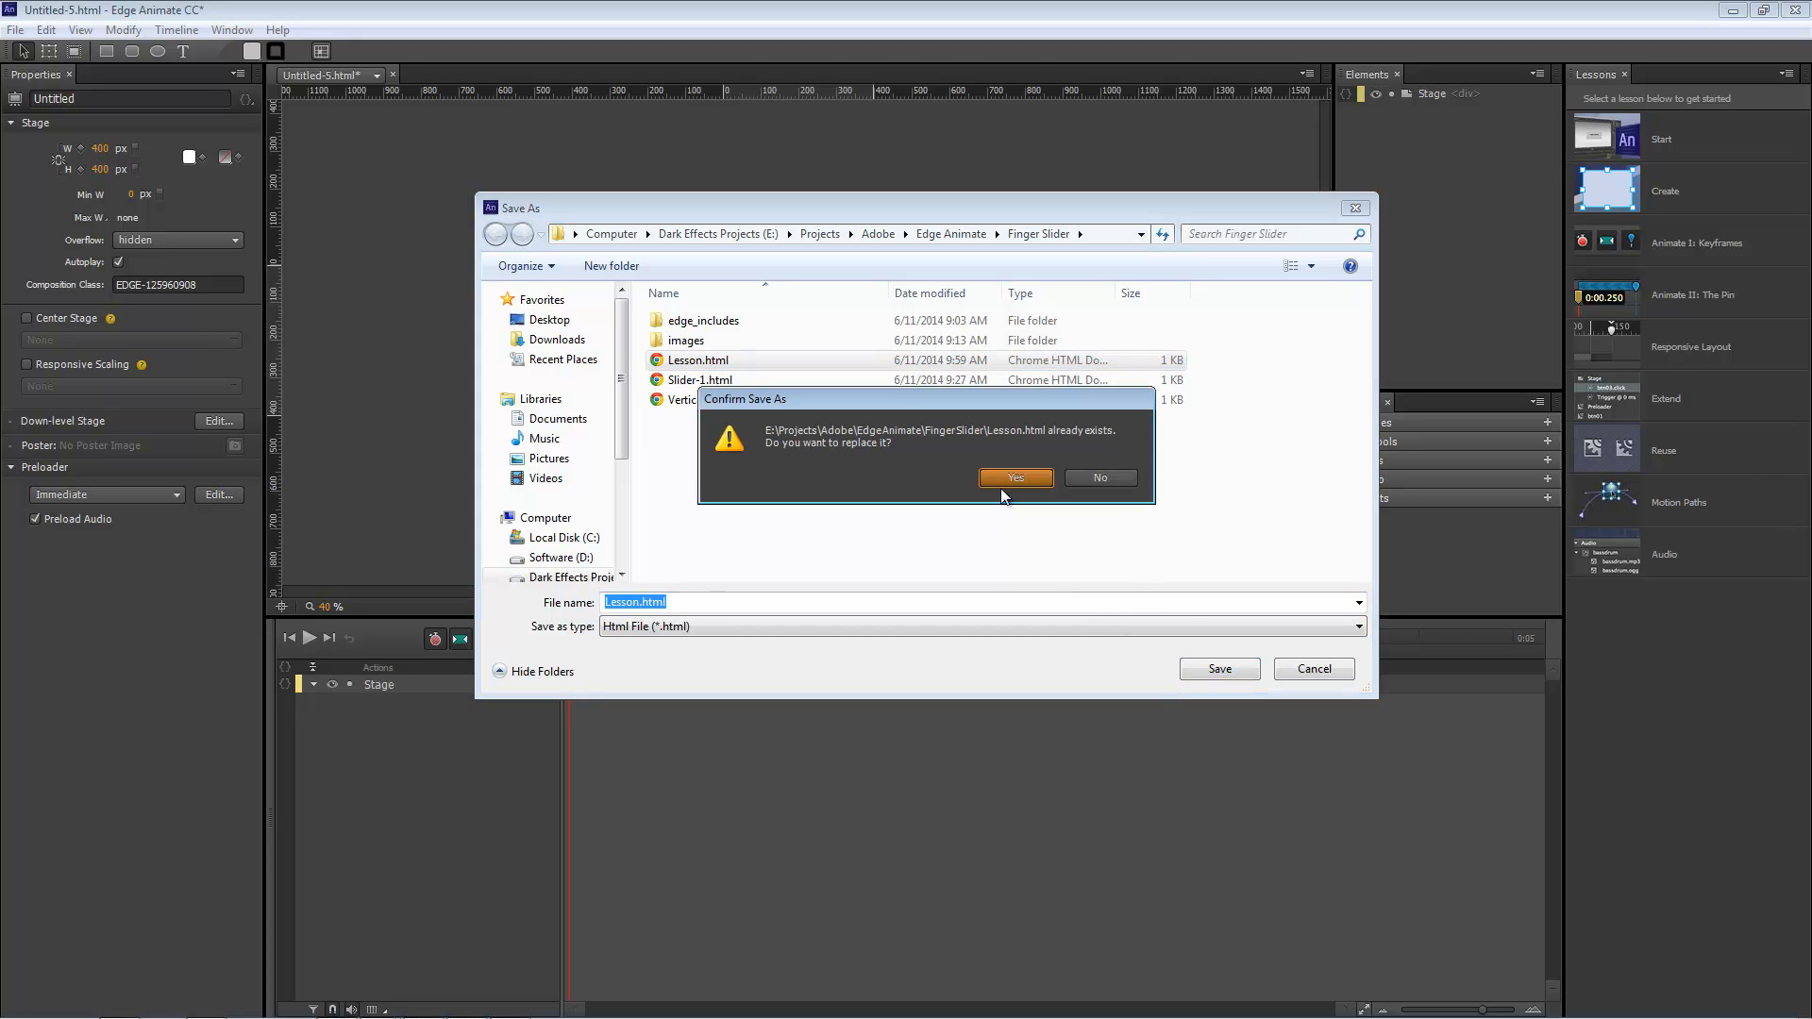
{"action": "left_click", "coordinate": [1014, 477]}
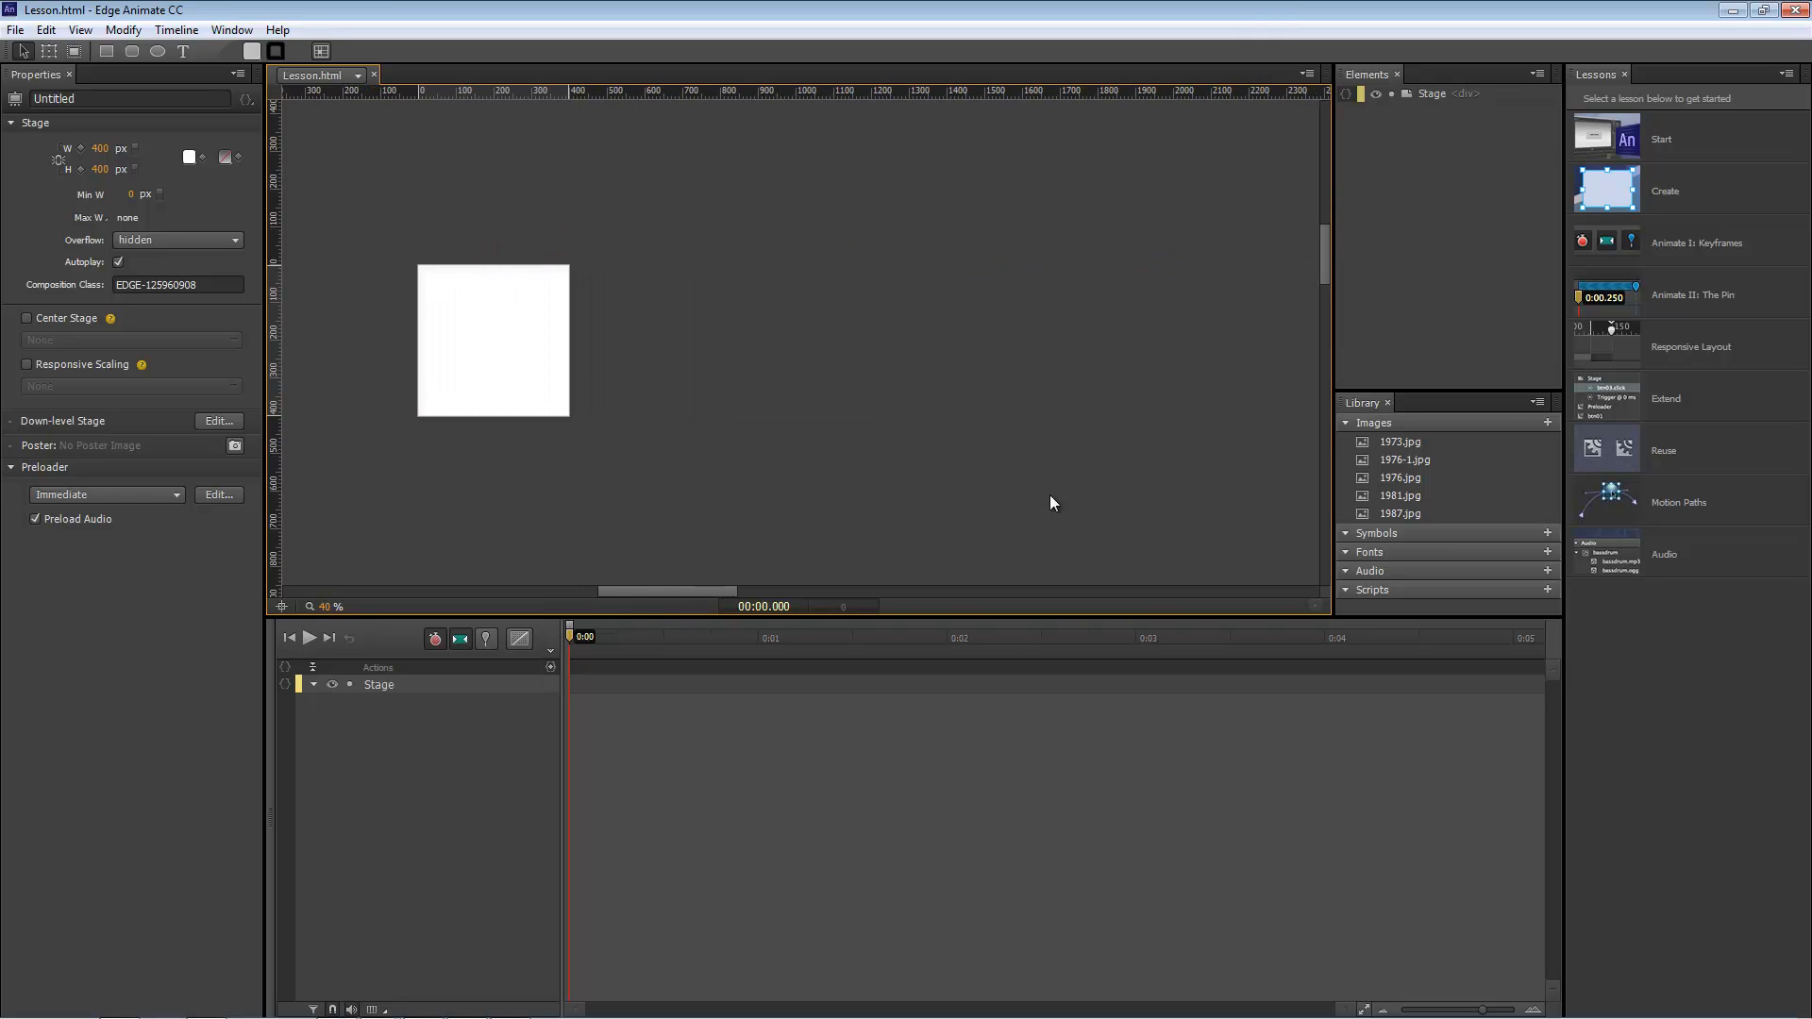
{"action": "mouse_move", "coordinate": [1400, 442]}
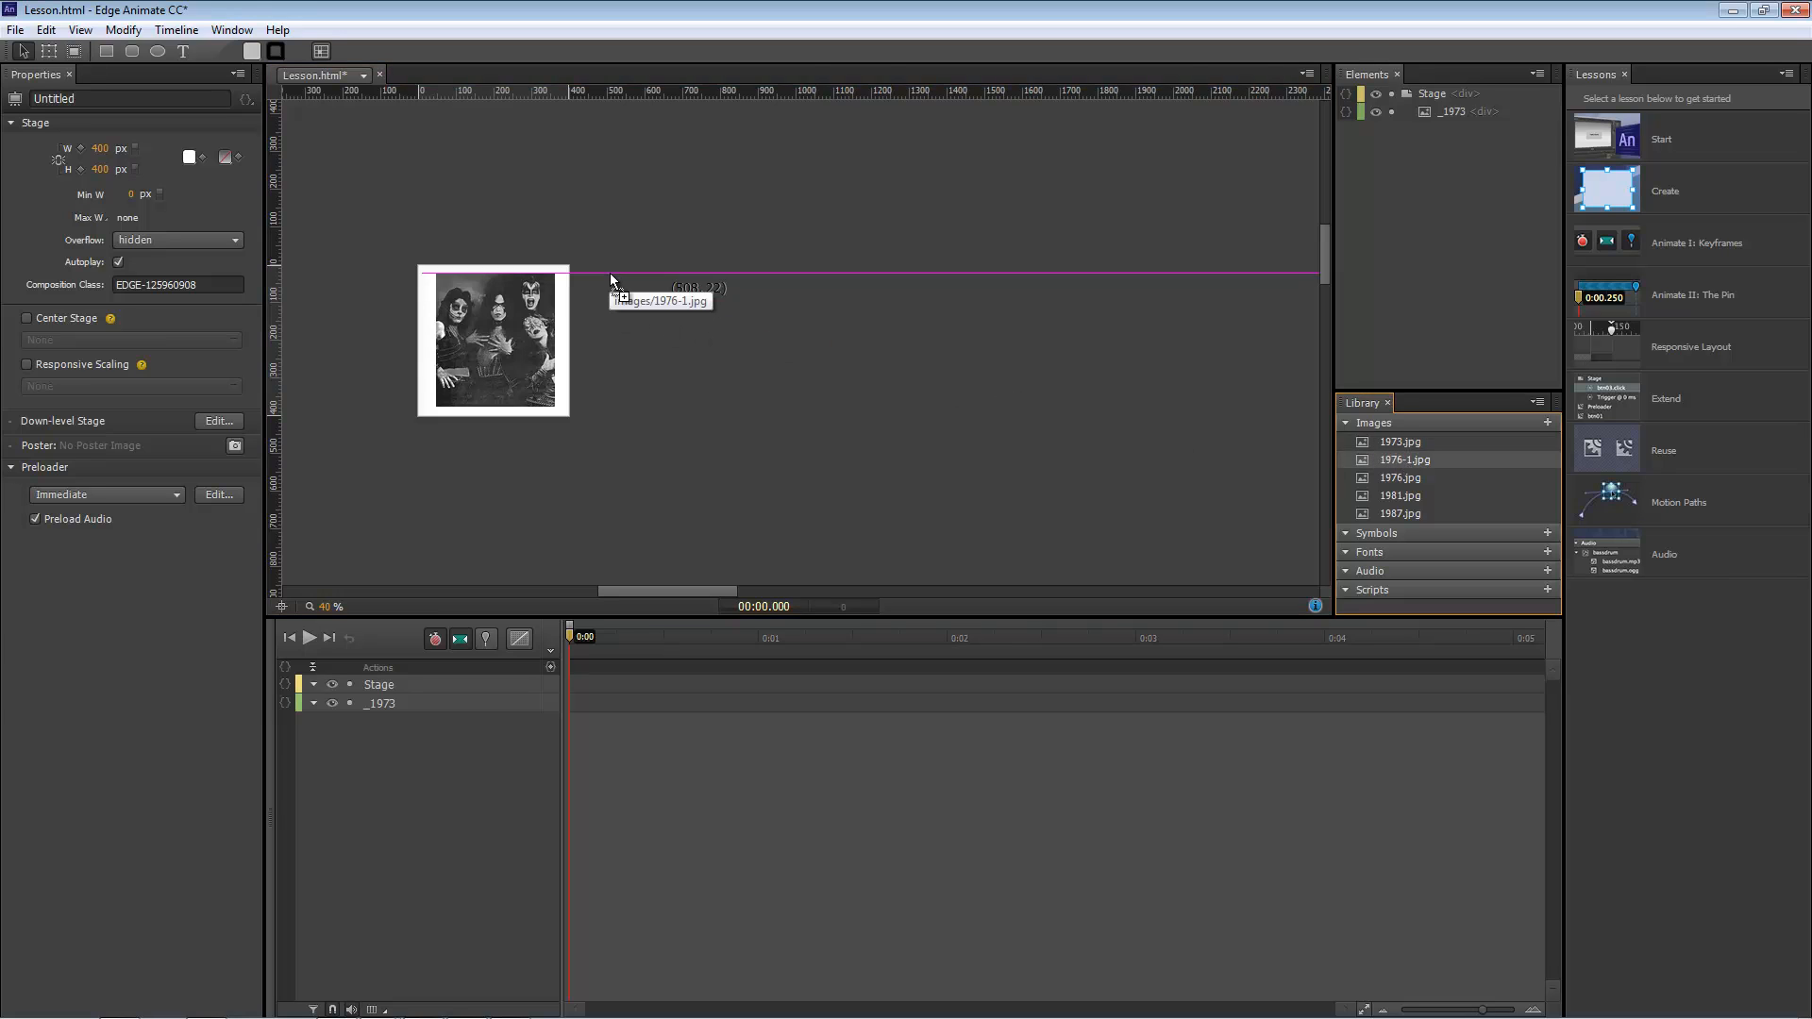
Place the 1976-1 album image on the stage to the right of the 1973 image.
{"action": "left_click_drag", "start_coordinate": [1404, 458], "coordinate": [674, 367]}
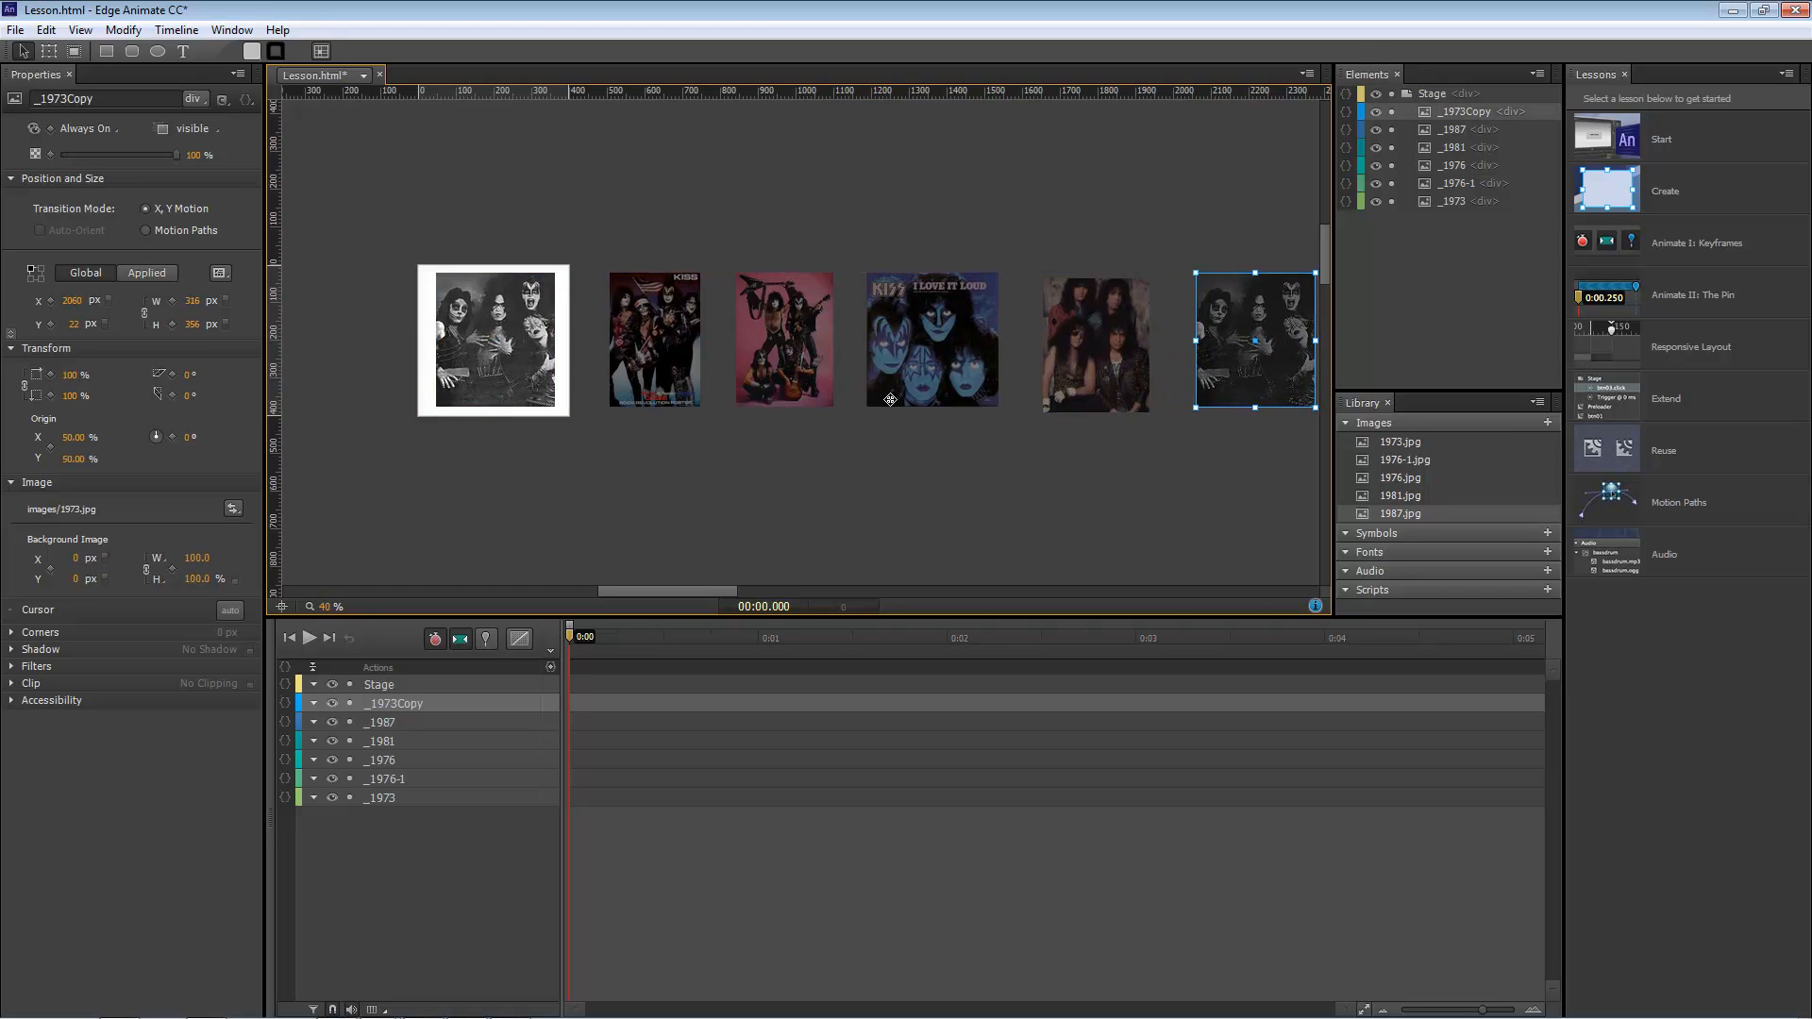
Select the album images and distribute them evenly by their top edges.
{"action": "left_click", "coordinate": [790, 340]}
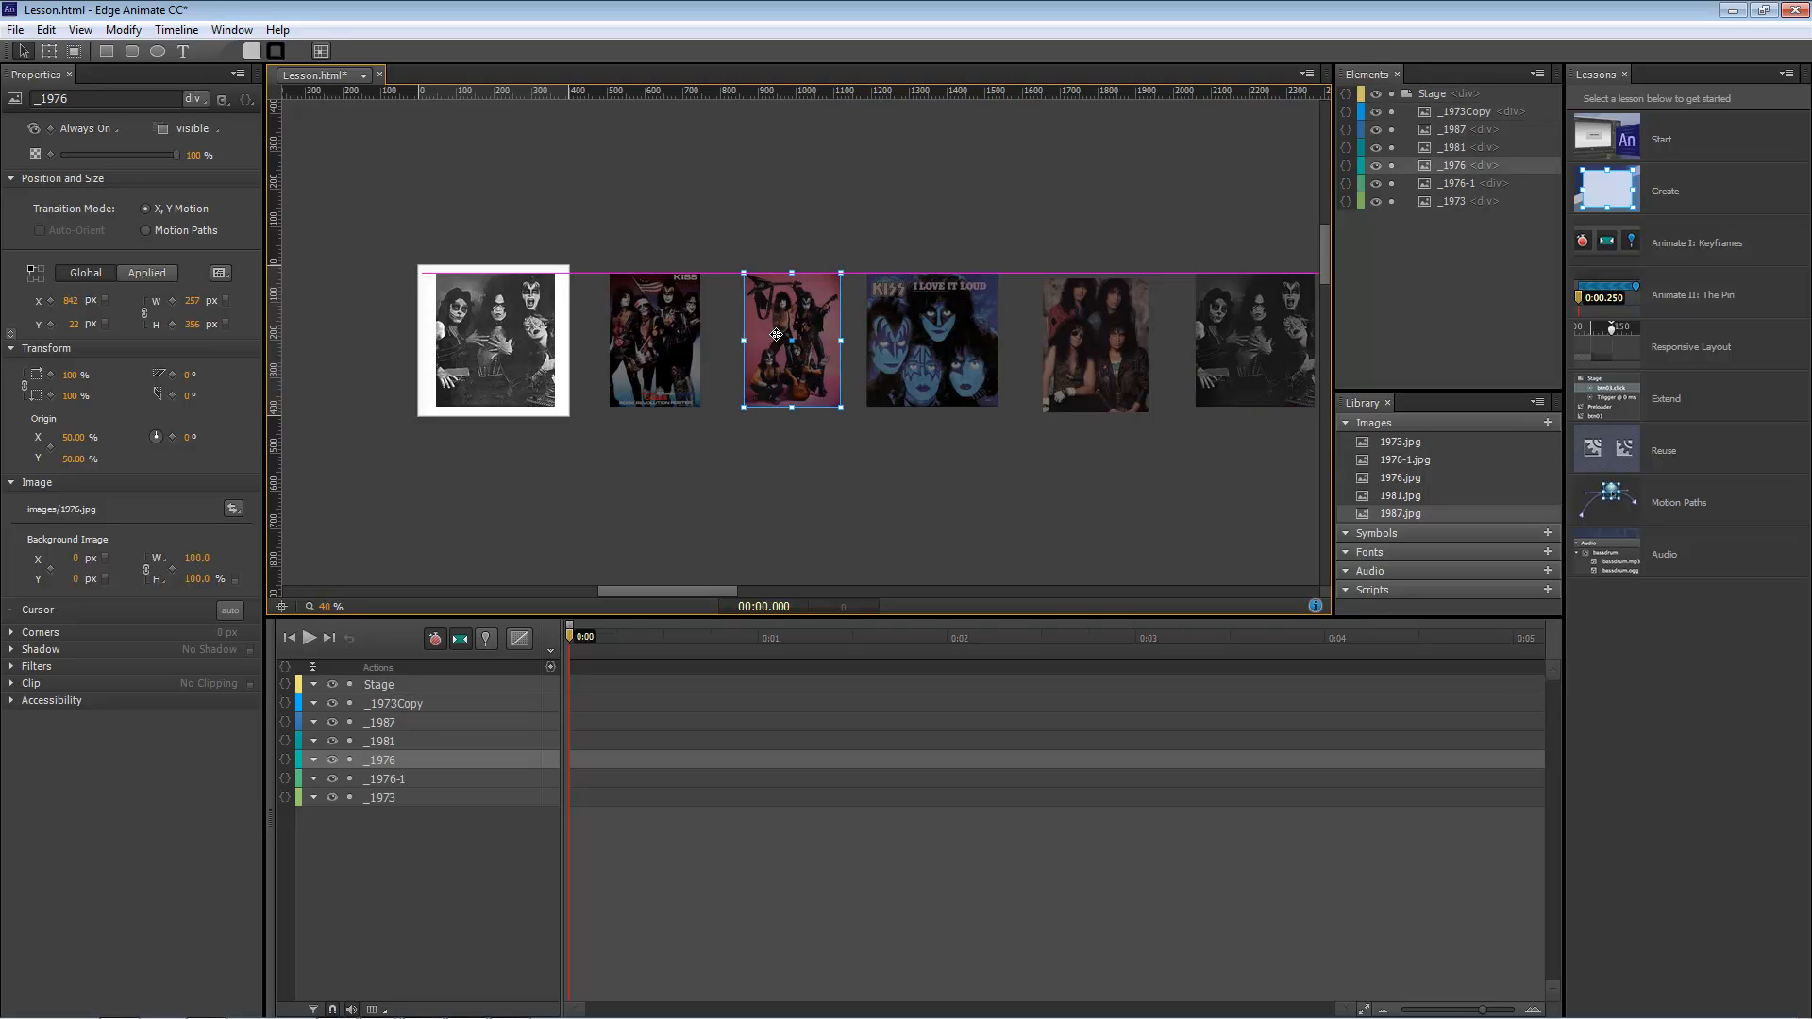
{"action": "left_click", "coordinate": [941, 339]}
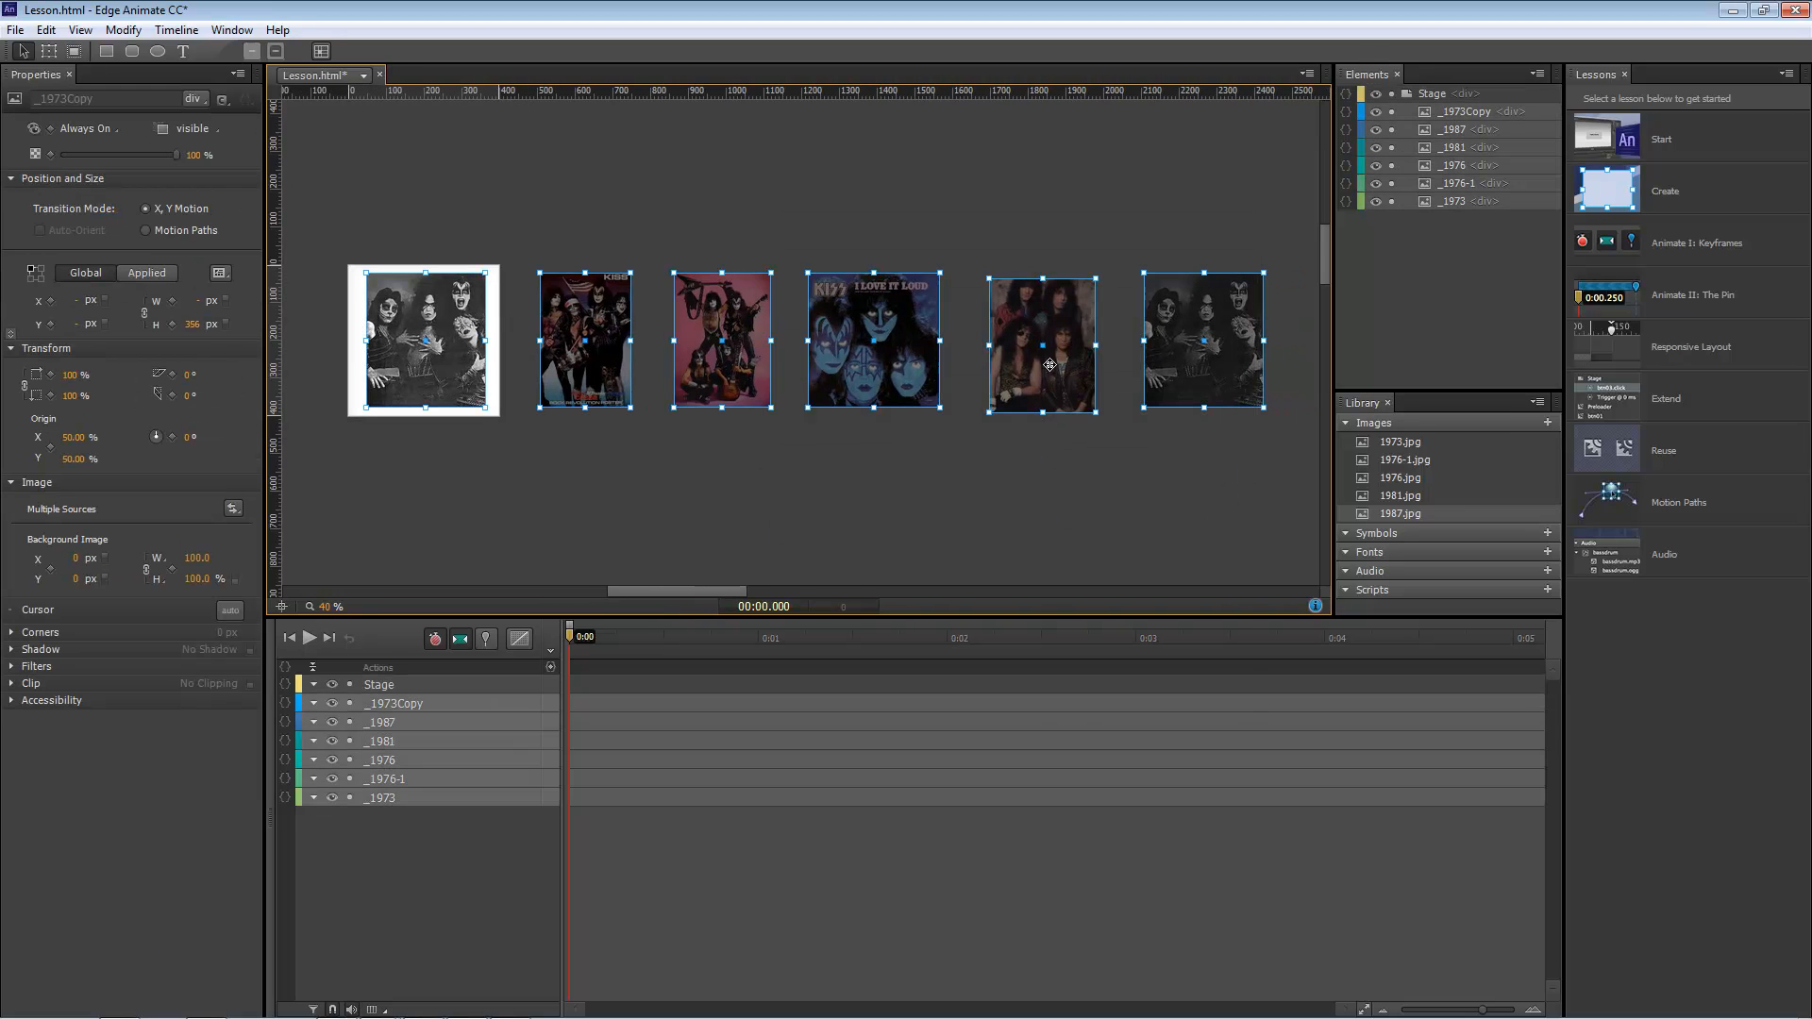
{"action": "right_click", "coordinate": [1038, 340]}
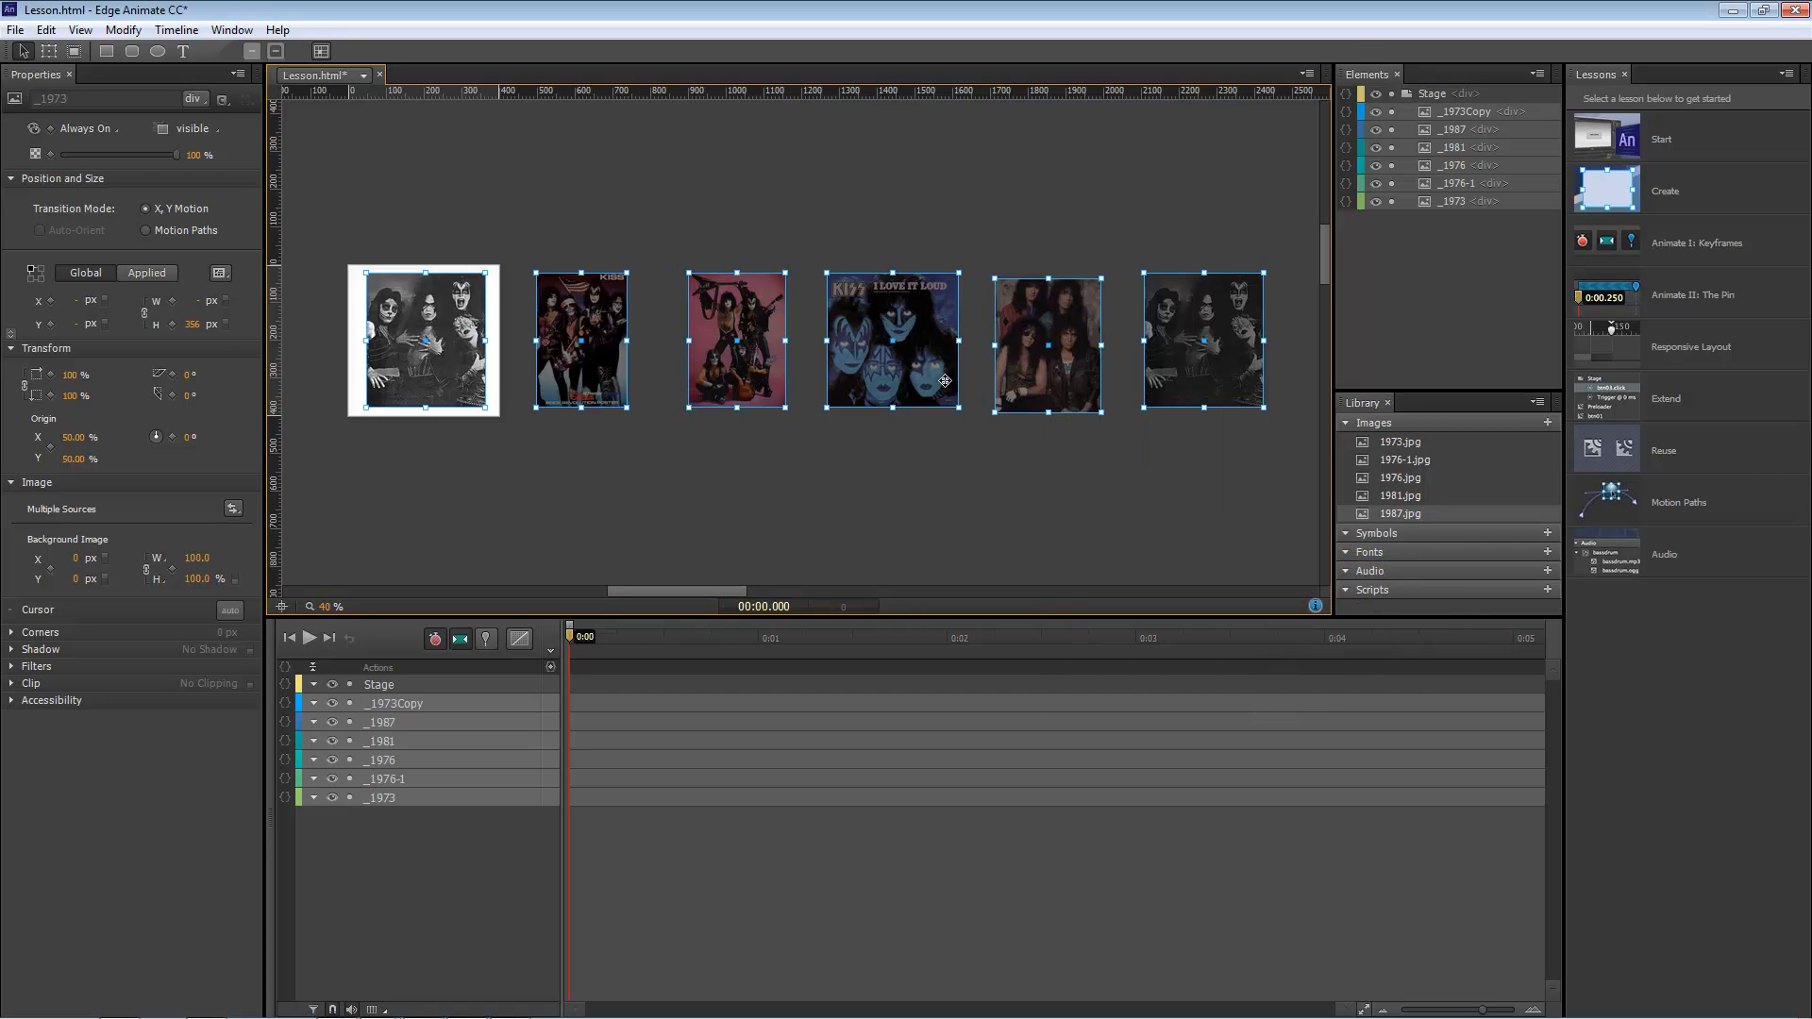
{"action": "right_click", "coordinate": [946, 381]}
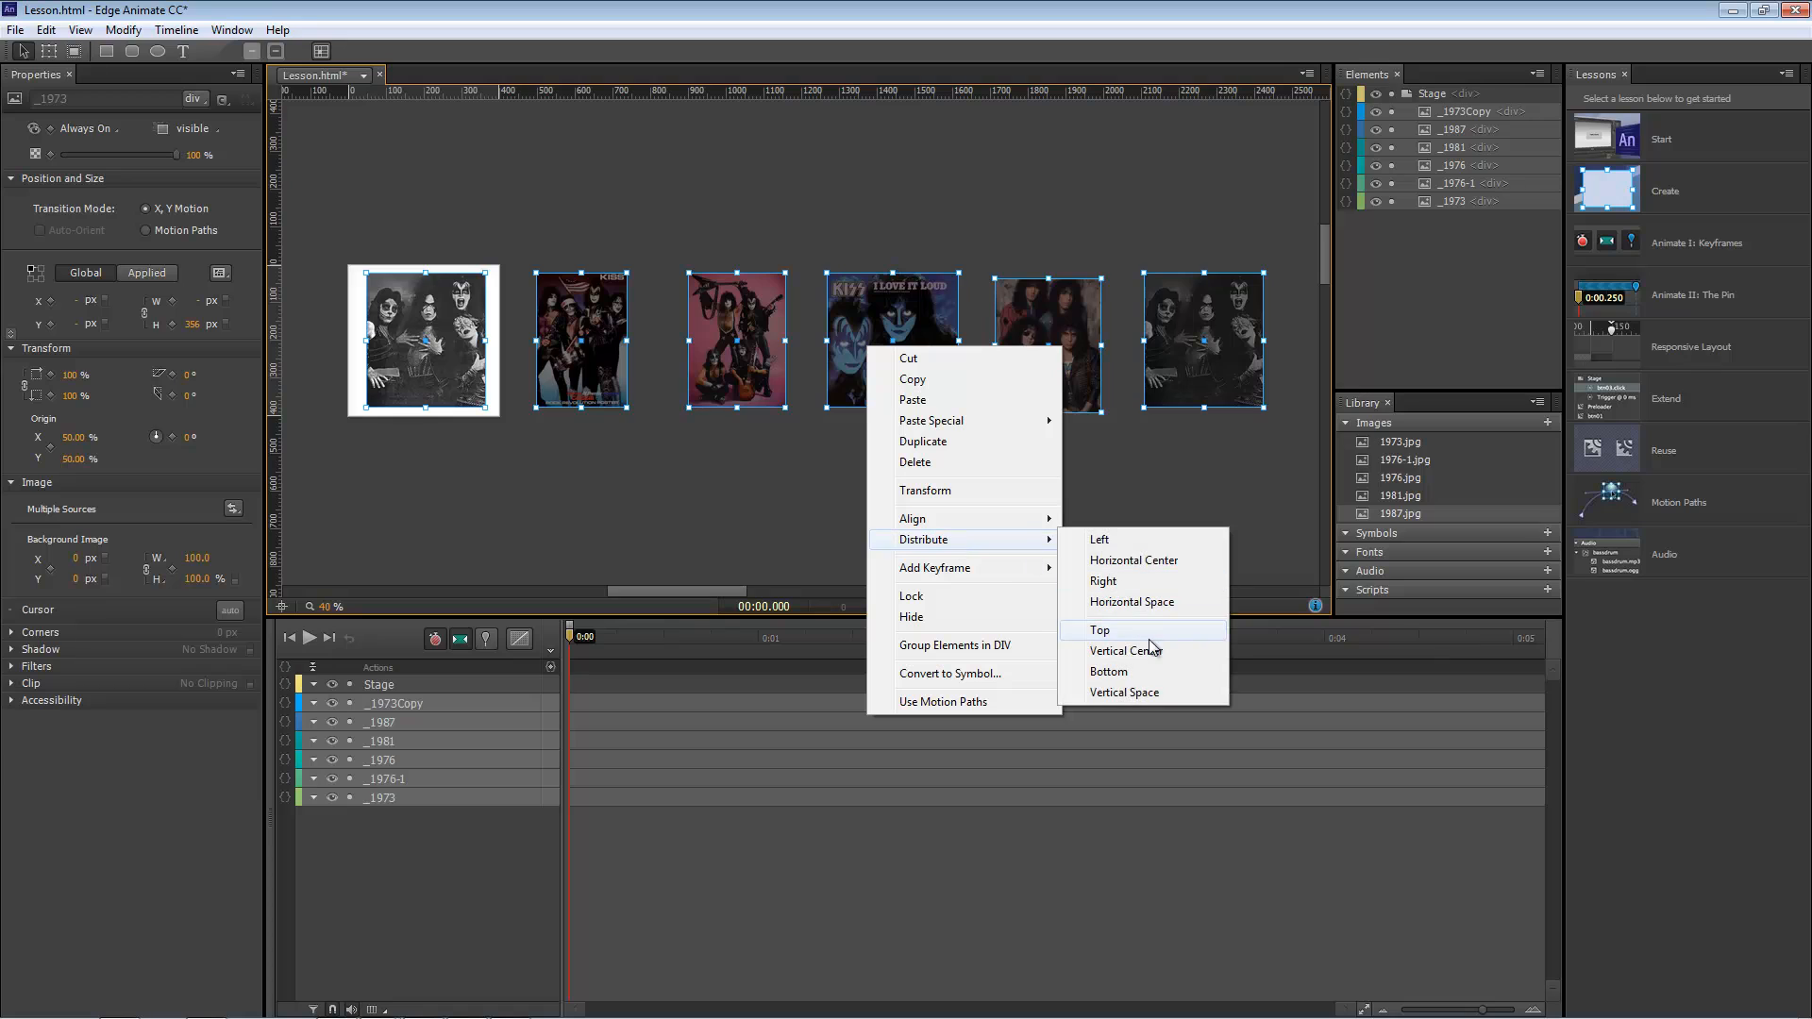
{"action": "left_click", "coordinate": [1098, 629]}
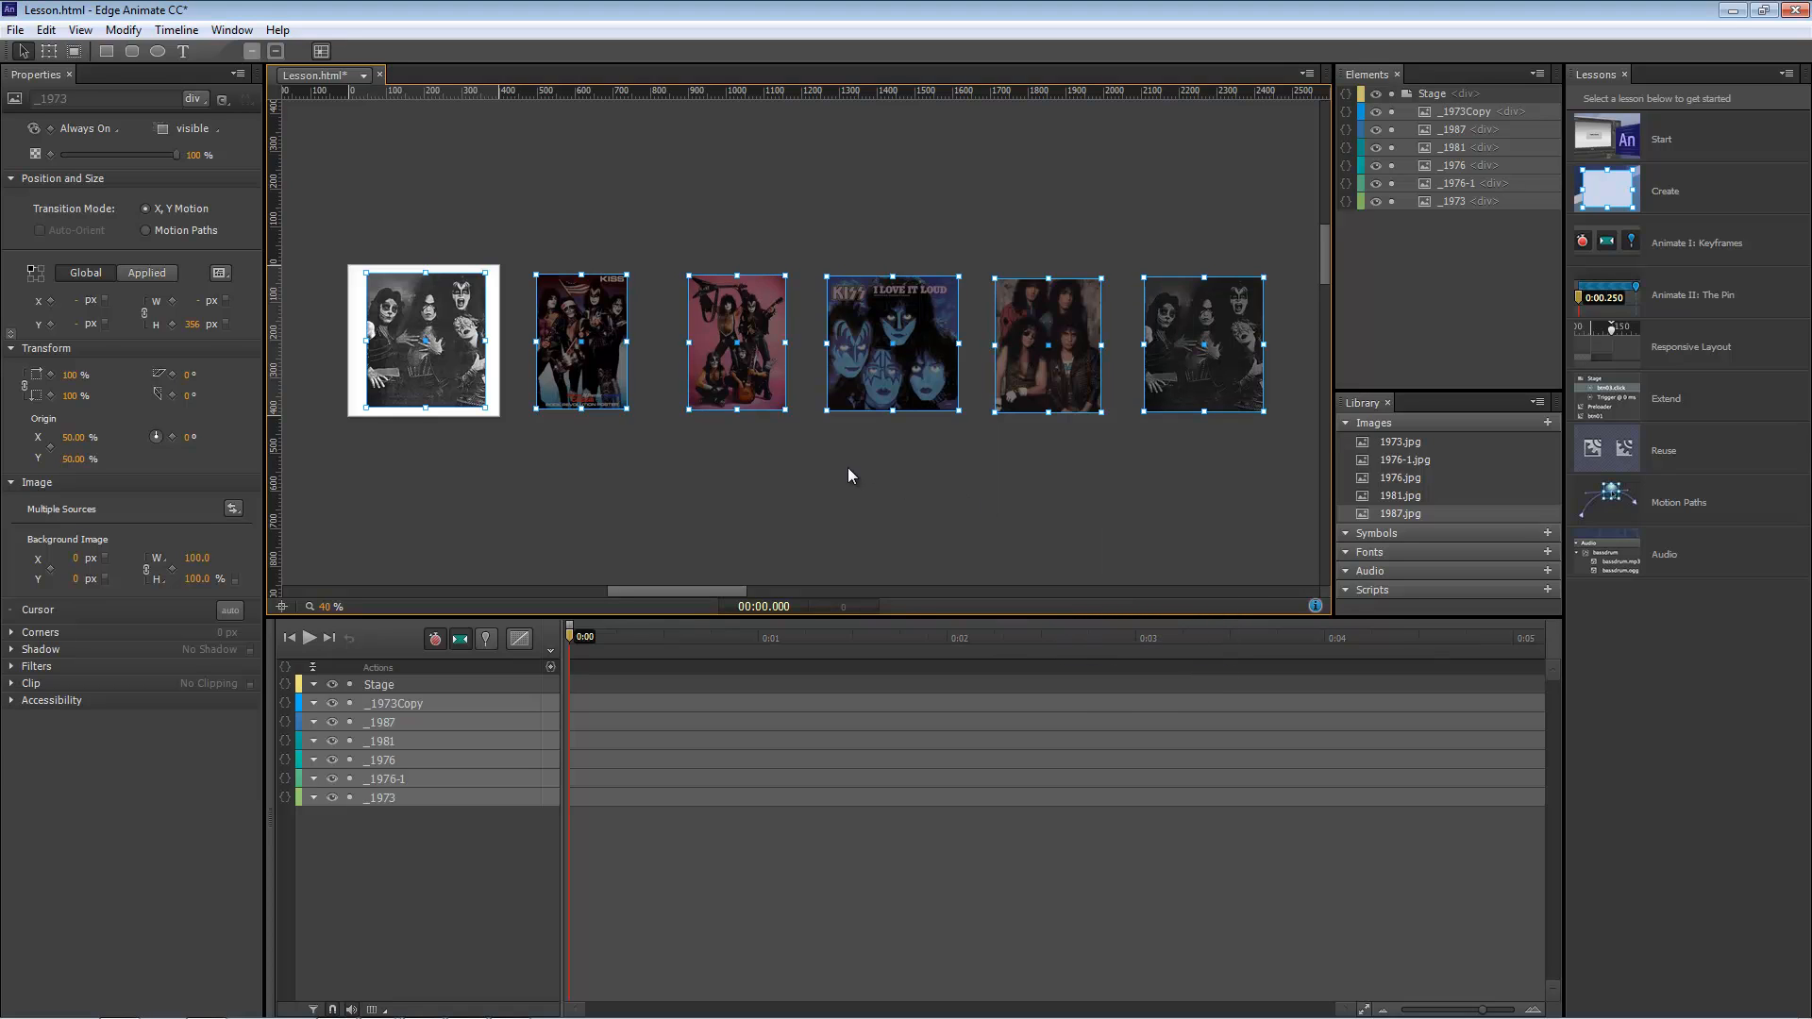
{"action": "mouse_move", "coordinate": [794, 483]}
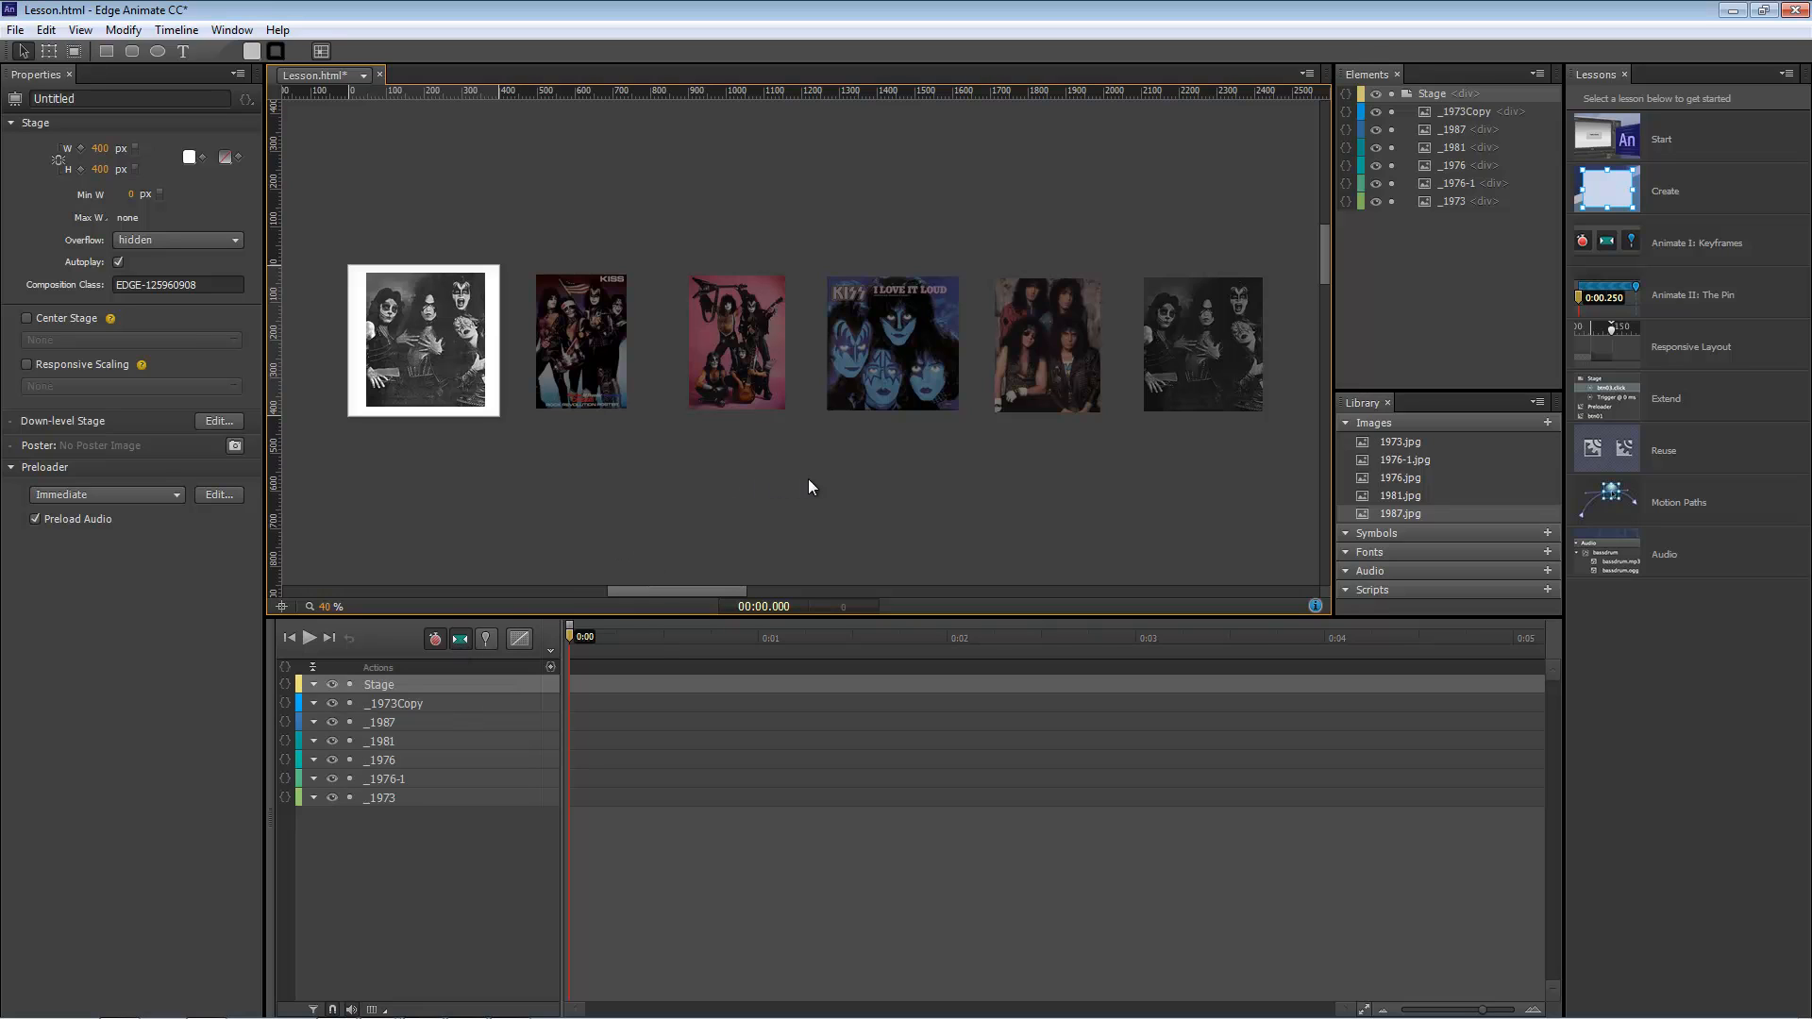
Convert the selected images into a symbol named Slider with Autoplay off.
{"action": "right_click", "coordinate": [892, 341]}
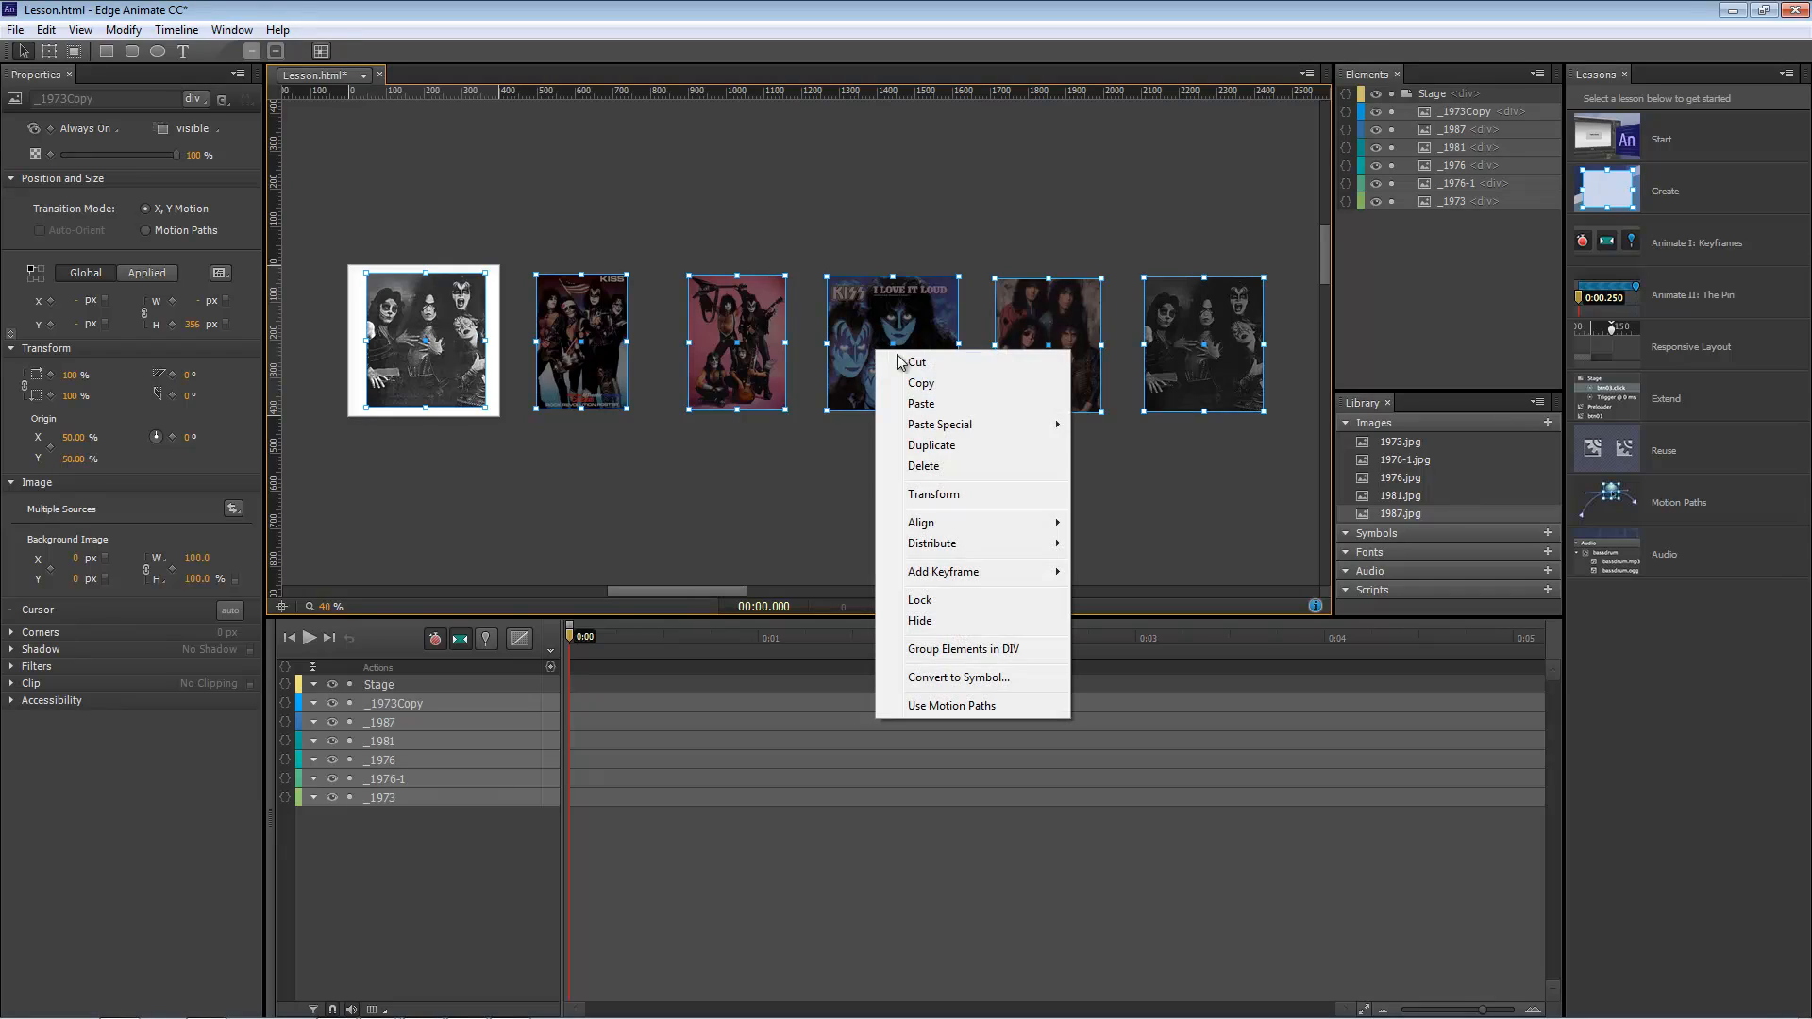
{"action": "left_click", "coordinate": [957, 678]}
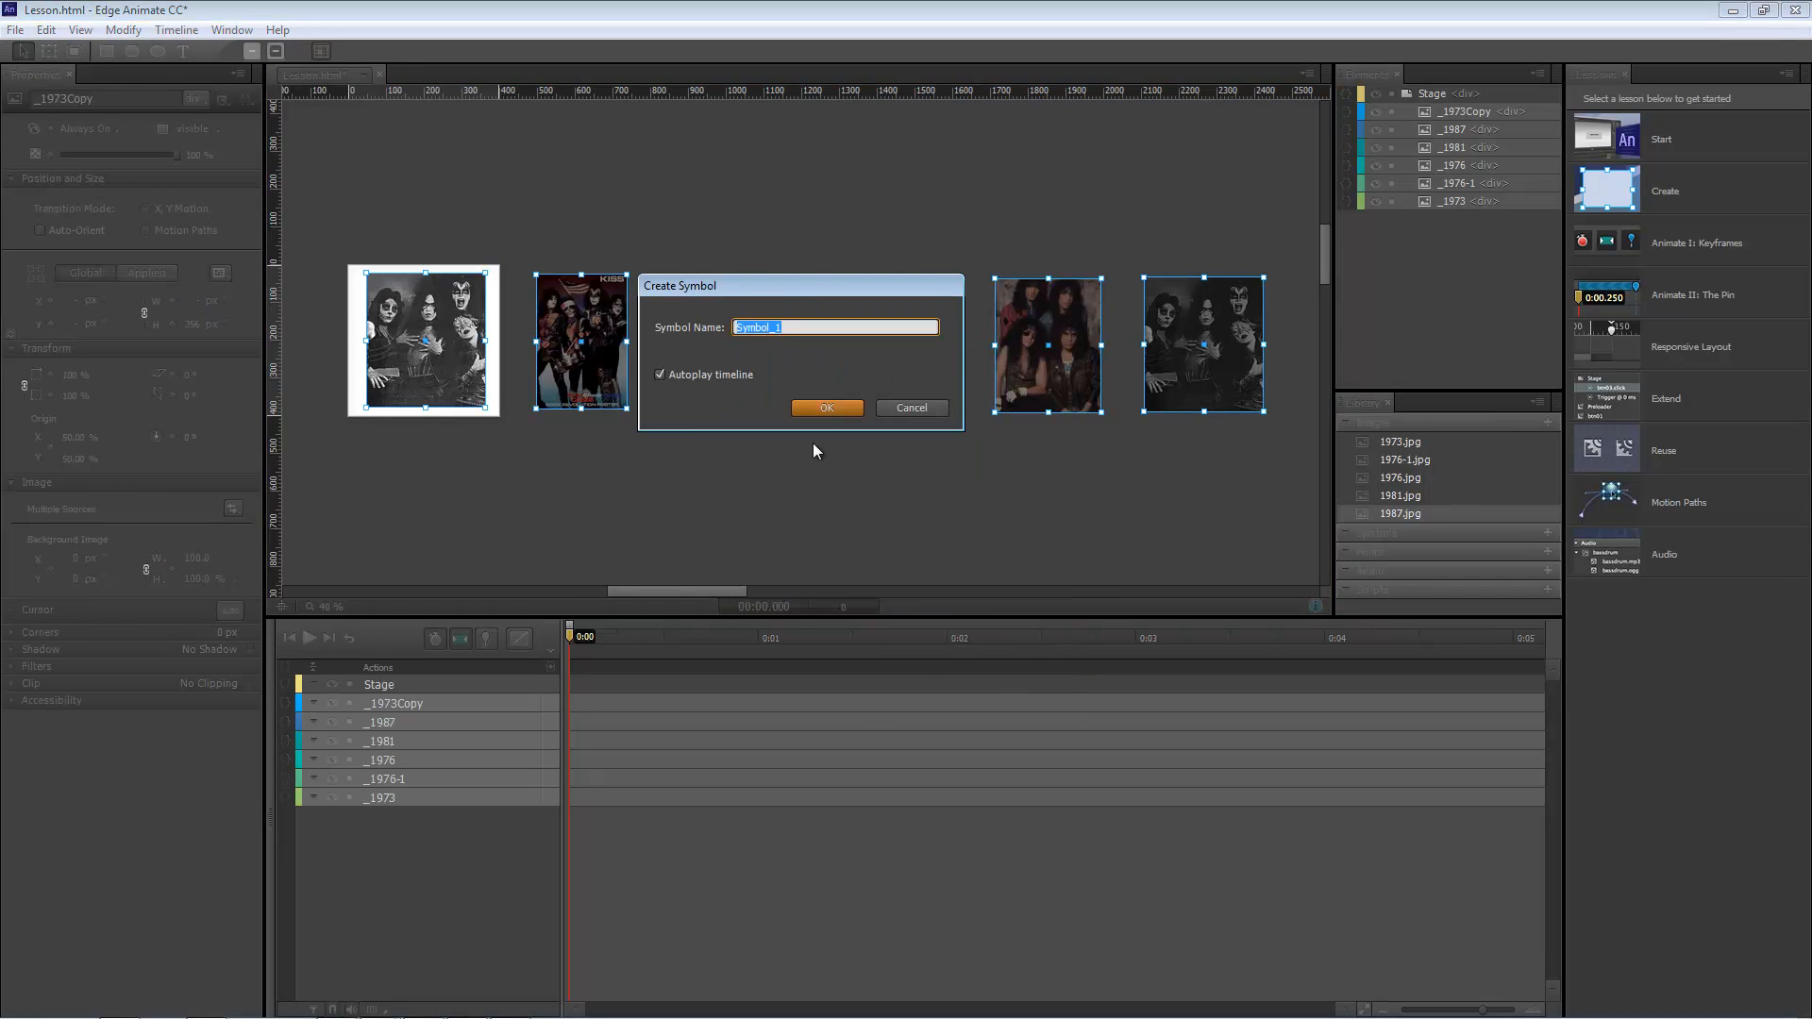
{"action": "type", "text": "Slider"}
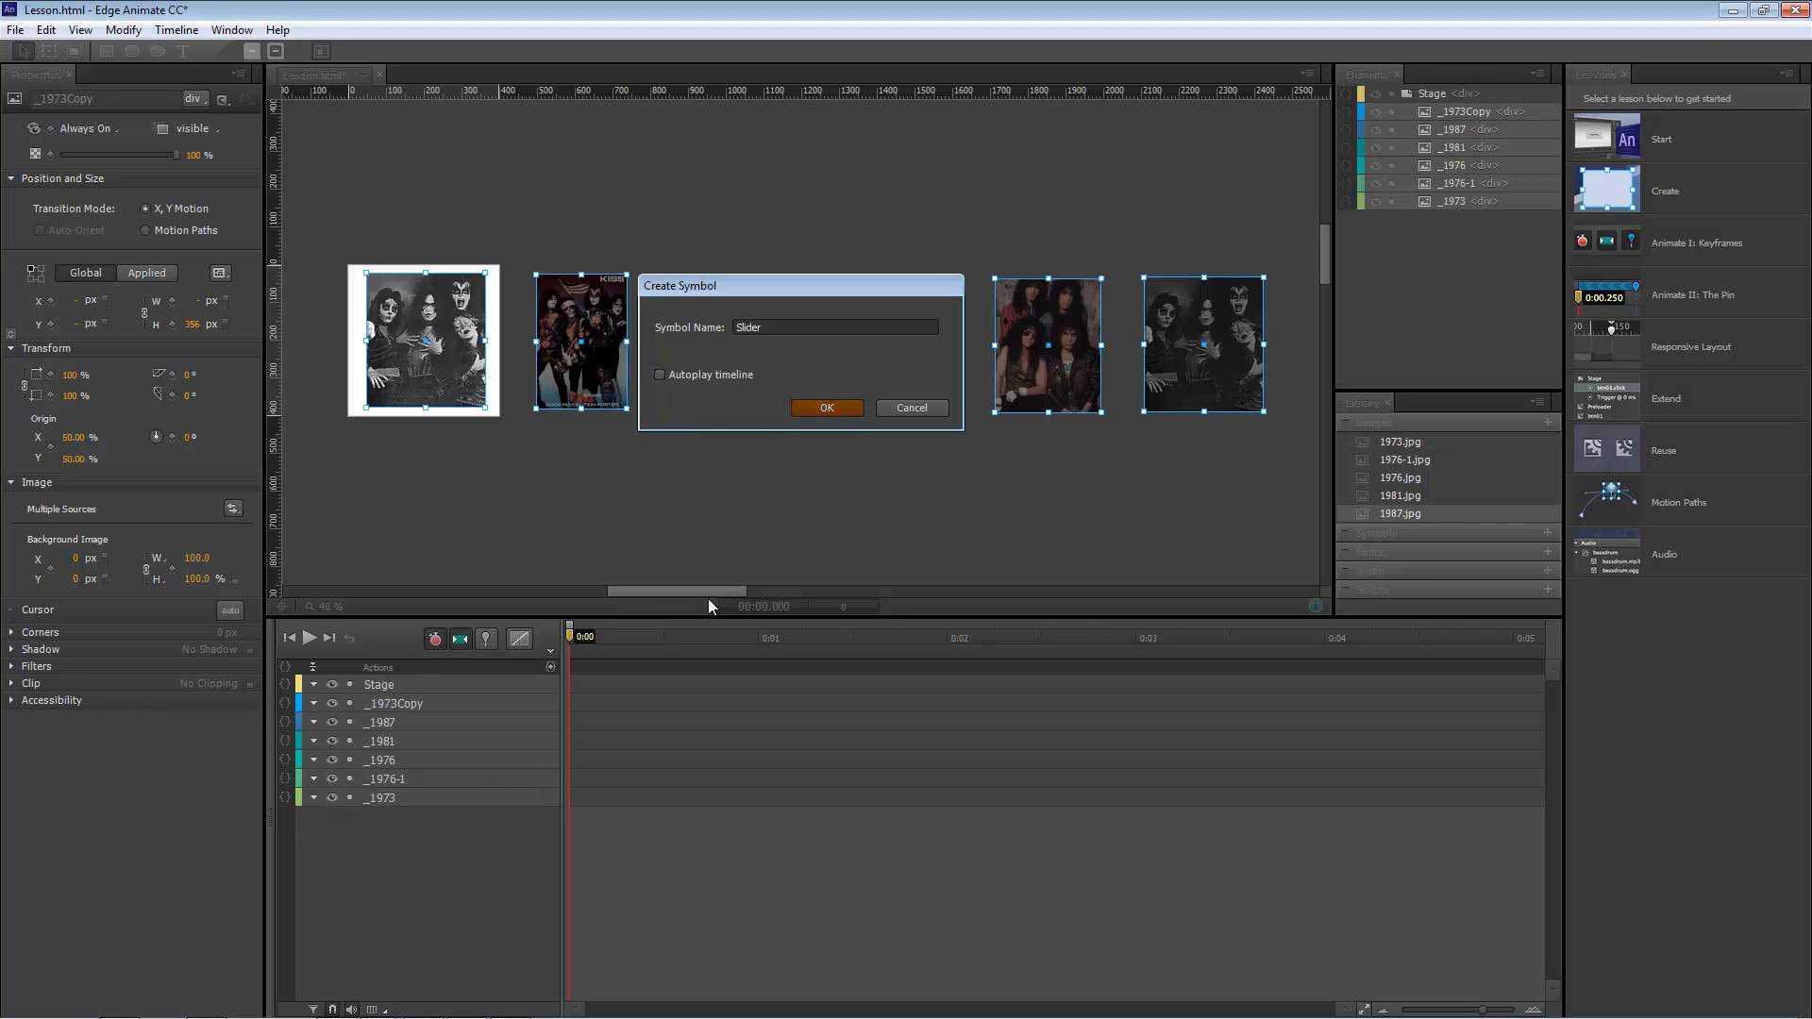
{"action": "left_click", "coordinate": [824, 406]}
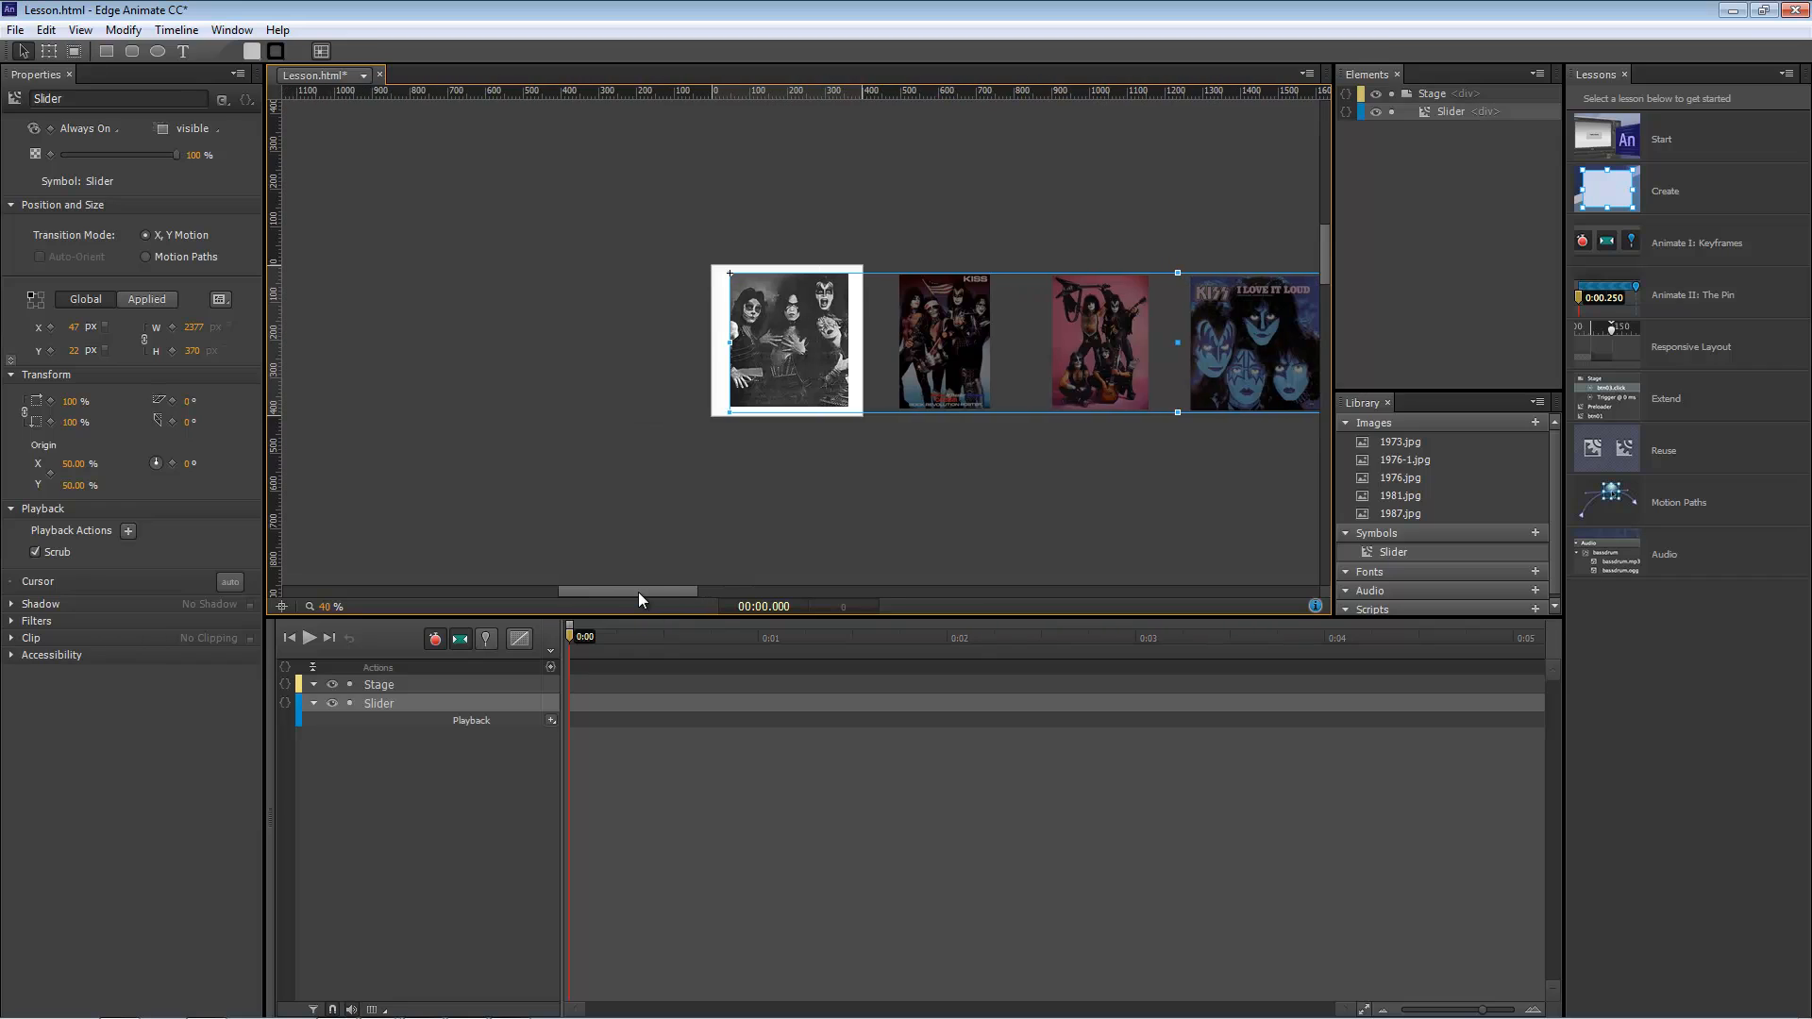
{"action": "mouse_move", "coordinate": [94, 372]}
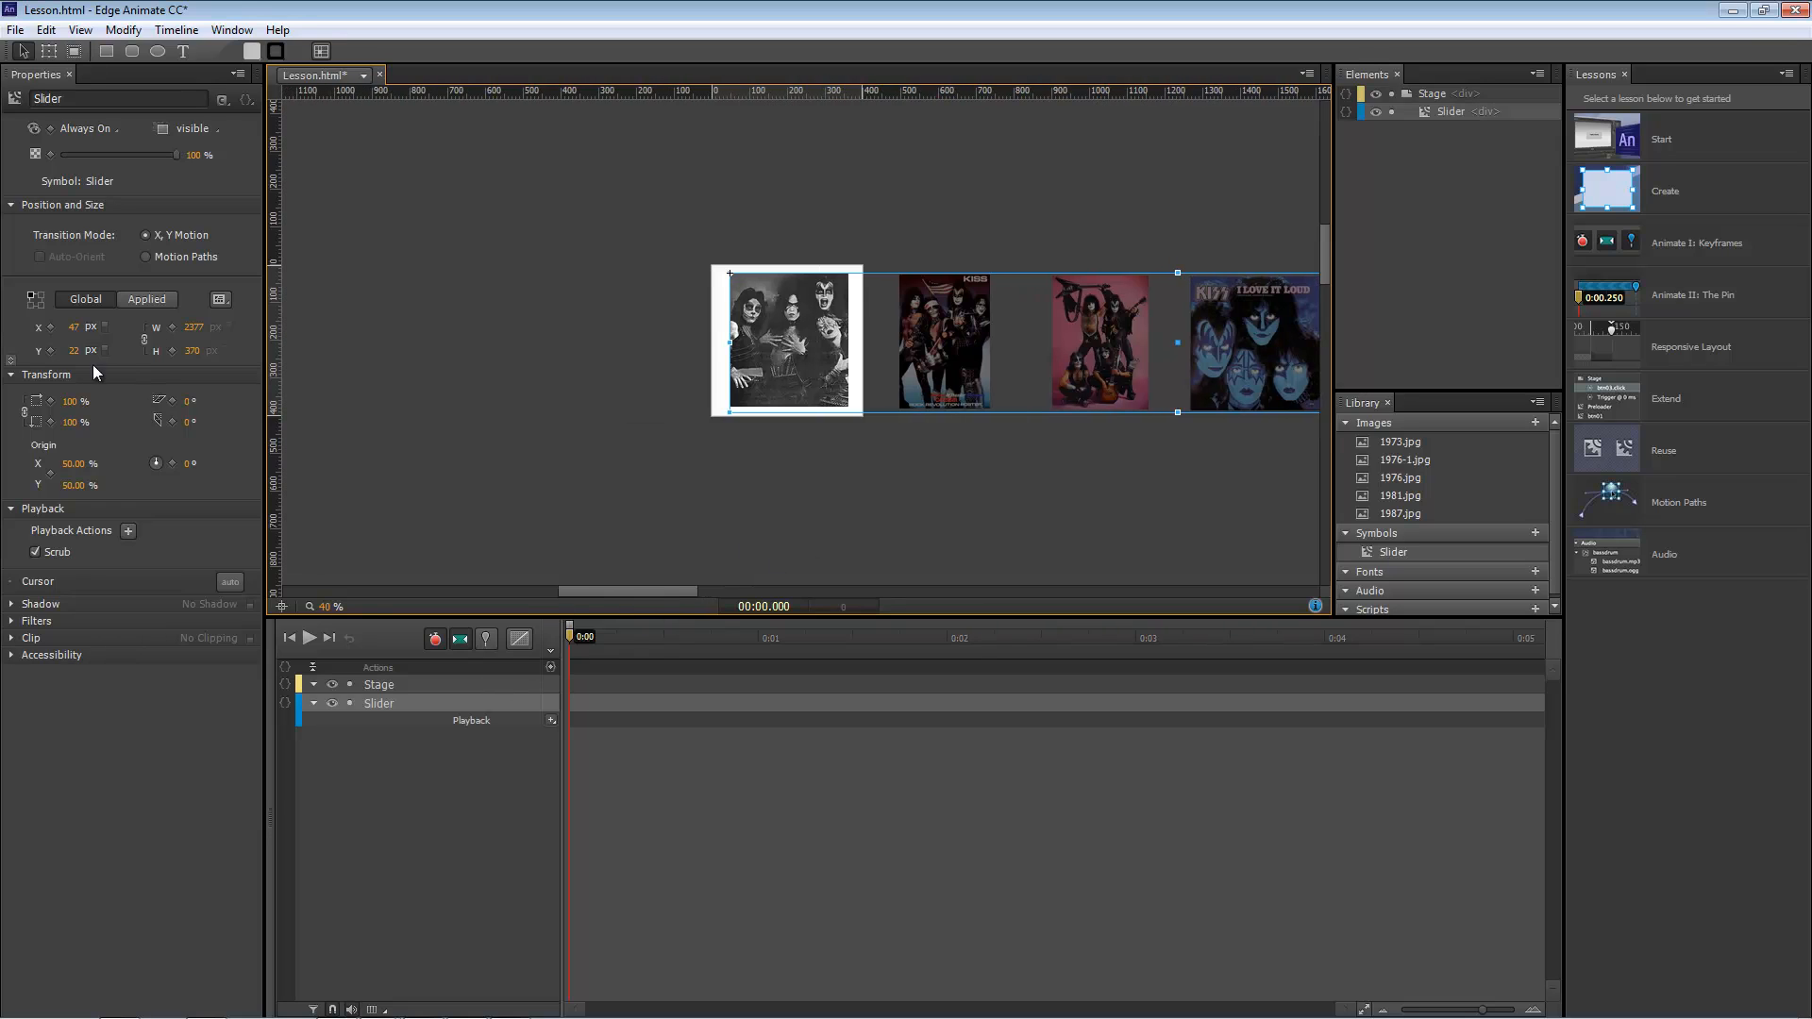
{"action": "mouse_move", "coordinate": [51, 335]}
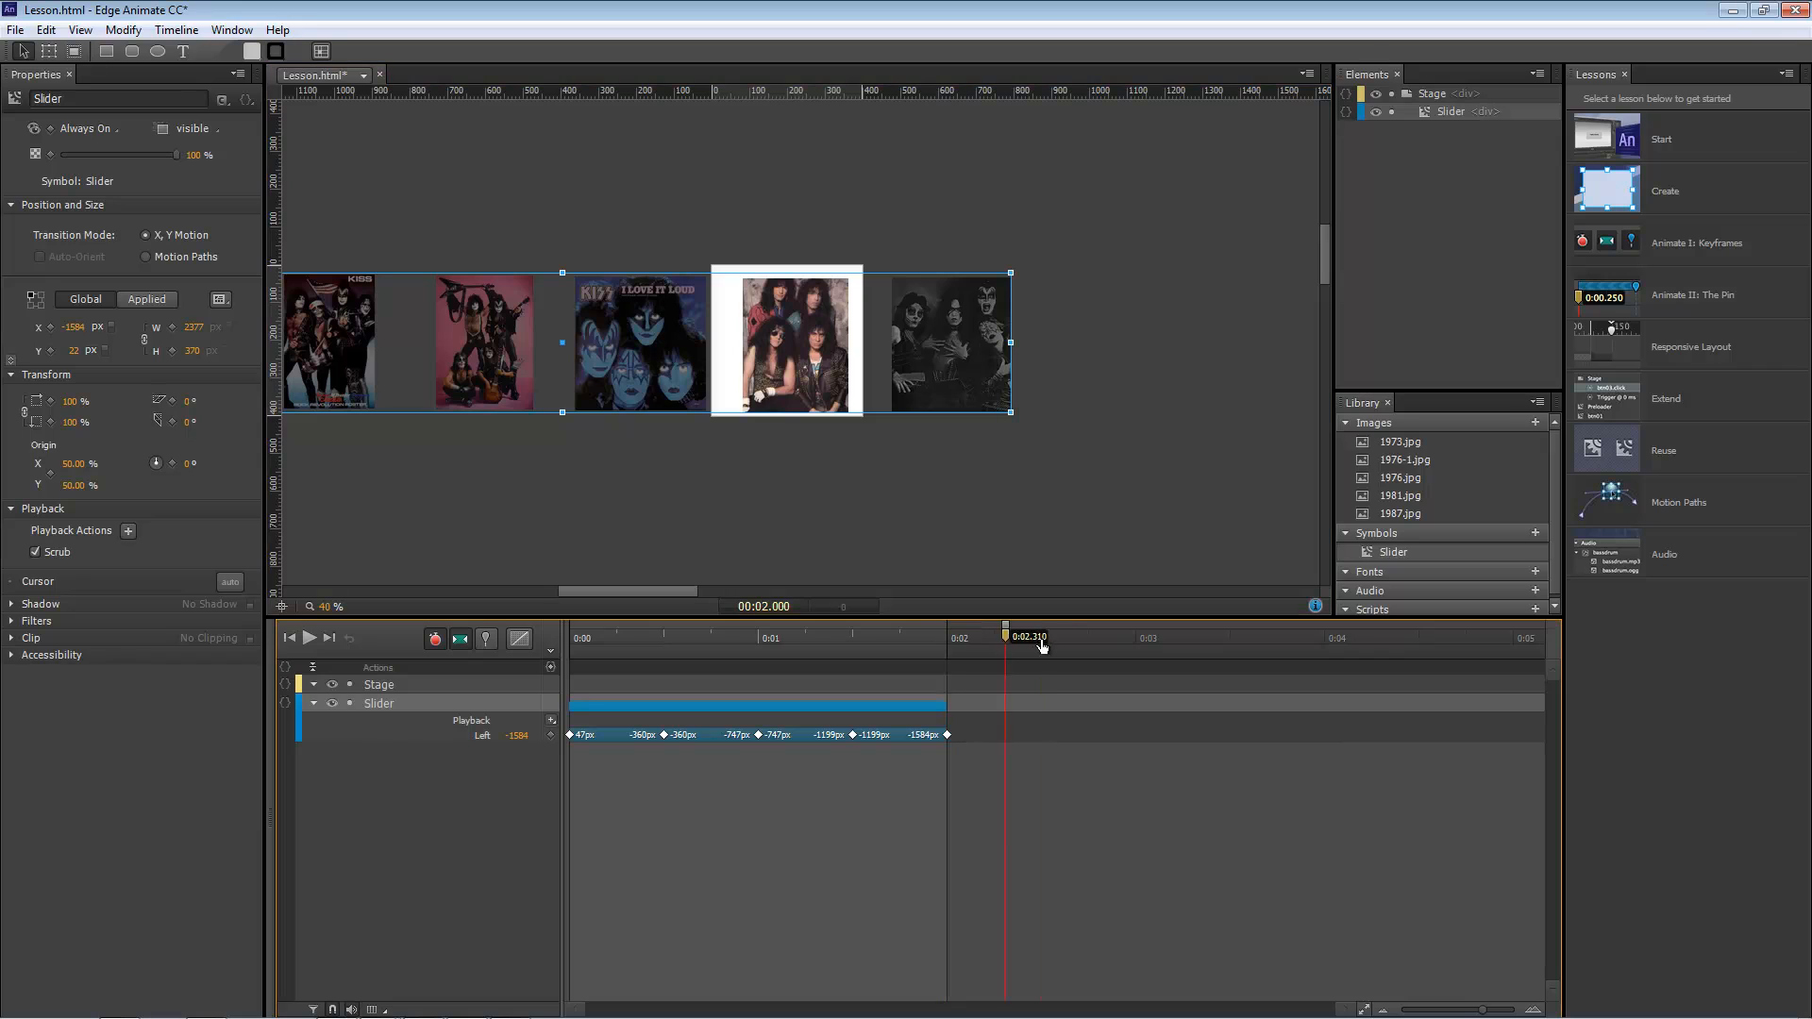
Rewind the playhead to the start of the Slider's left-position animation.
{"action": "left_click_drag", "start_coordinate": [1003, 637], "coordinate": [1040, 637]}
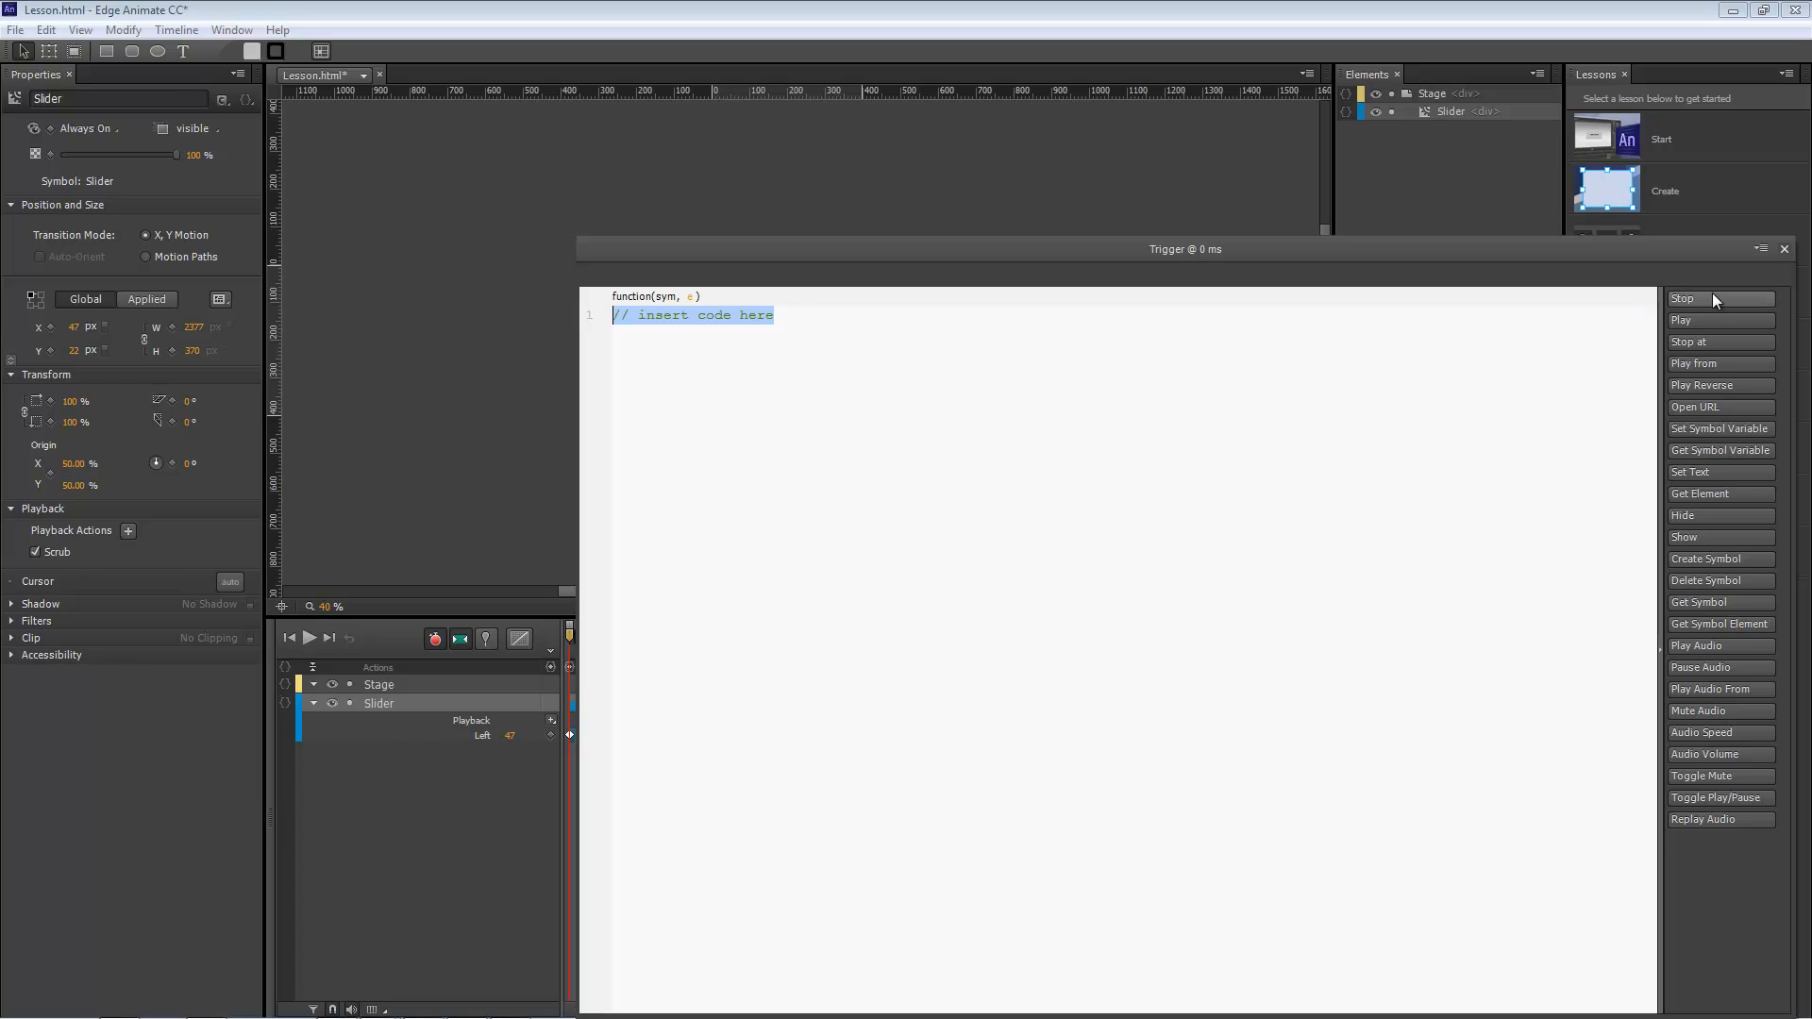
Insert sym.stop() into the triggers at 0, 500 and 2500 ms.
{"action": "left_click", "coordinate": [1682, 298]}
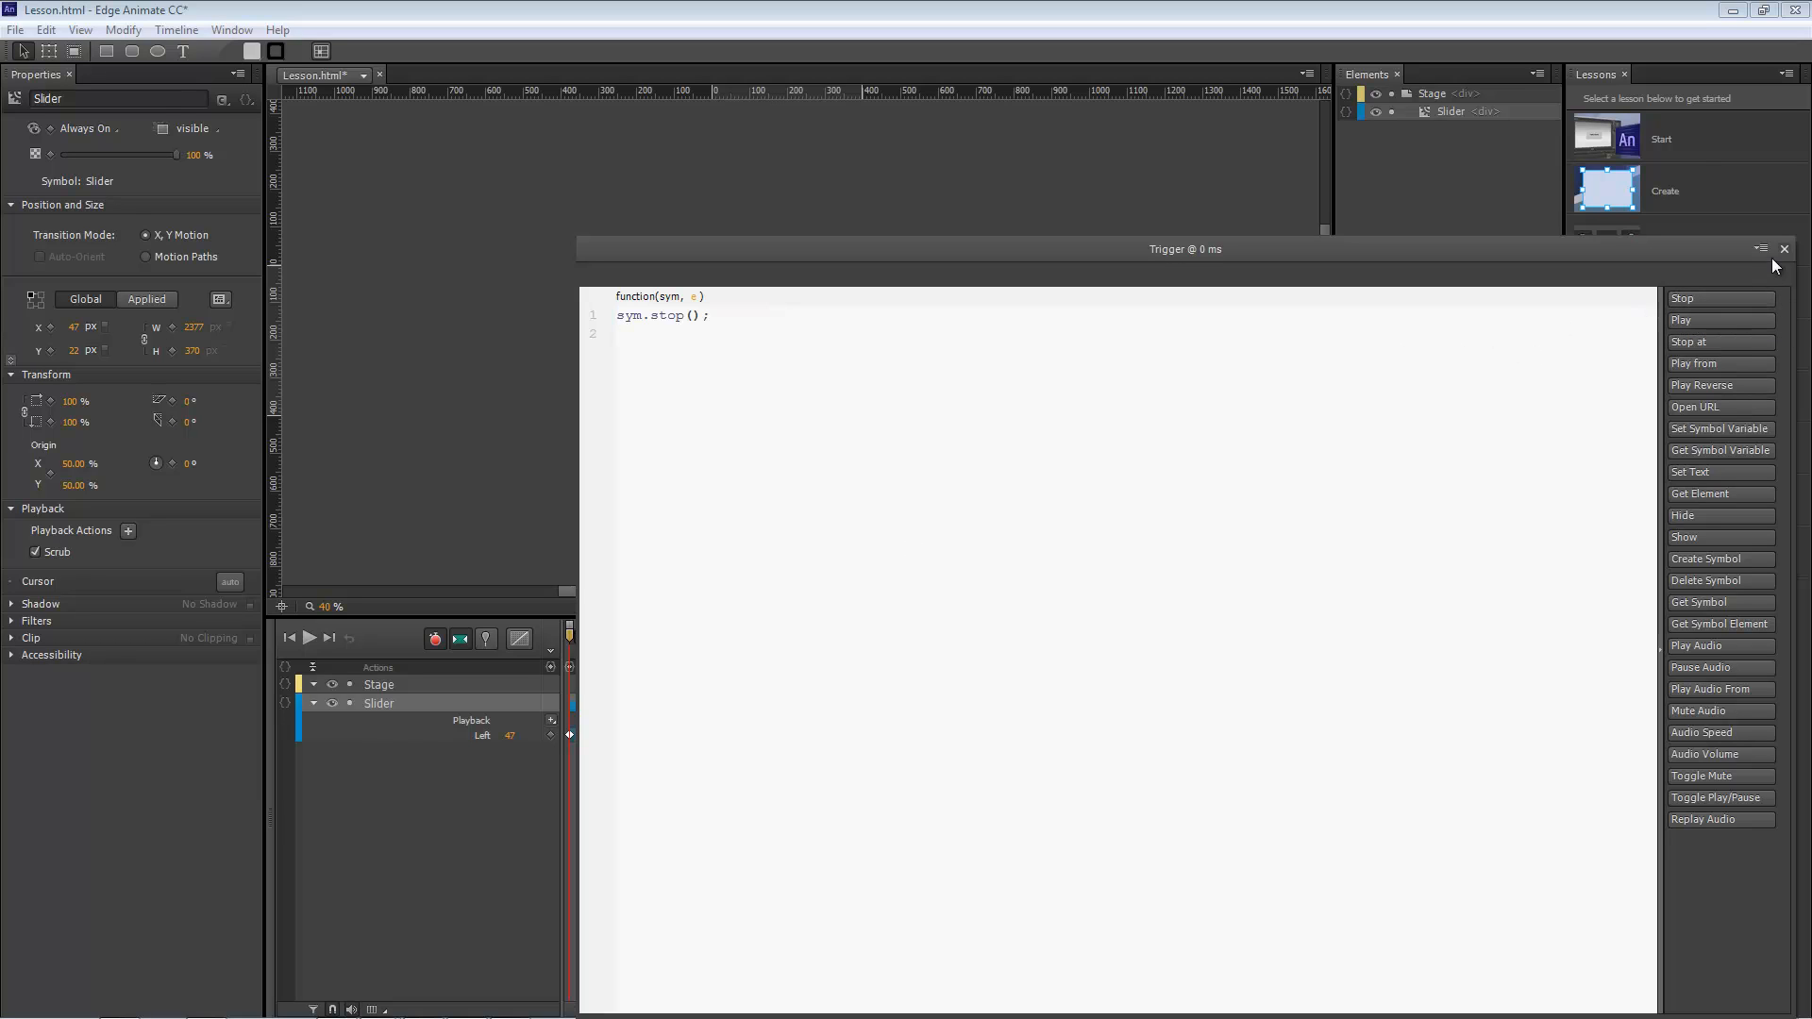
{"action": "left_click", "coordinate": [1784, 248]}
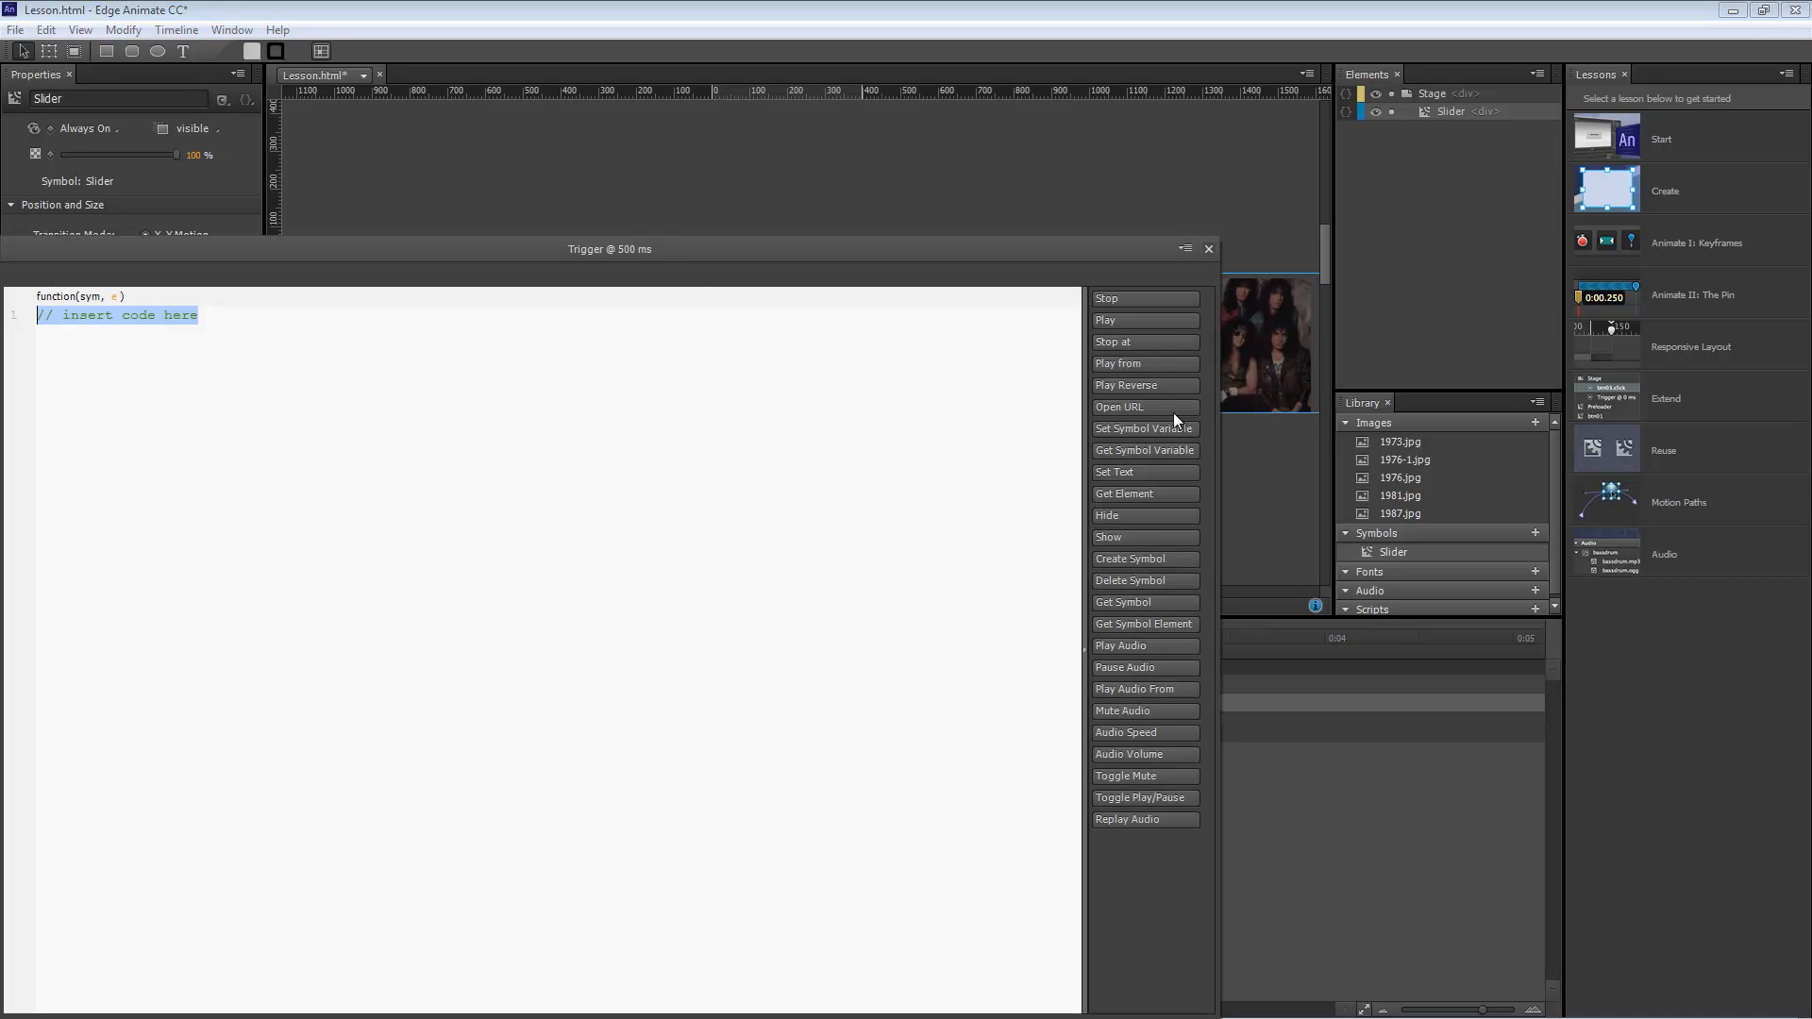
{"action": "left_click", "coordinate": [1207, 249]}
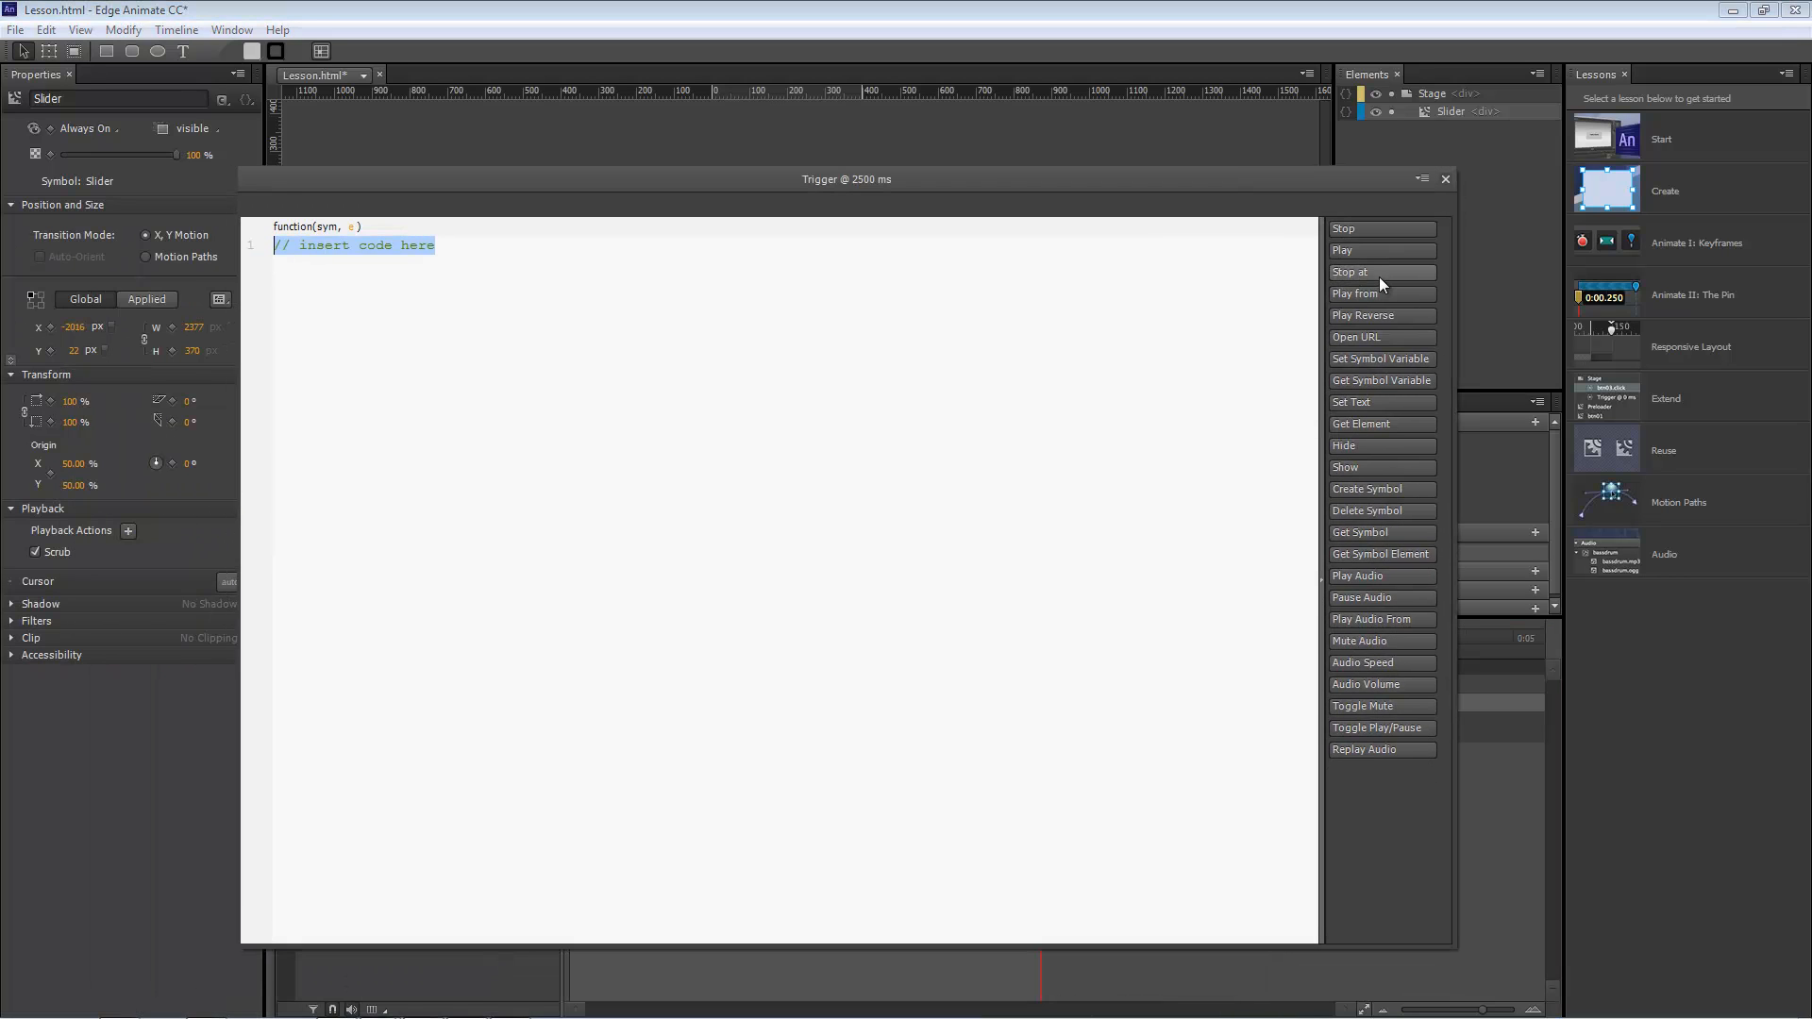
{"action": "left_click", "coordinate": [1349, 272]}
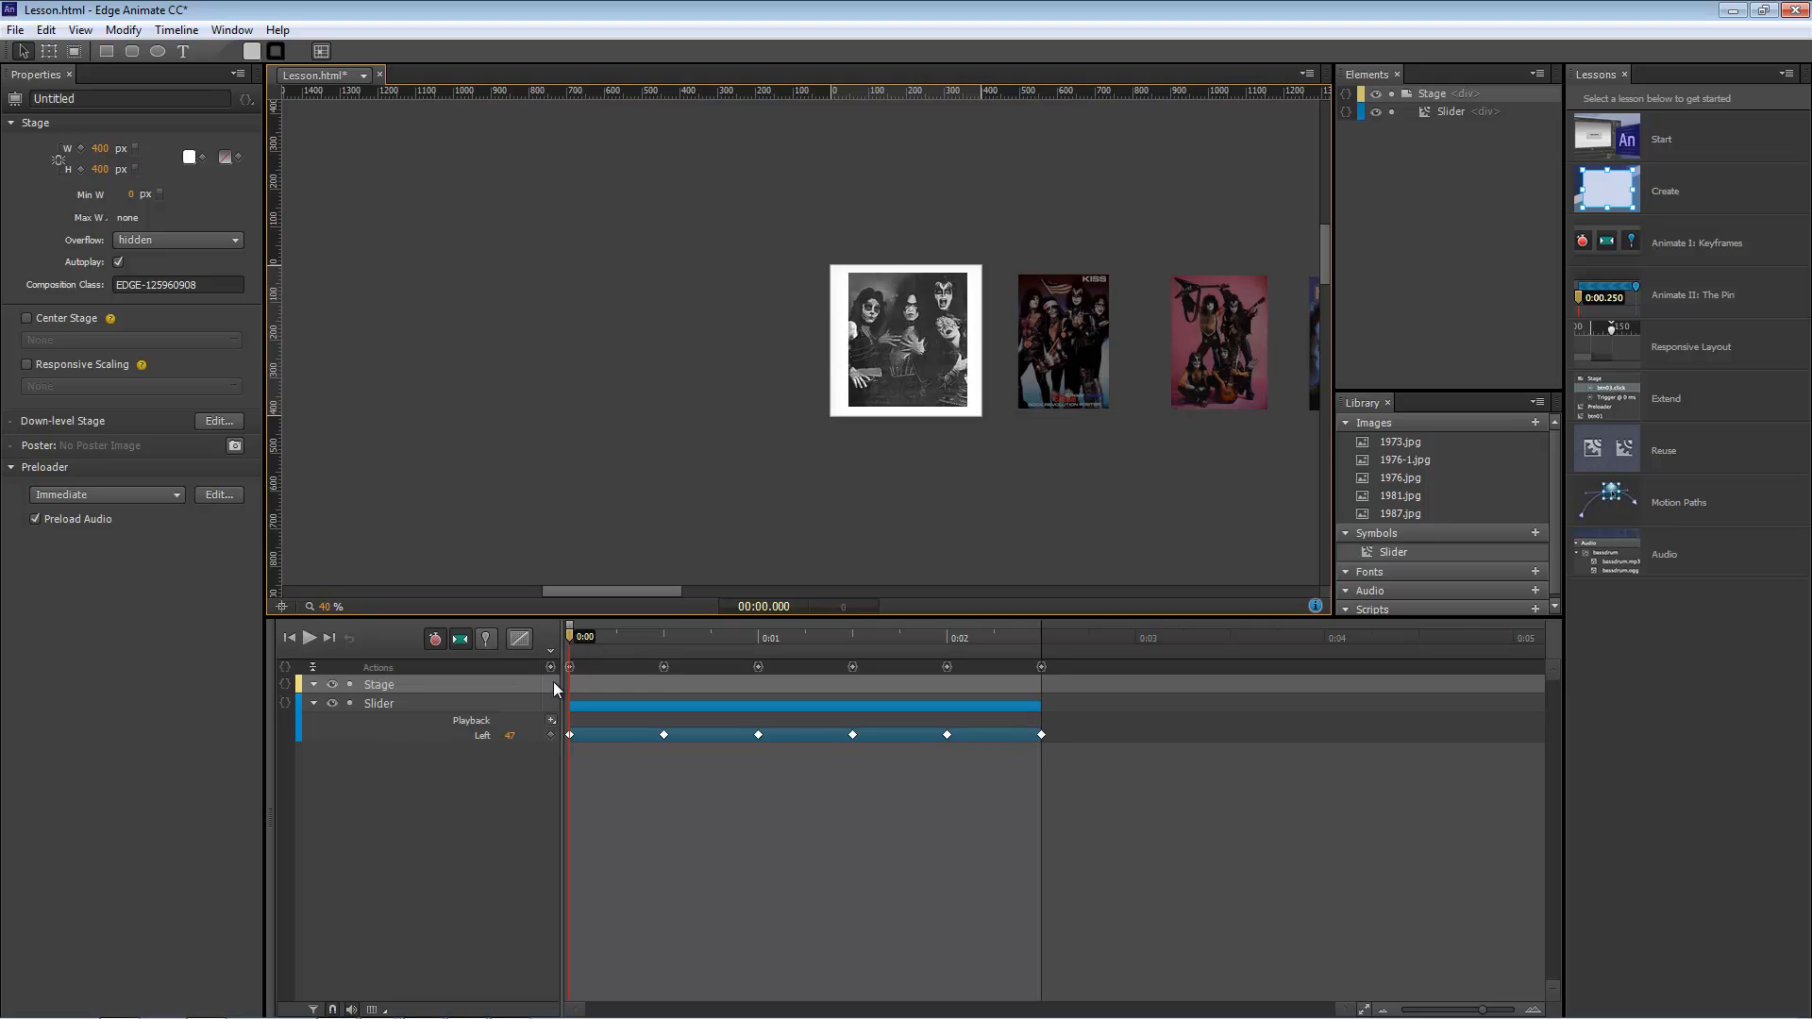
{"action": "mouse_move", "coordinate": [284, 705]}
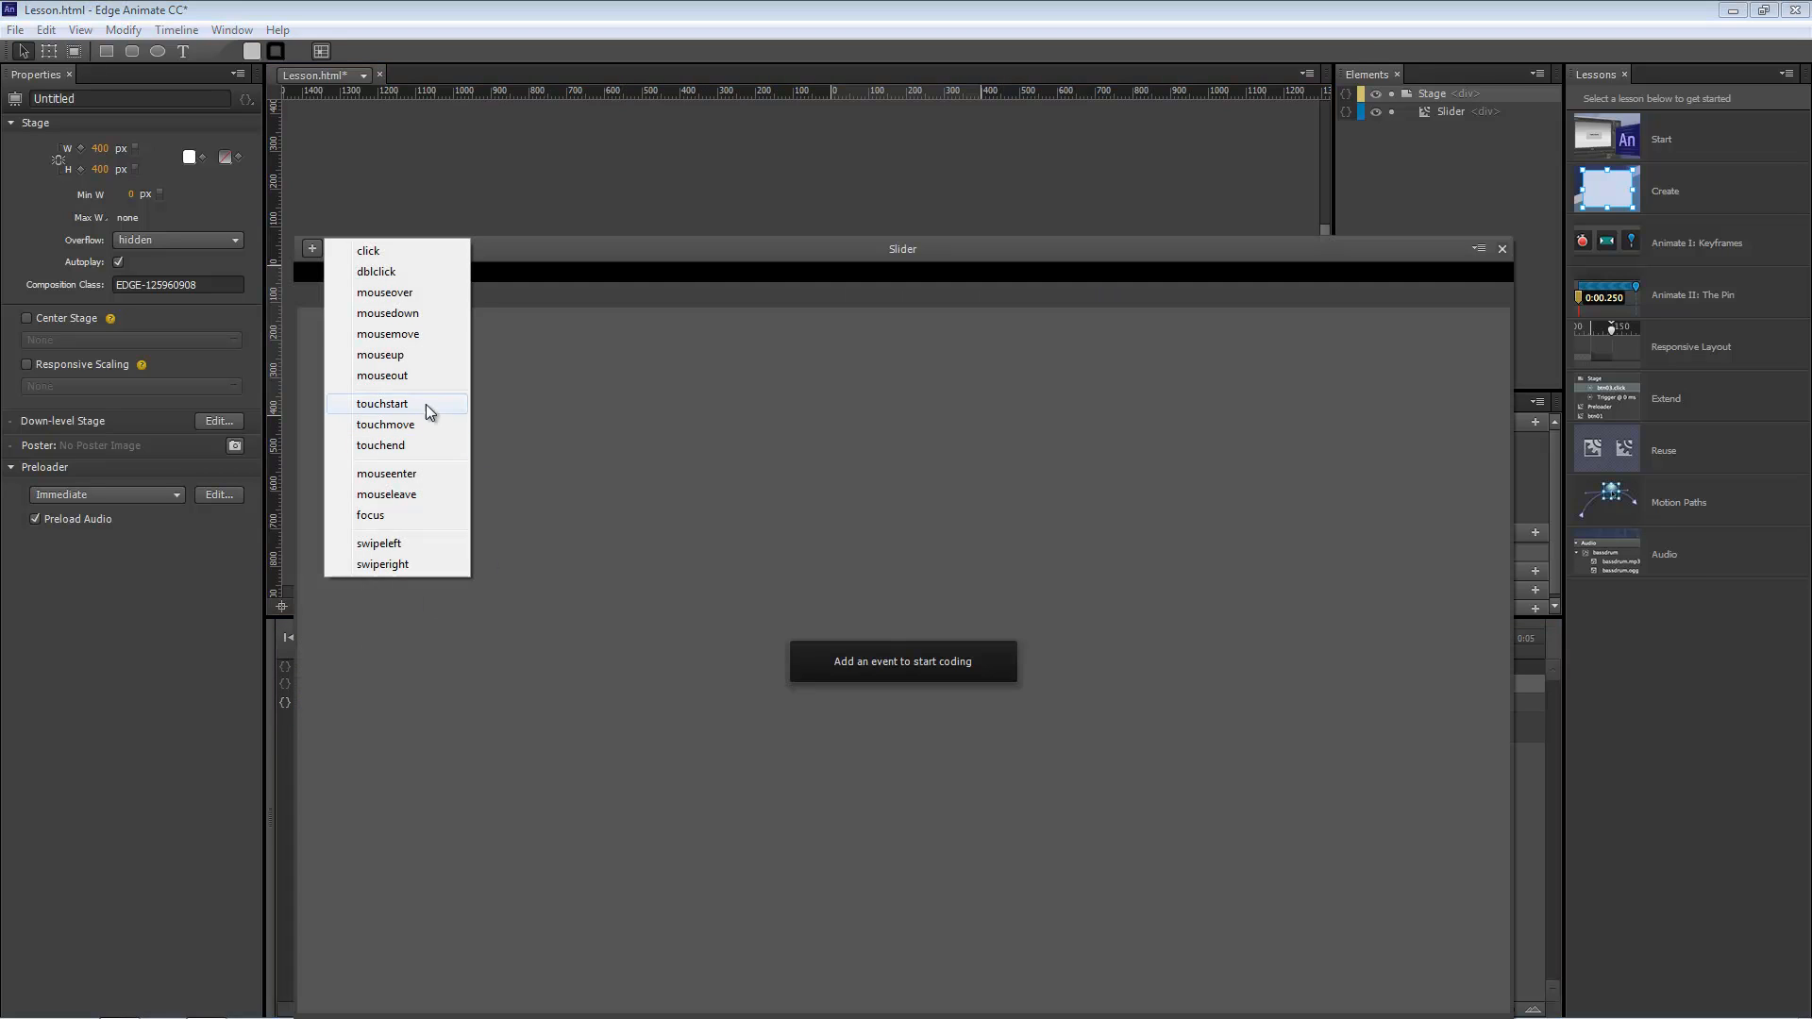
{"action": "mouse_move", "coordinate": [387, 571]}
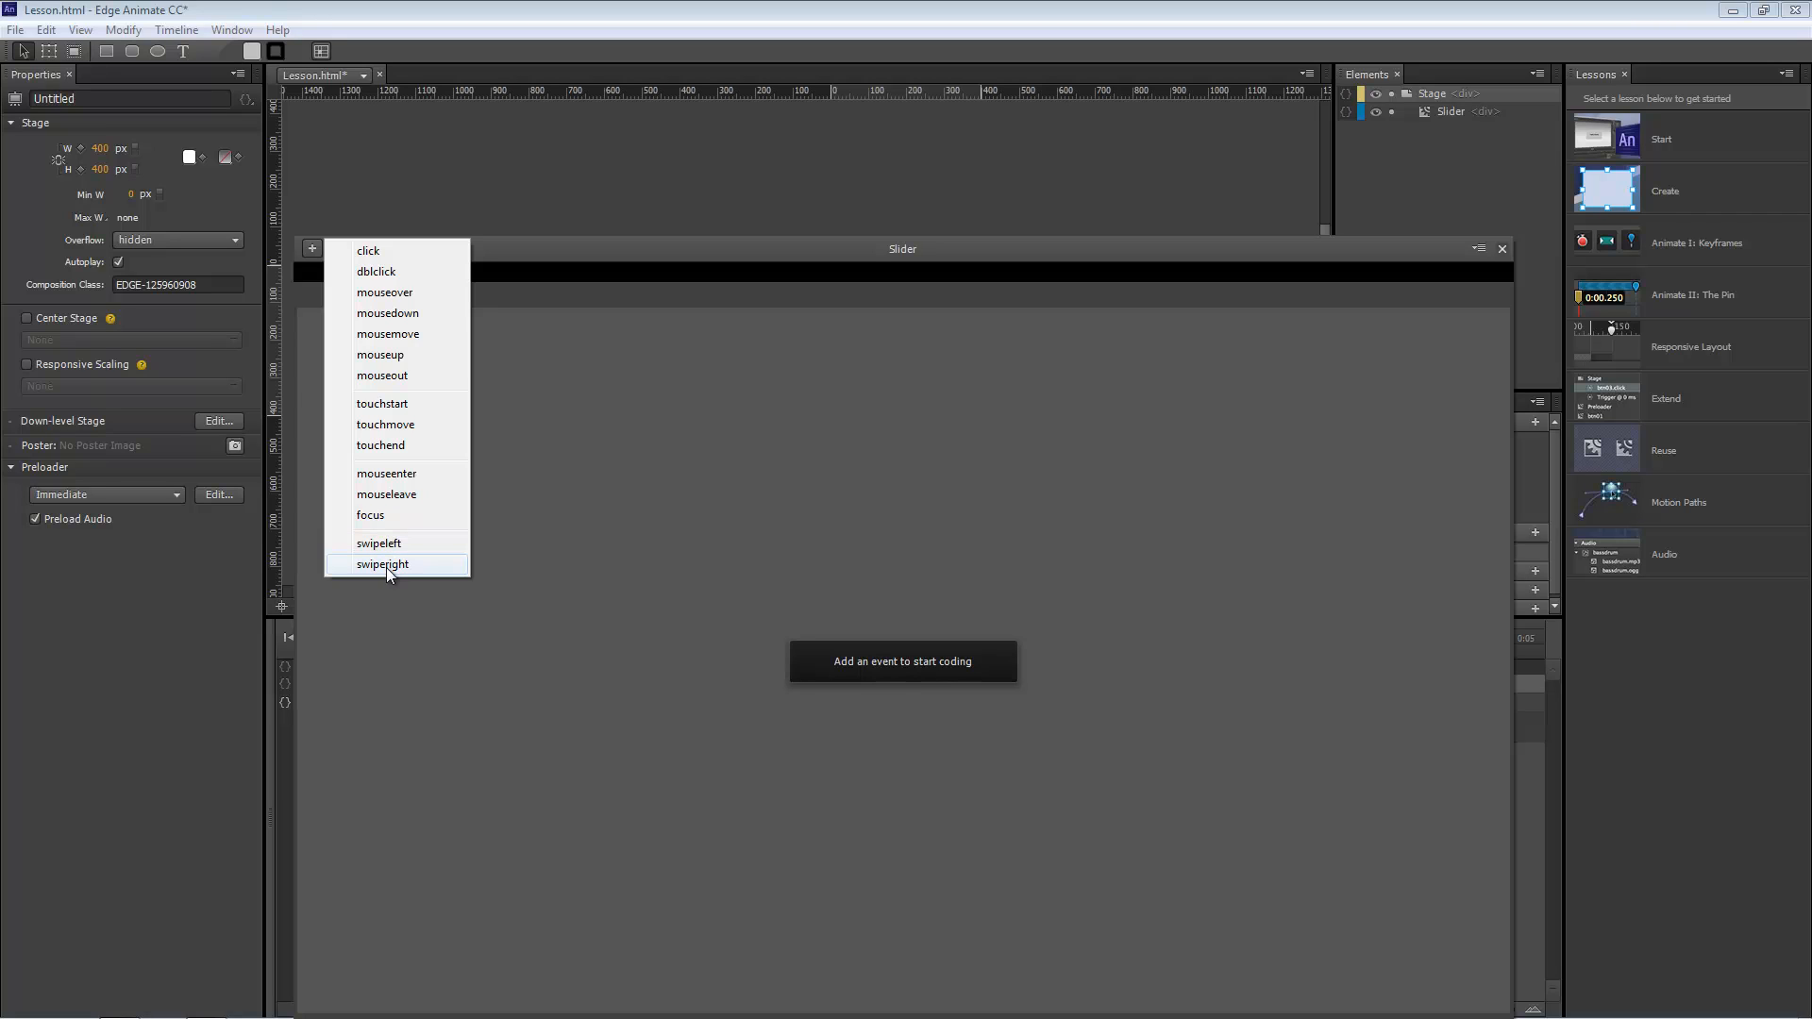
{"action": "mouse_move", "coordinate": [379, 543]}
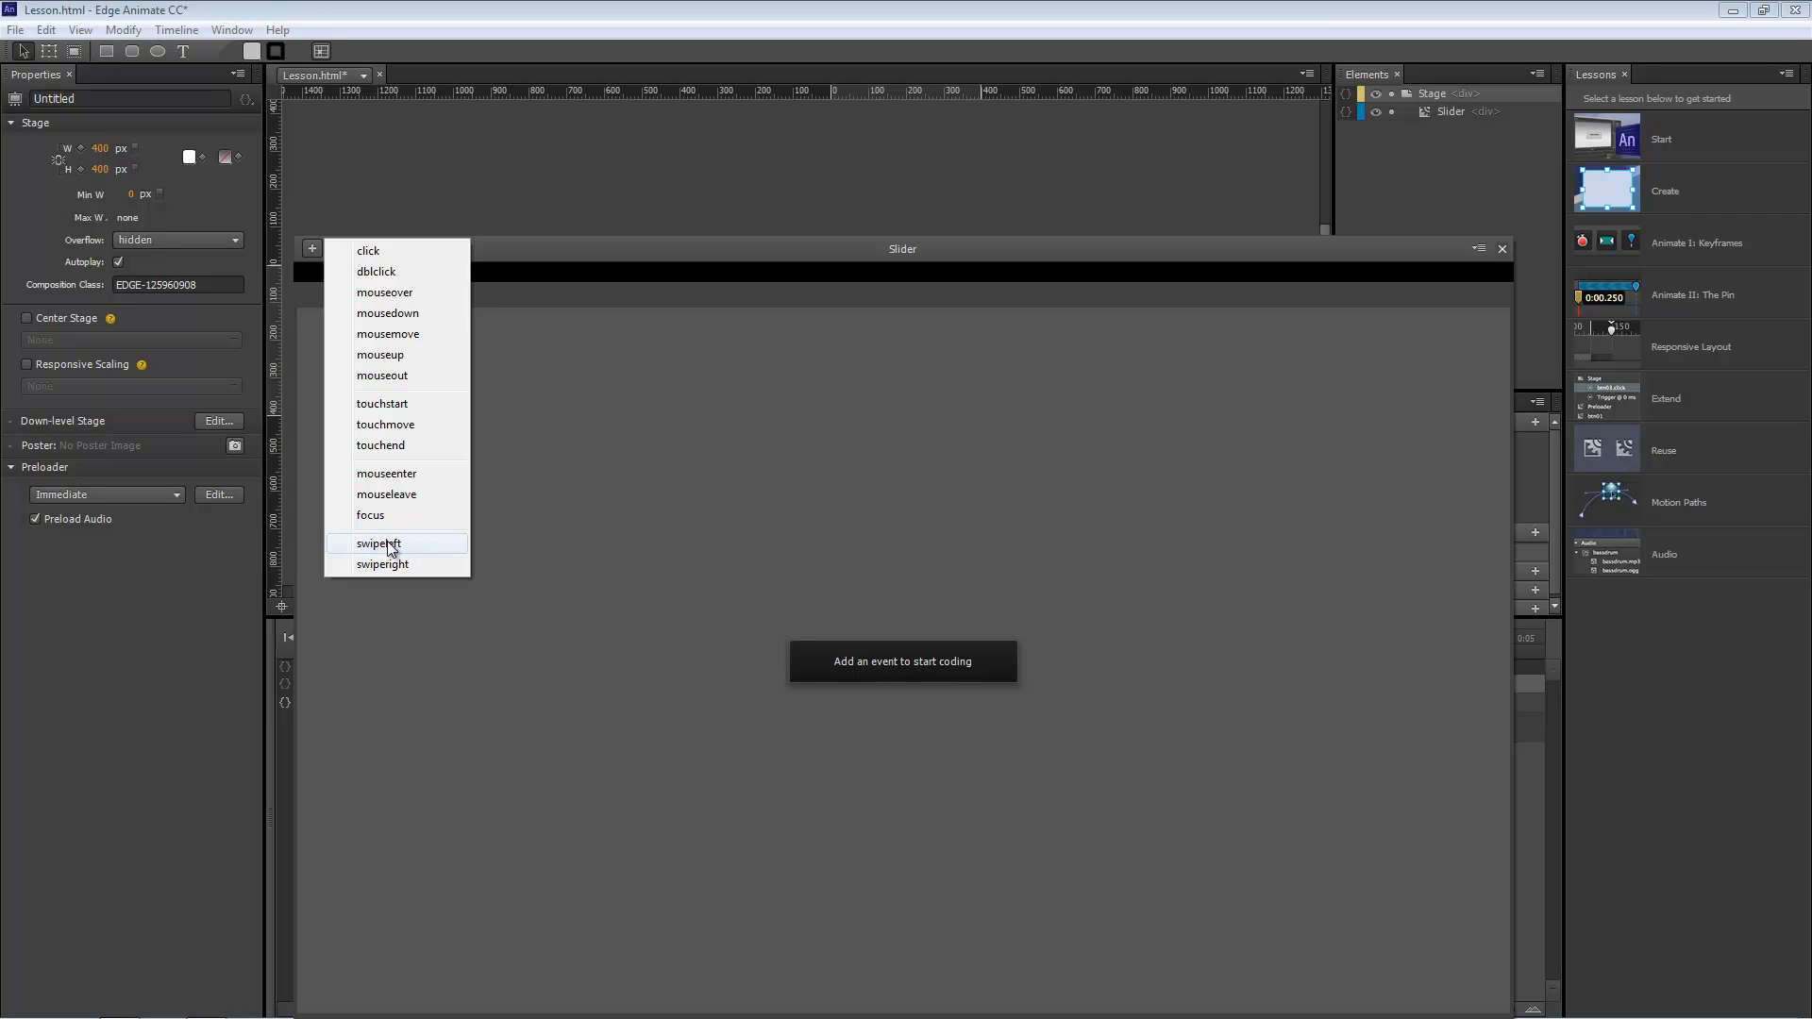
{"action": "mouse_move", "coordinate": [1193, 268]}
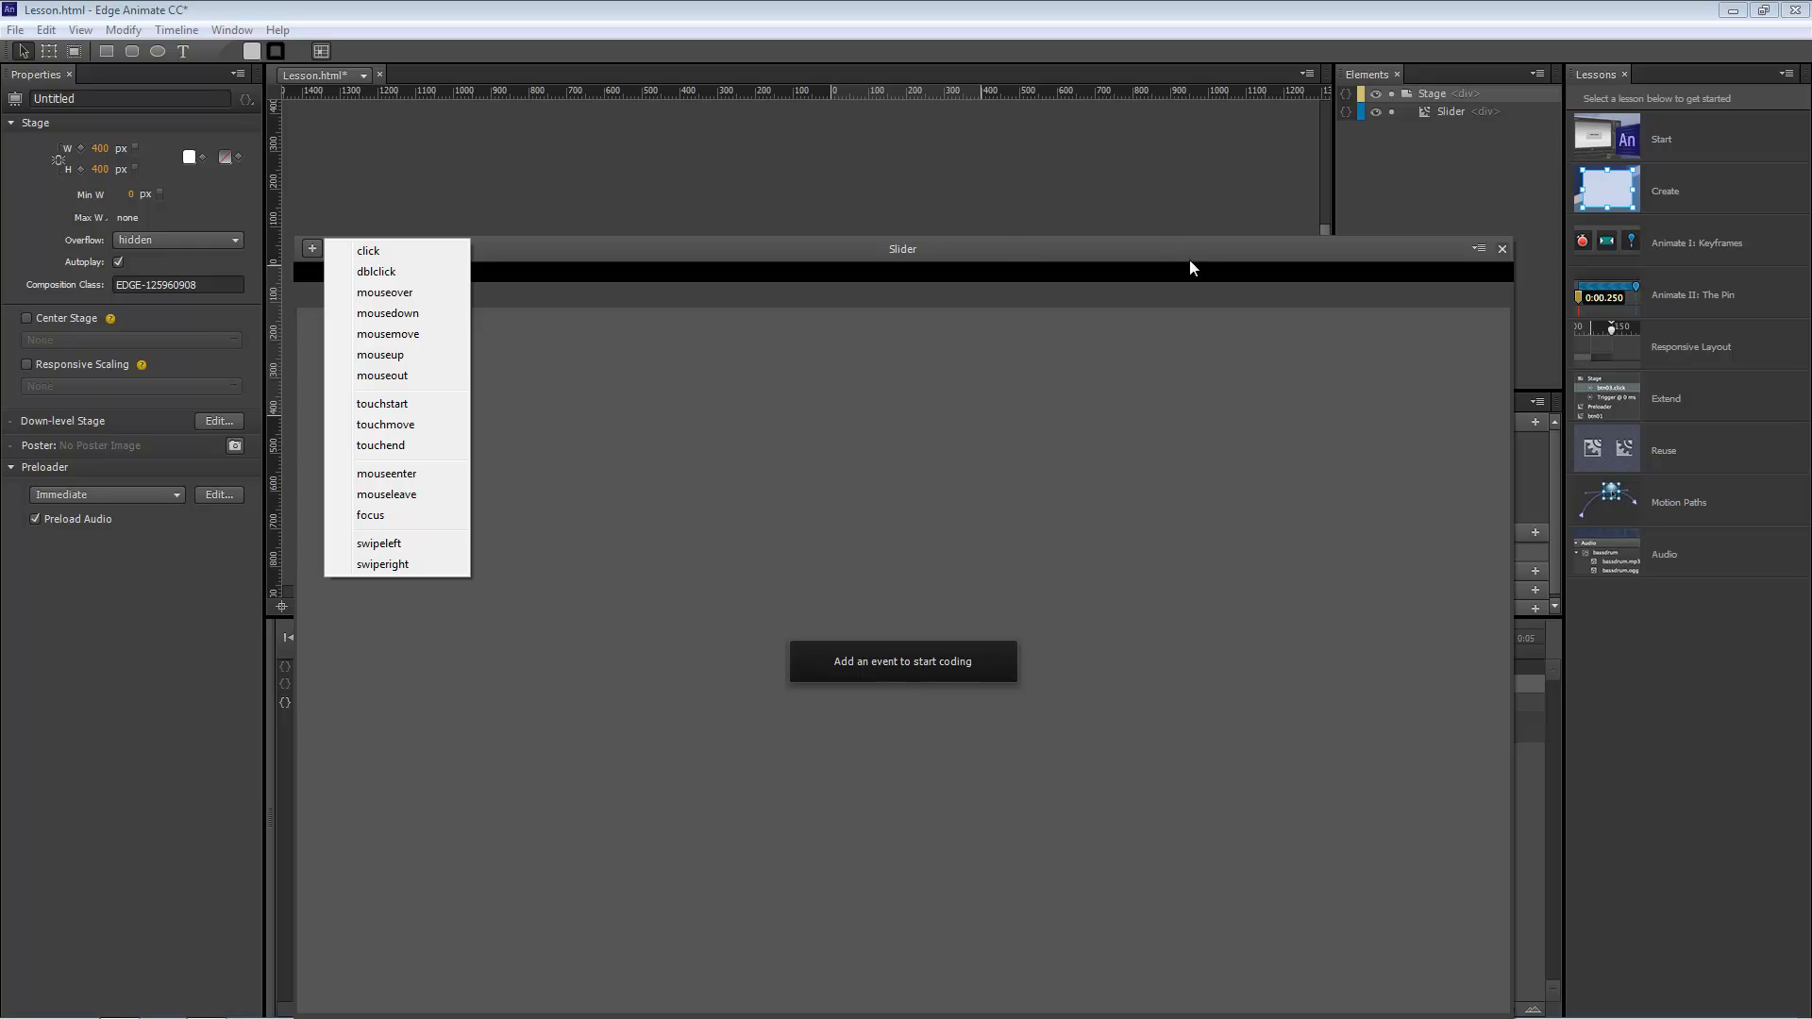
{"action": "mouse_move", "coordinate": [562, 556]}
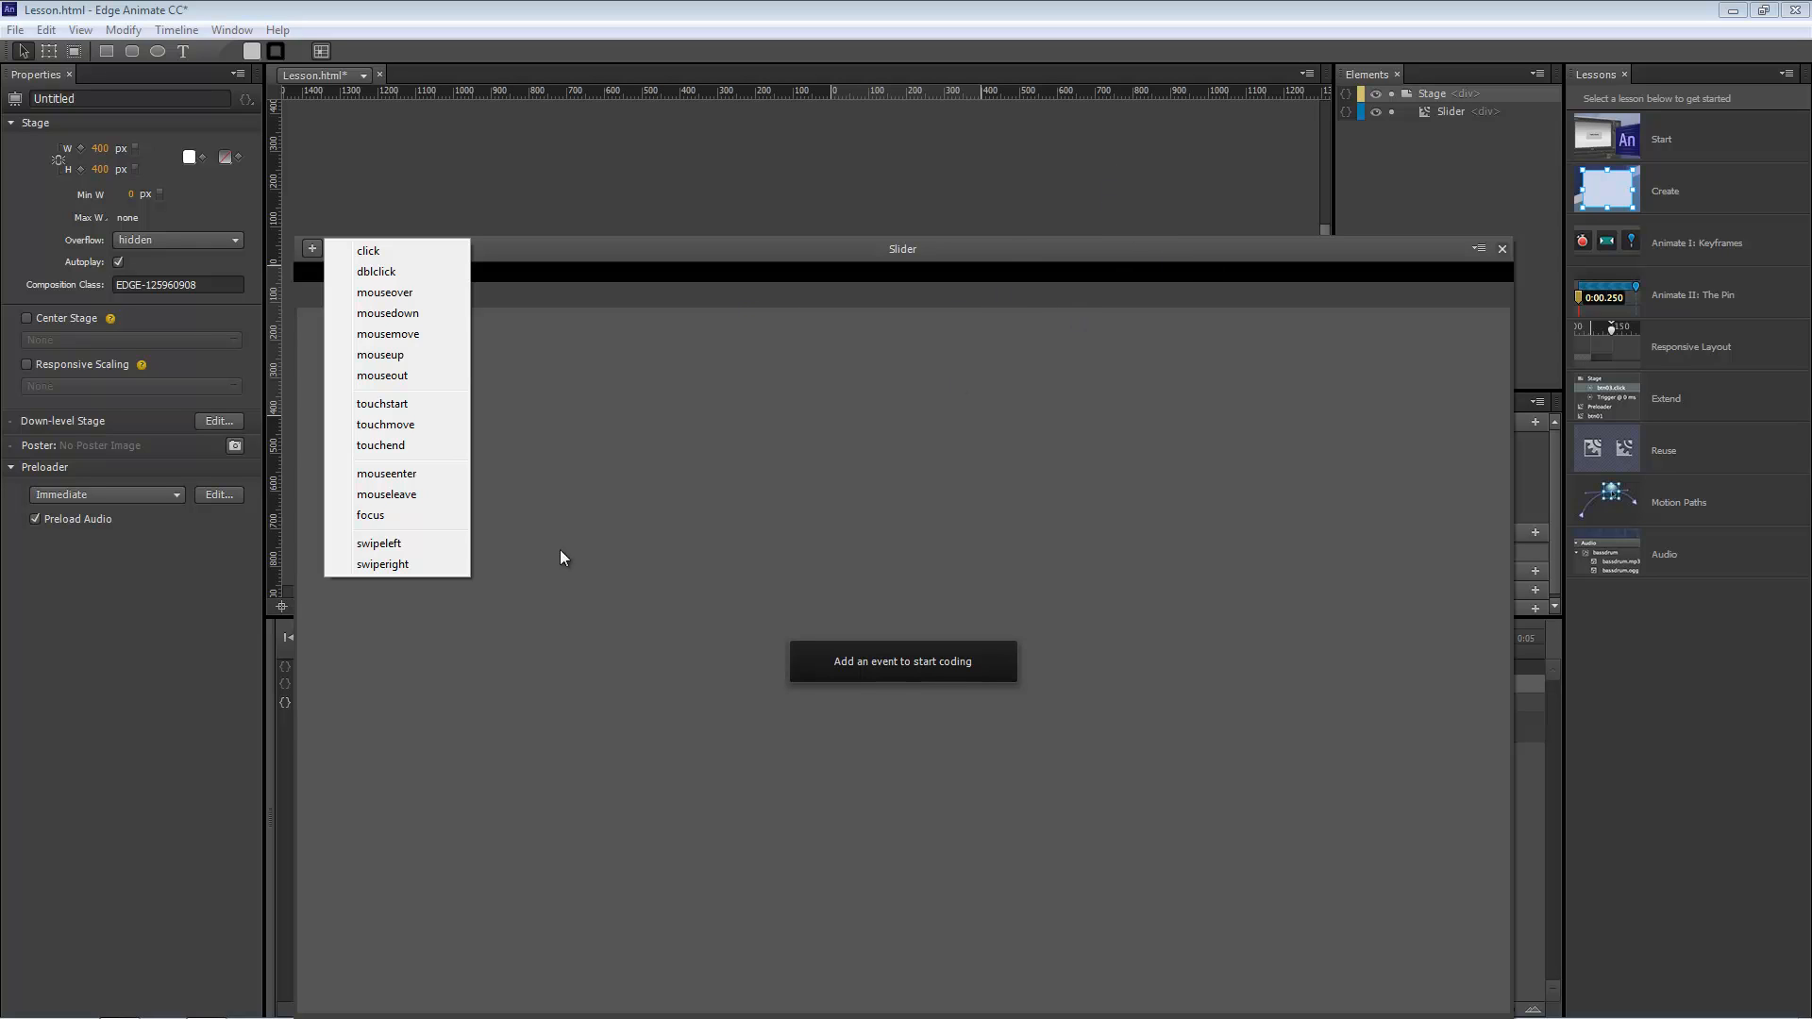
Add a swipeleft handler on the Slider containing sym.play().
{"action": "left_click", "coordinate": [380, 544]}
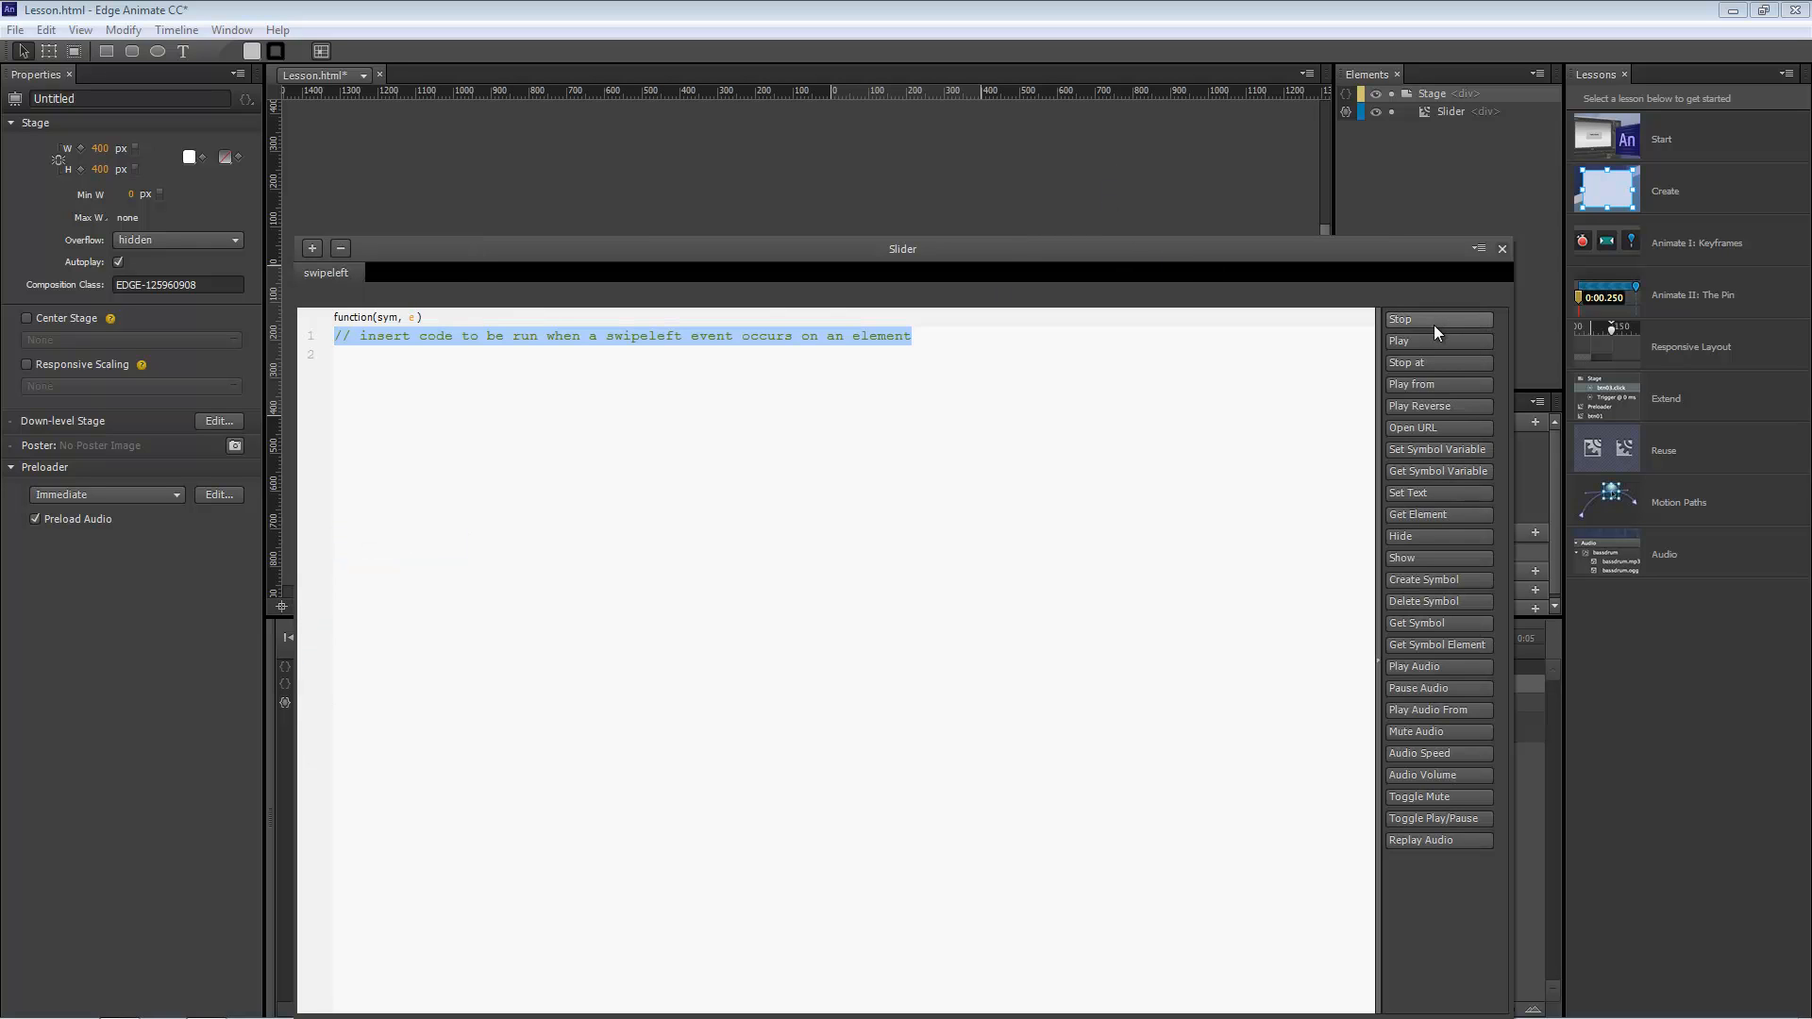
{"action": "left_click", "coordinate": [1399, 340]}
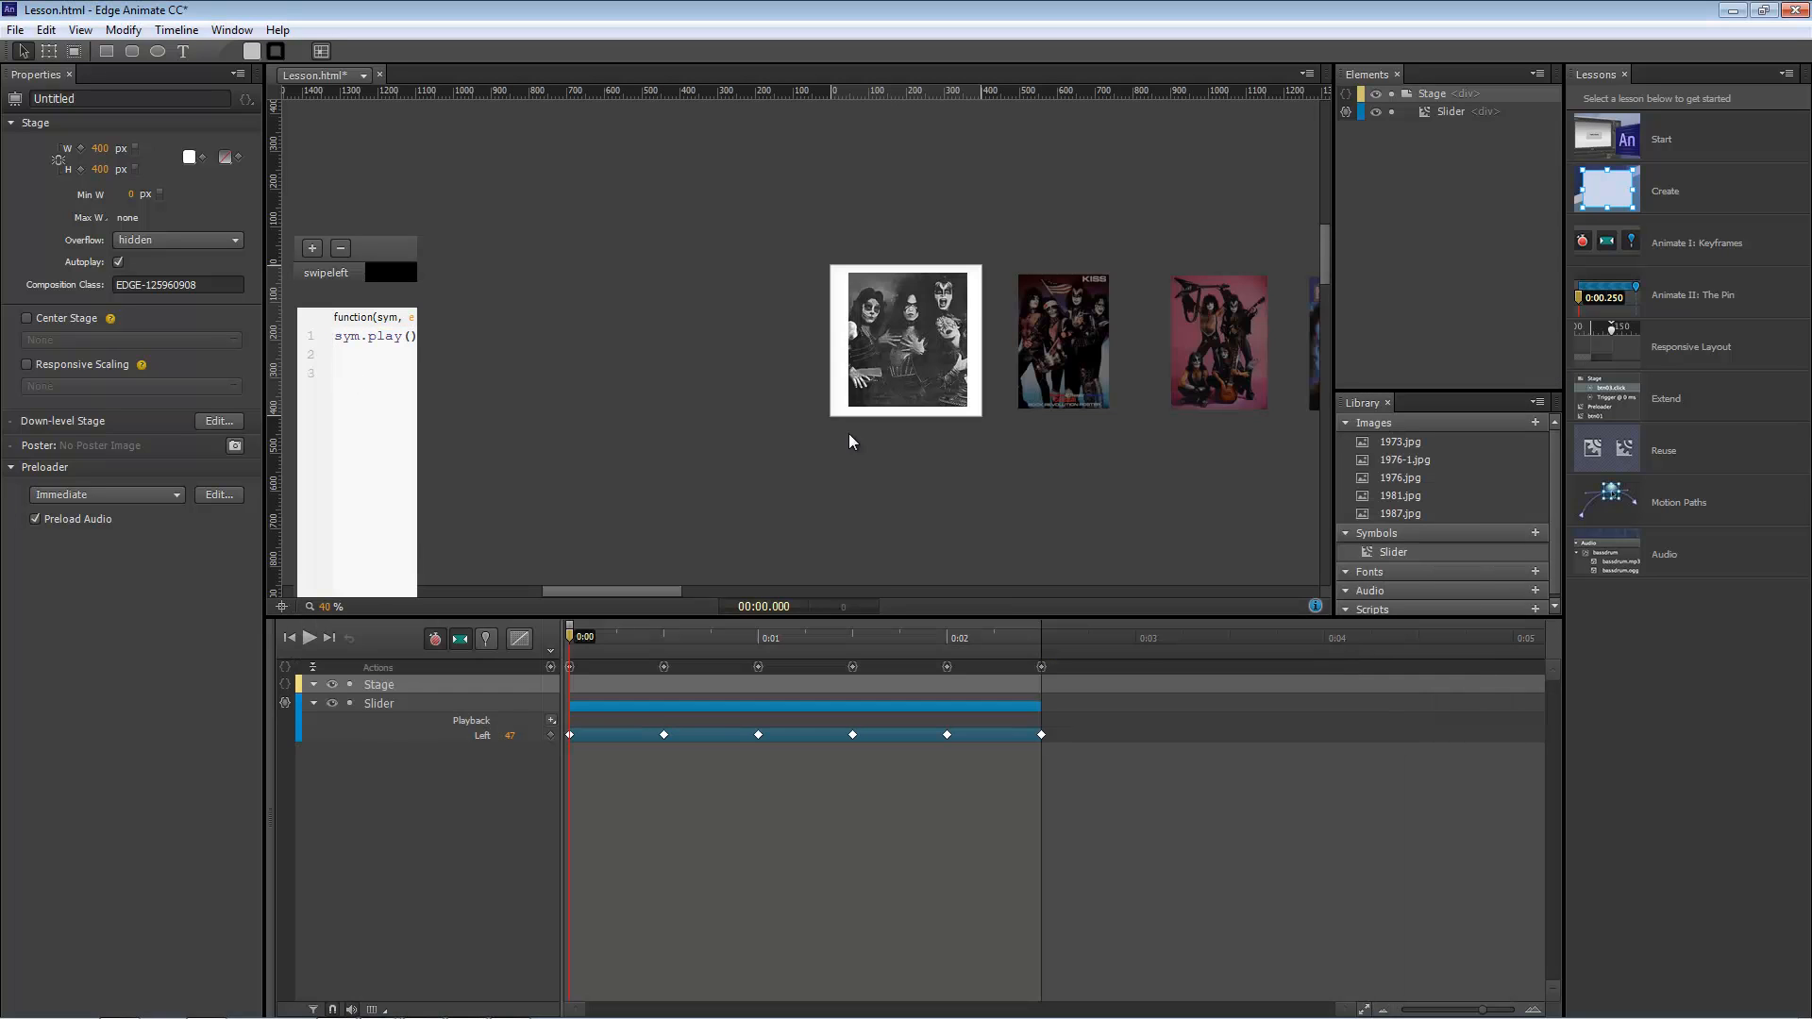
{"action": "mouse_move", "coordinate": [896, 464]}
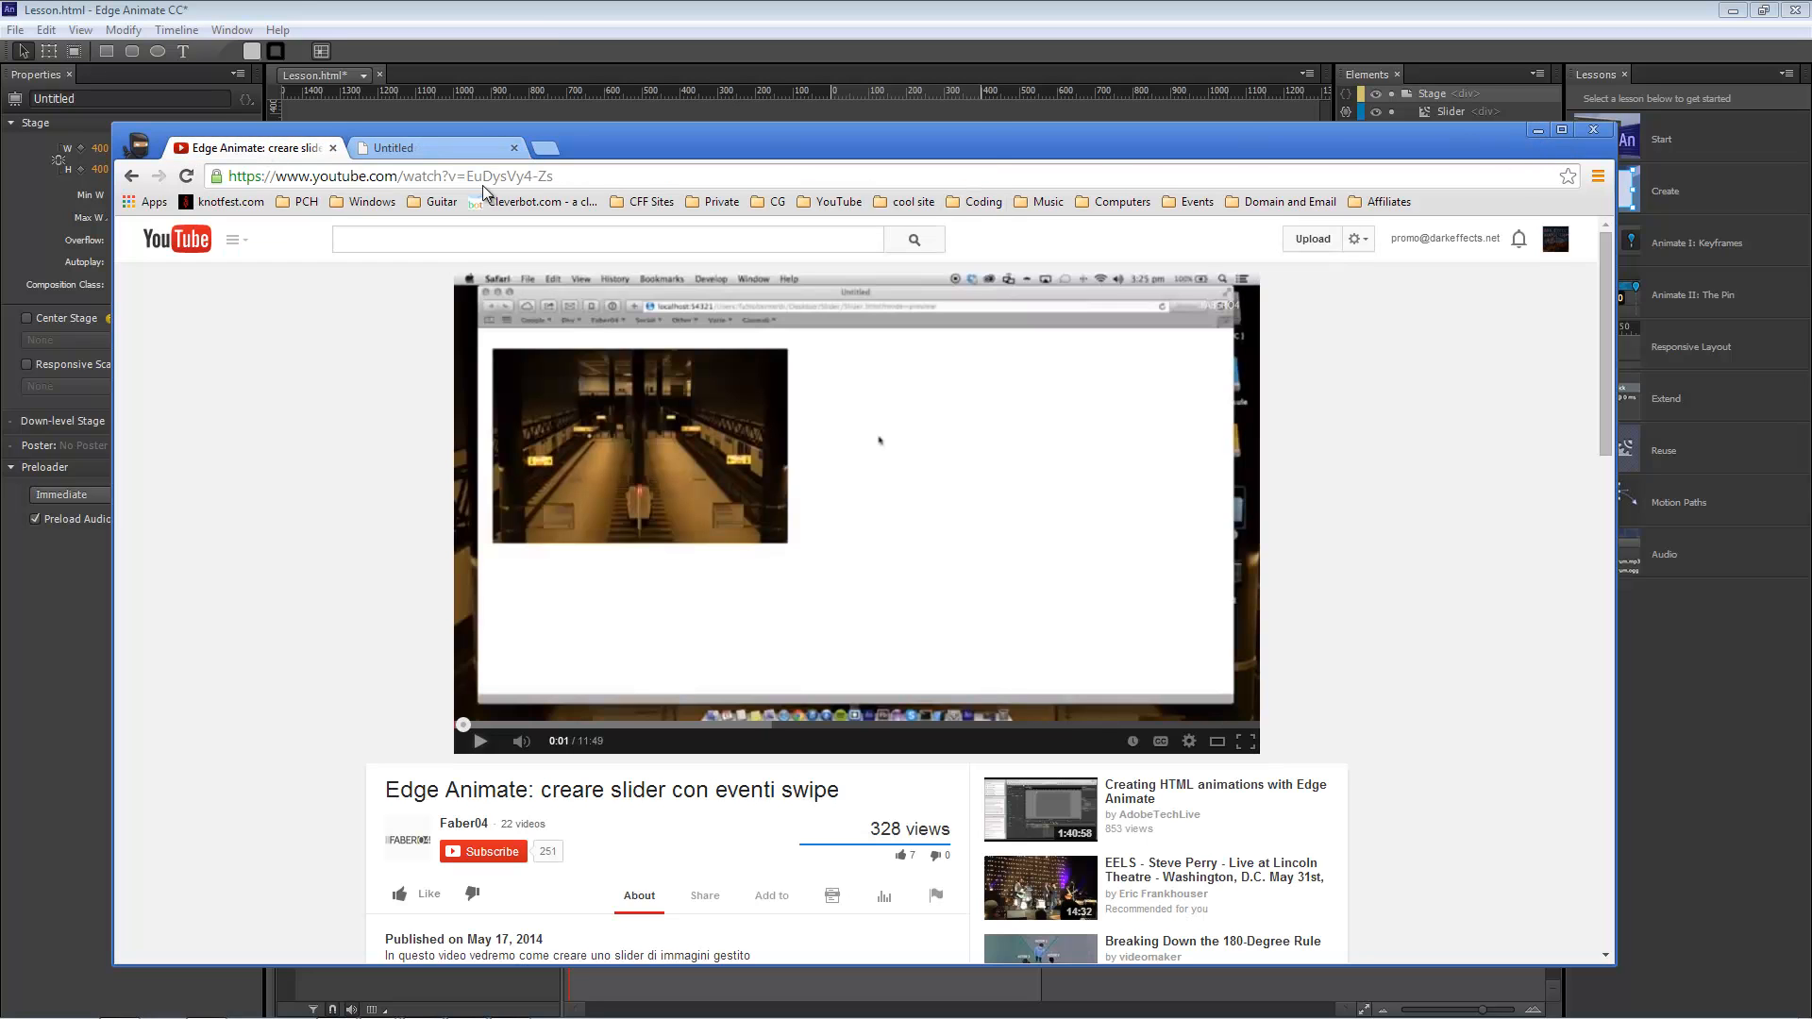
{"action": "mouse_move", "coordinate": [340, 642]}
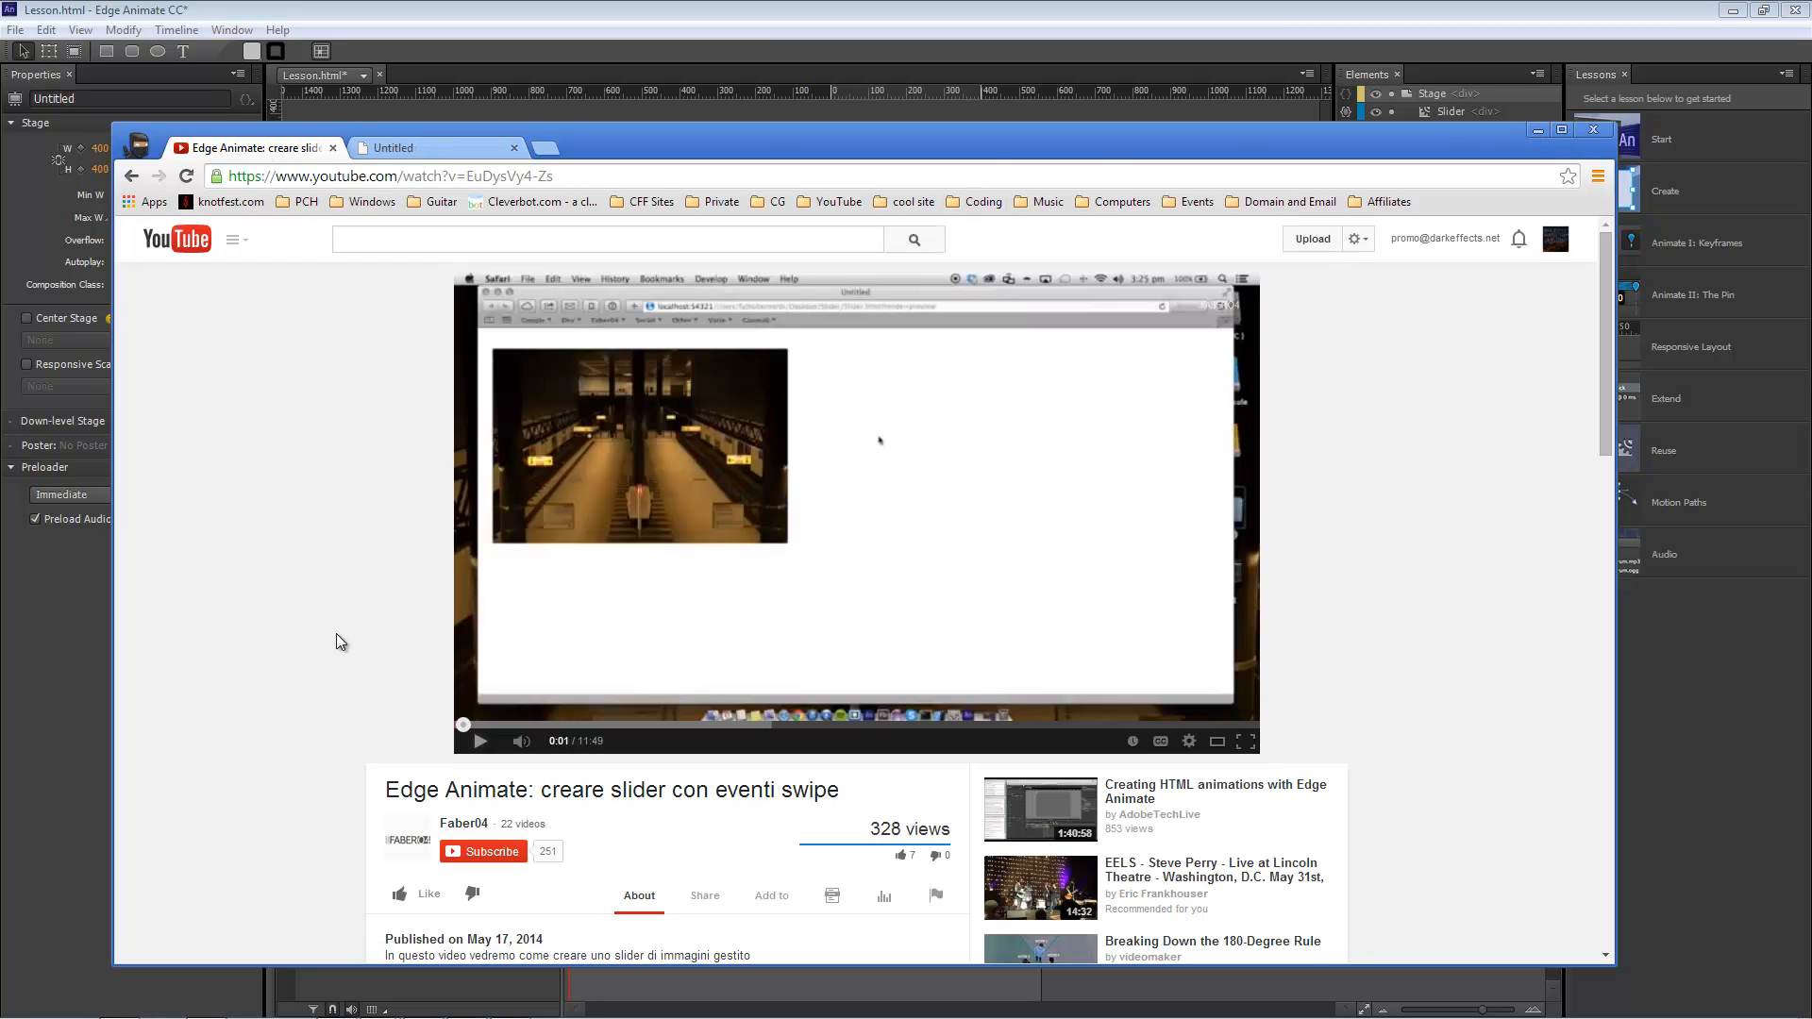